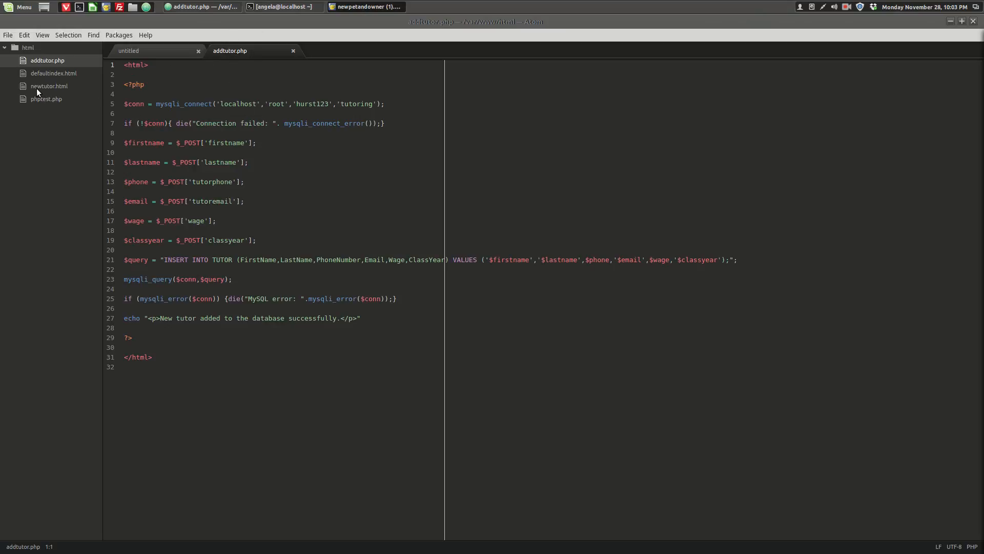
Review the firstname and lastname lines in addtutor.php, then bring up newtutor.html
click(49, 86)
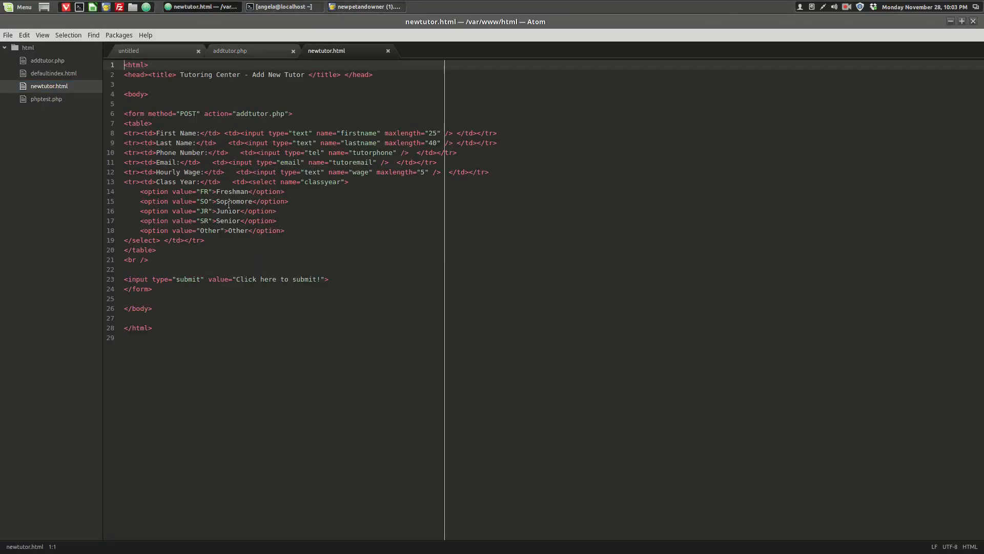
click(230, 51)
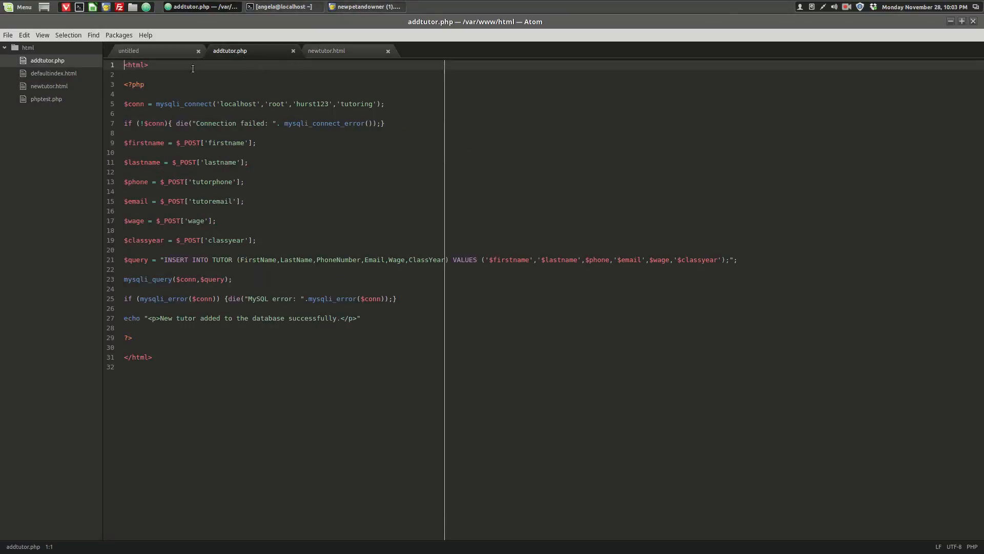
mouse_move(286, 220)
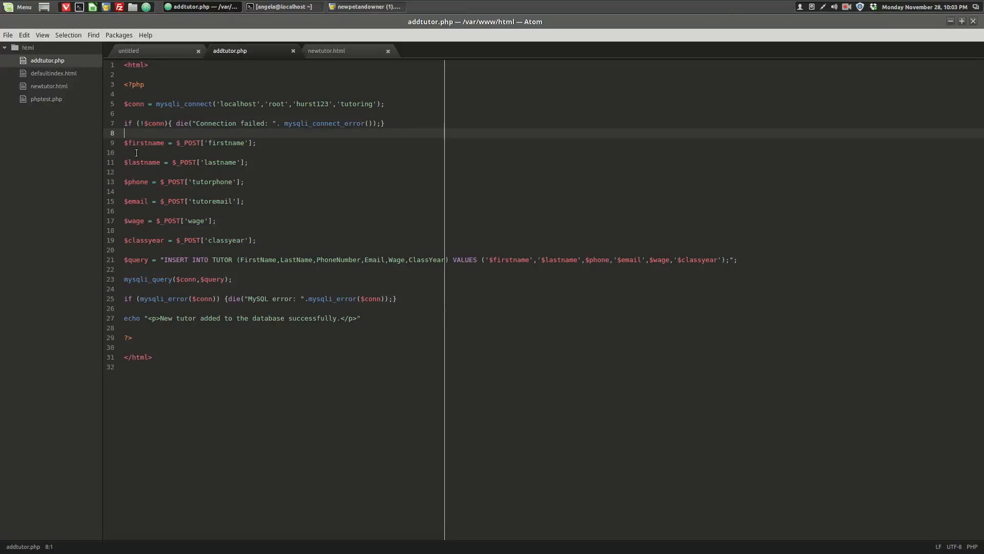
drag(126, 132, 248, 162)
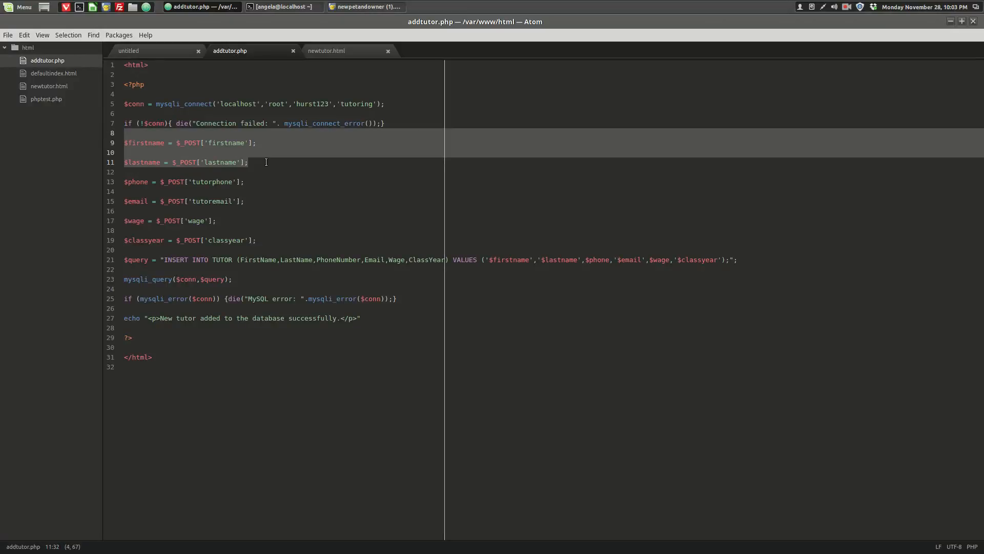
mouse_move(249, 155)
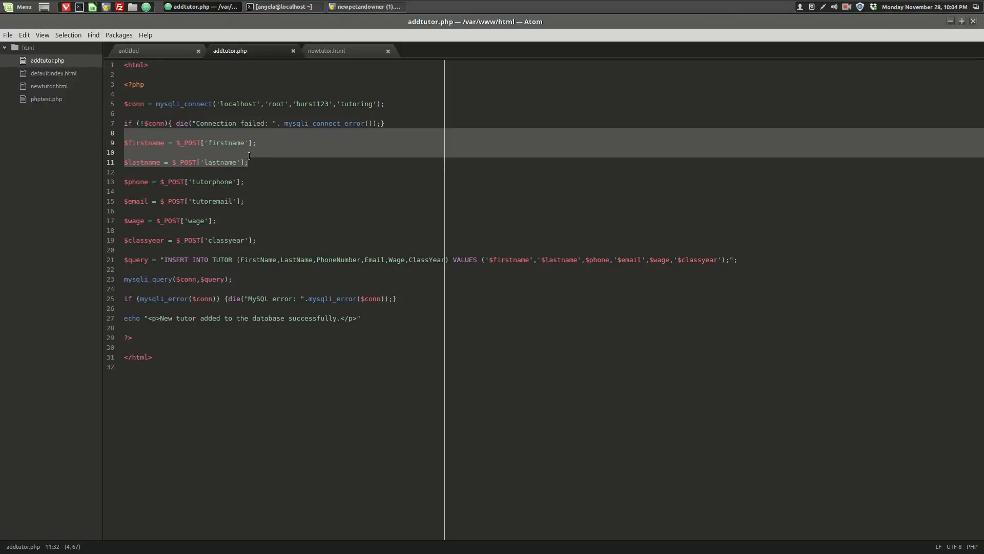
click(345, 51)
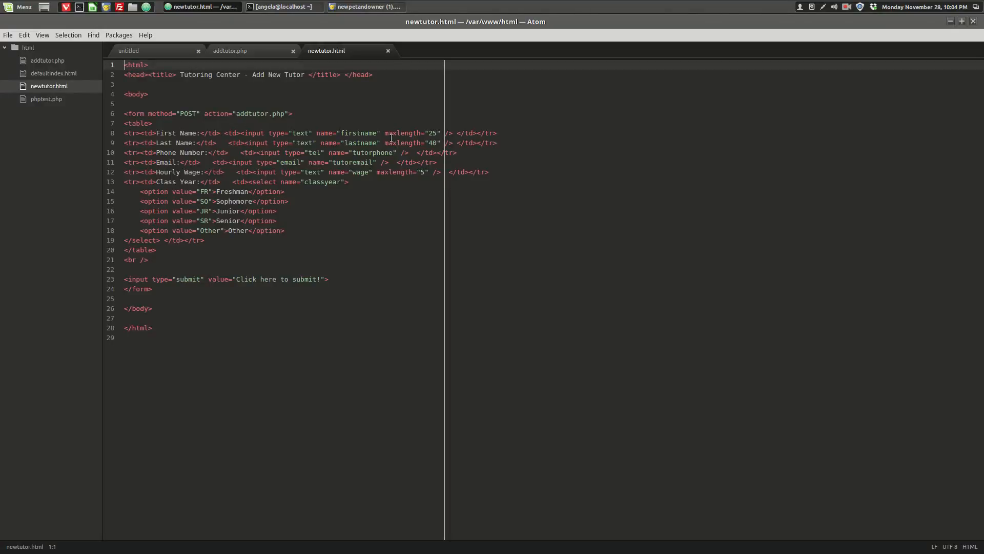
Log into MariaDB as root, use the tutoring database, and show the TUTOR columns
click(283, 7)
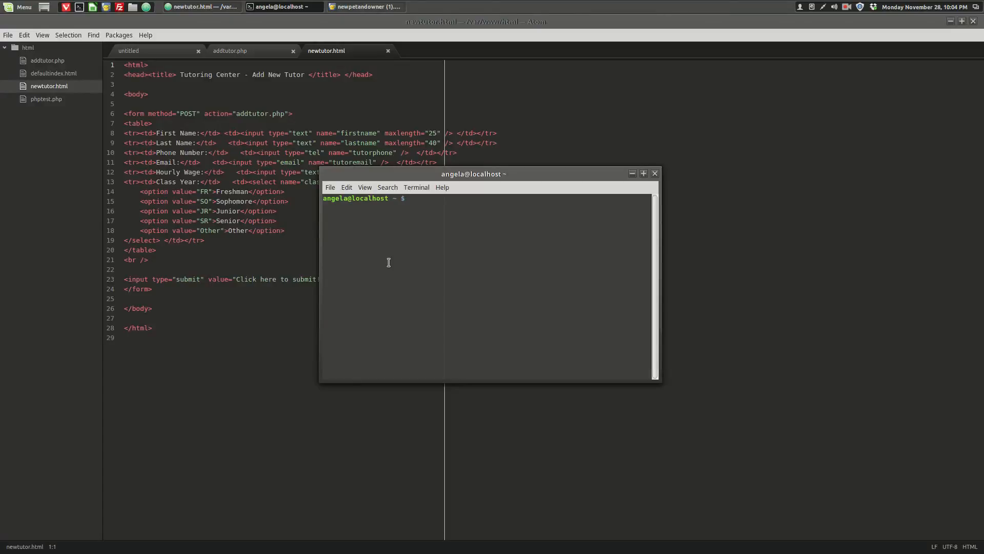
drag(473, 173, 604, 178)
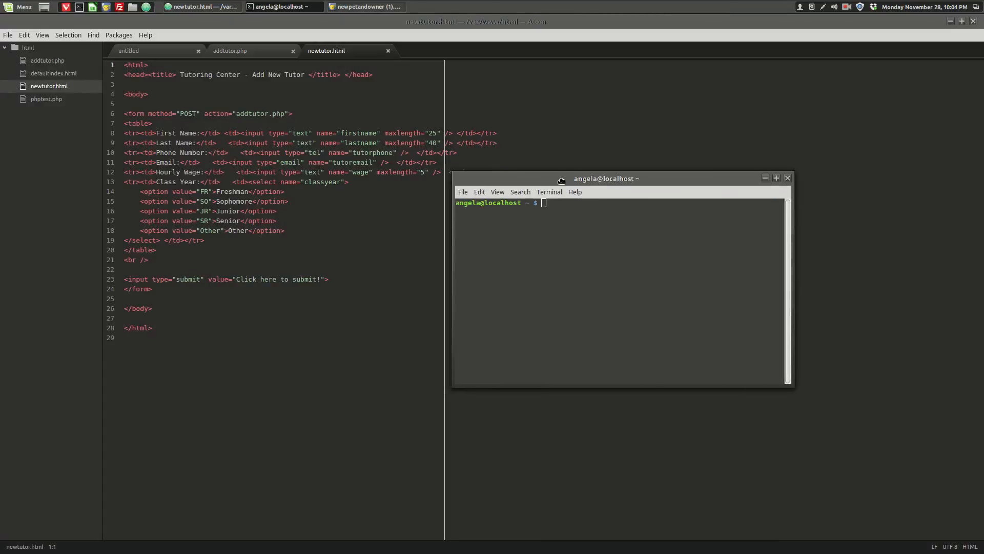
text(mysql)
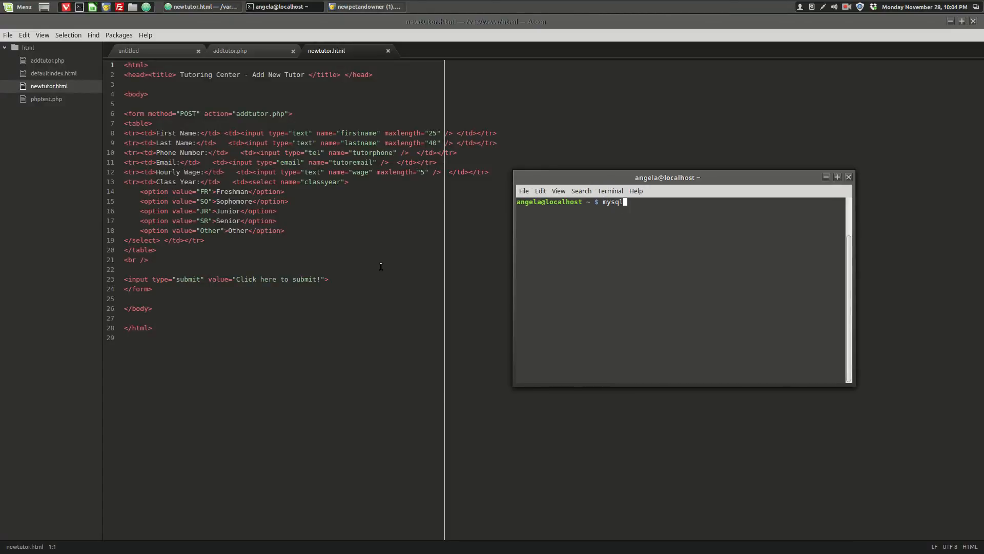
text(-u root -p)
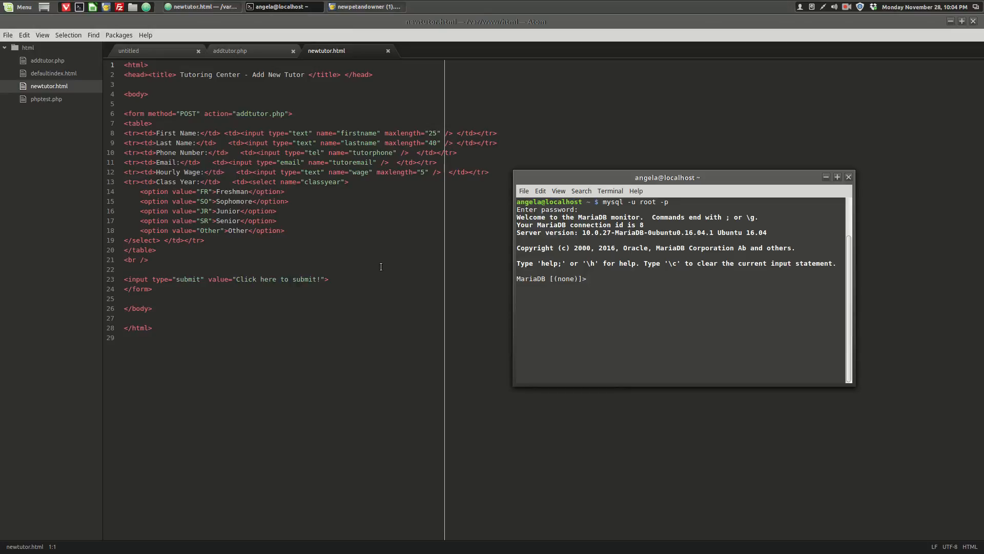
text(use tutoring;)
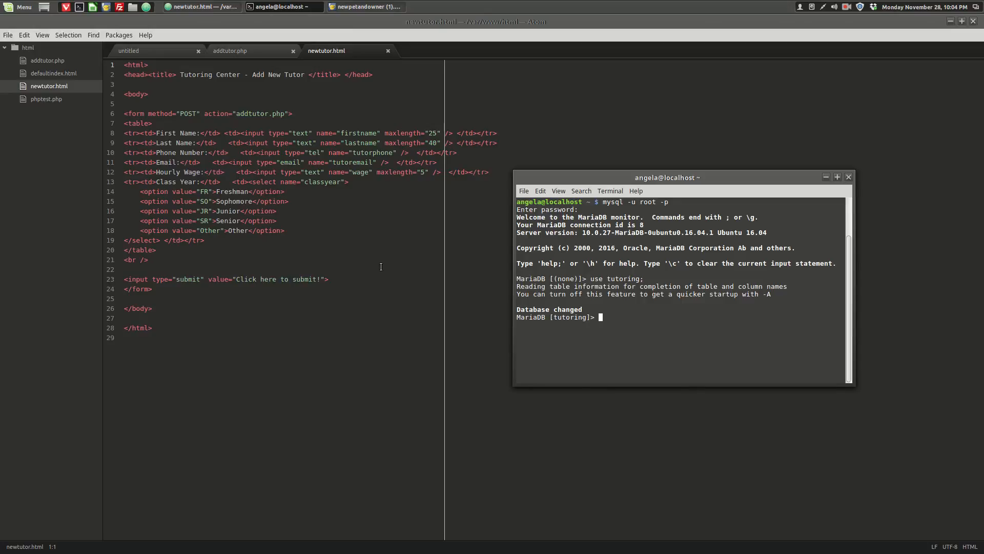
text(show columns in TUTOR;)
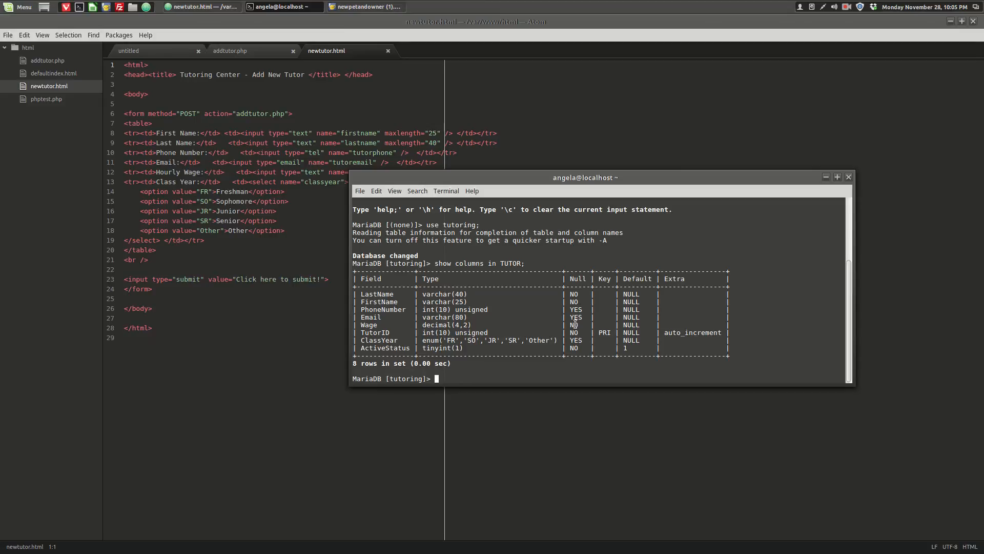
mouse_move(578, 288)
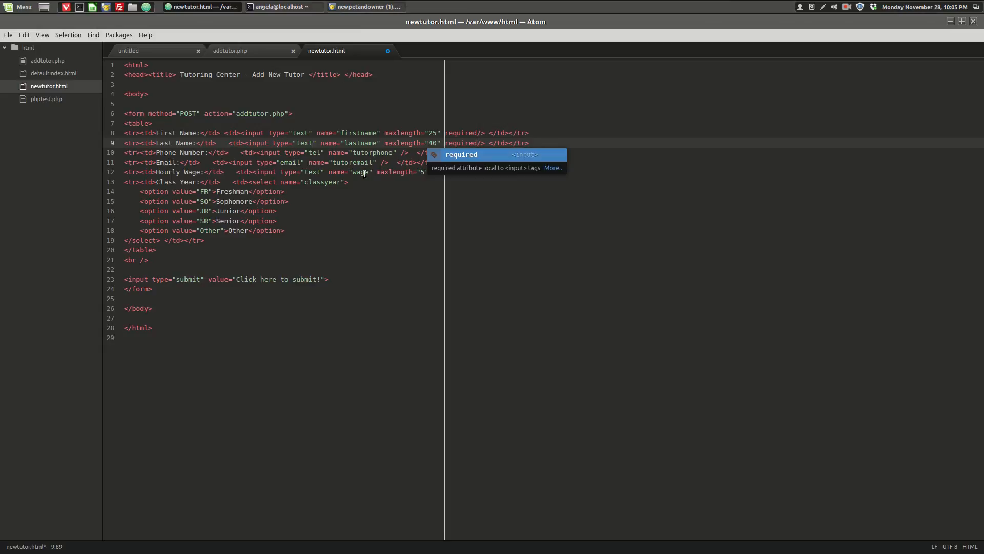
Add 'required' to the firstname, lastname and wage inputs in newtutor.html
click(405, 175)
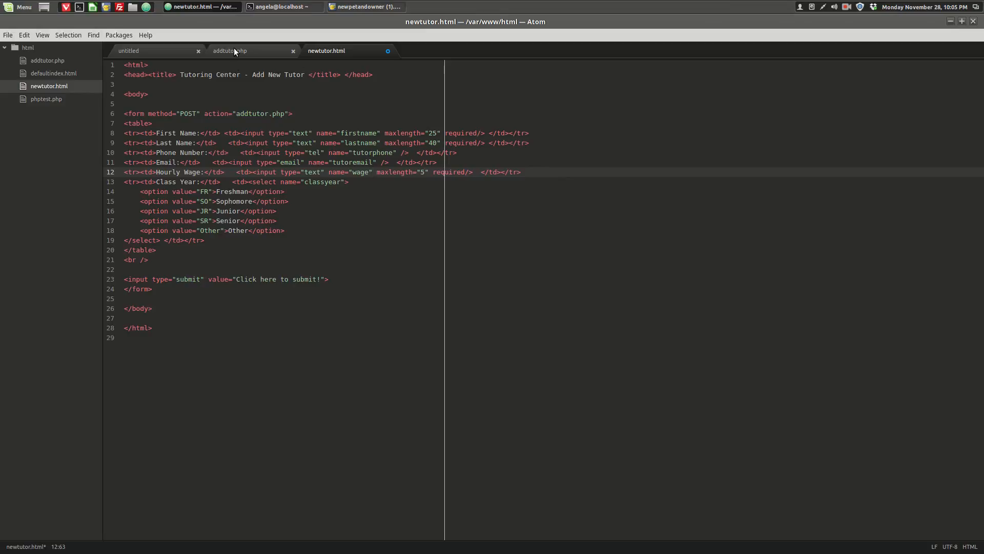
click(230, 51)
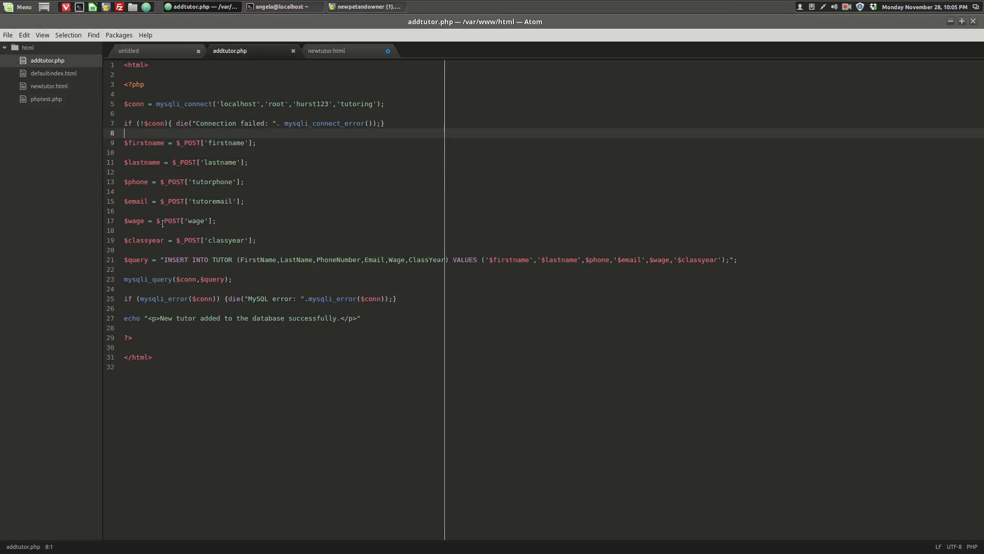
click(326, 51)
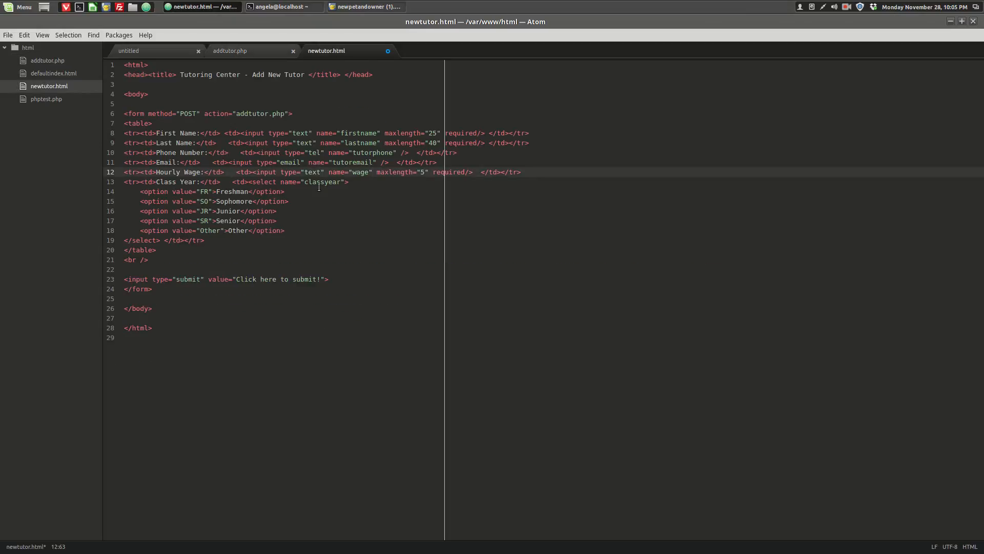
Save newtutor.html as super user with susave, confirming the administrator password
click(118, 34)
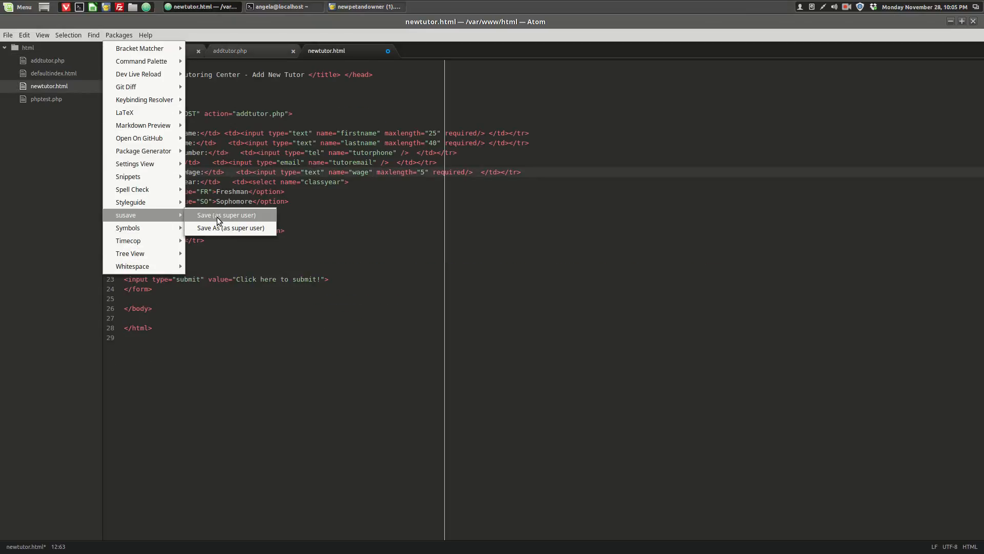
click(226, 214)
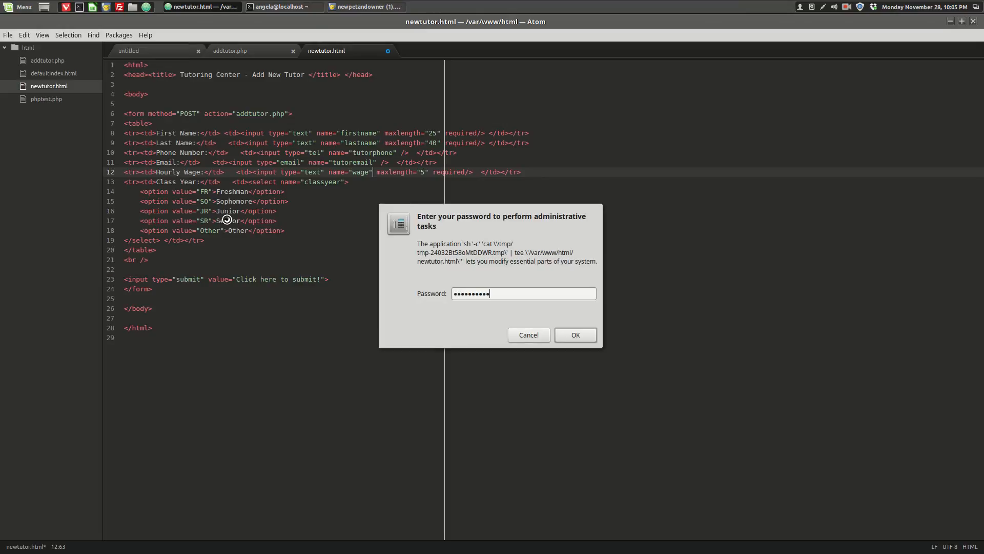
click(573, 335)
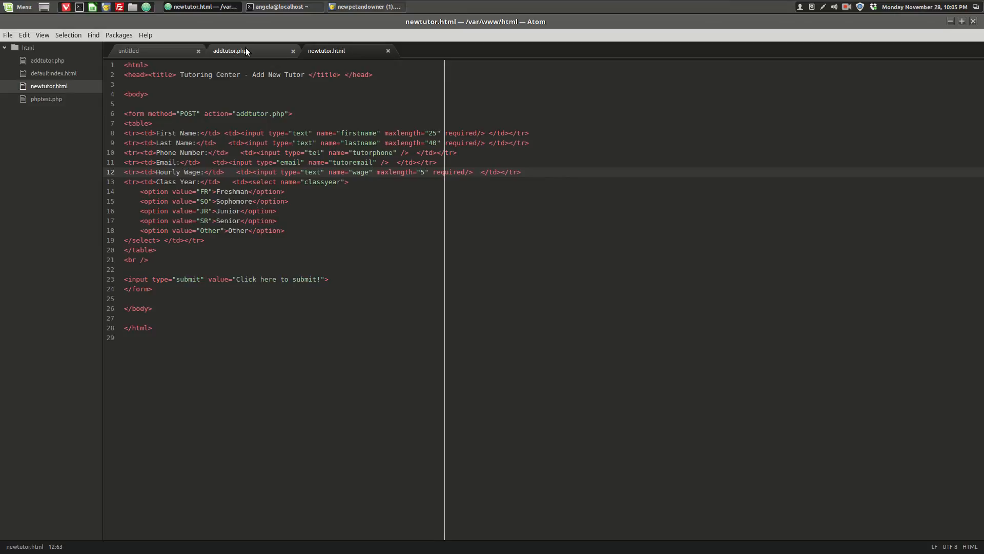
Wrap the posted firstname in mysqli_real_escape_string($conn, …) in addtutor.php
click(230, 50)
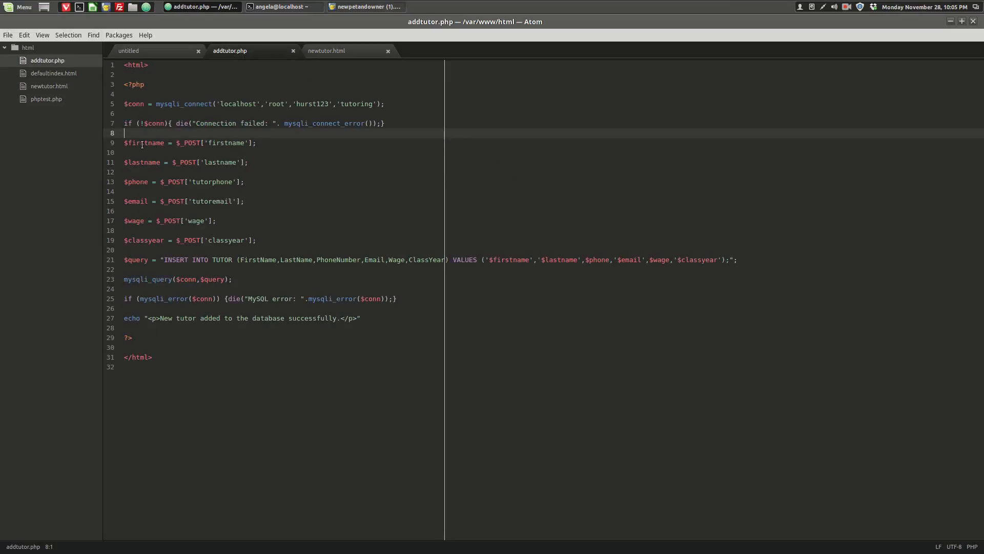
click(201, 143)
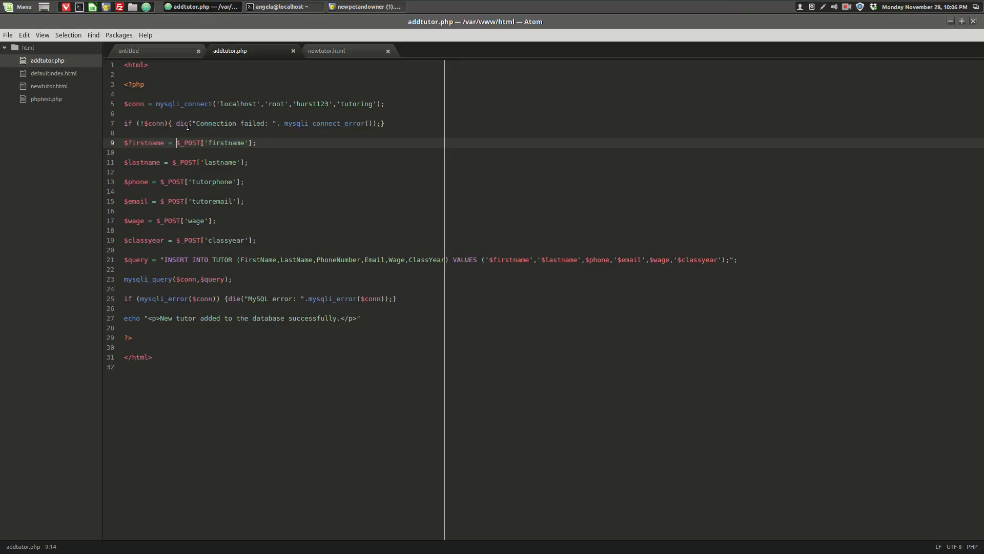
mouse_move(160, 124)
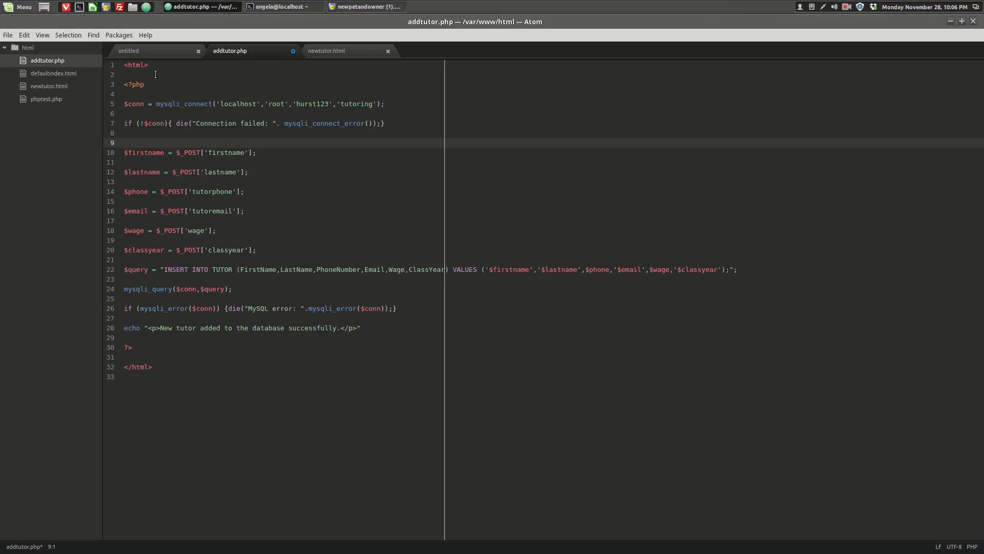
key(backspace)
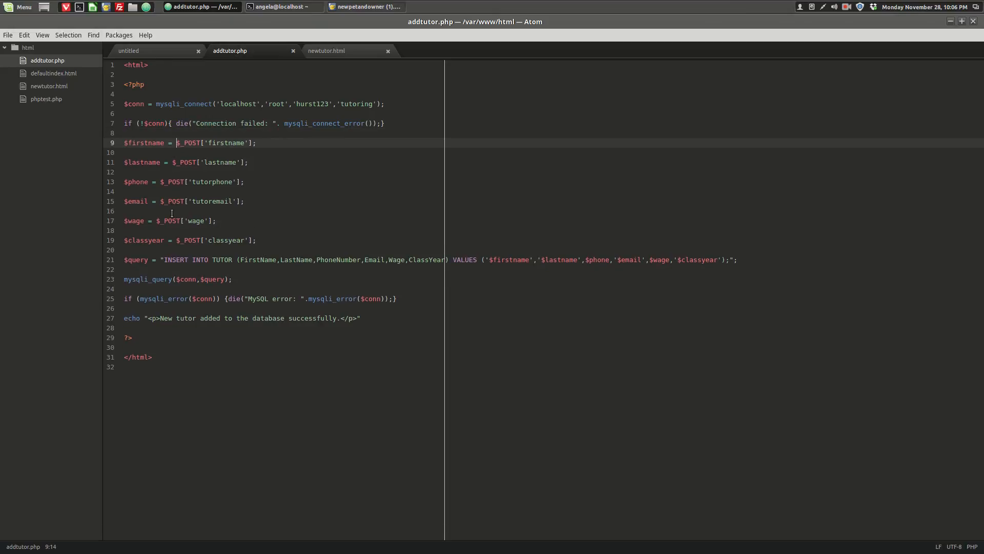
text(mysqli_real_escape_string()
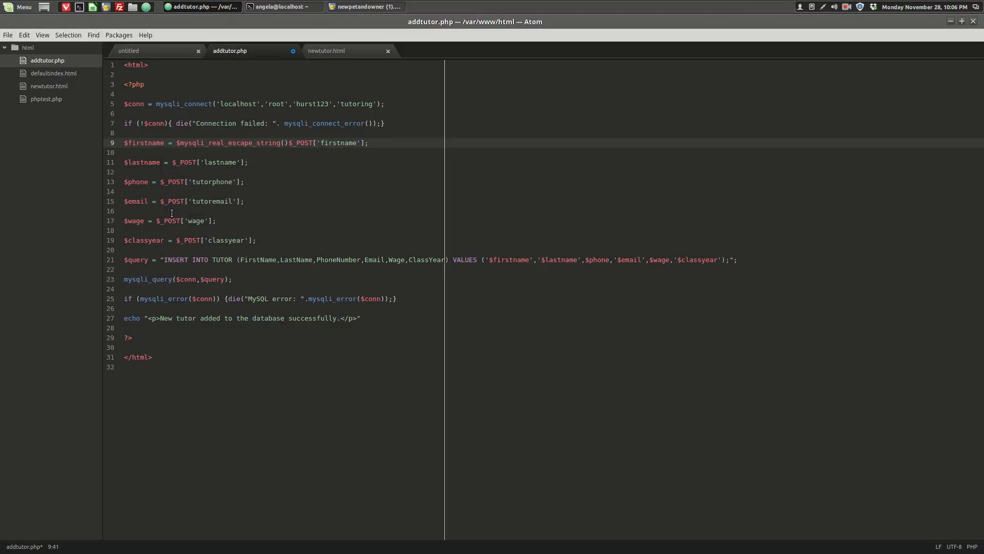
text($conn)
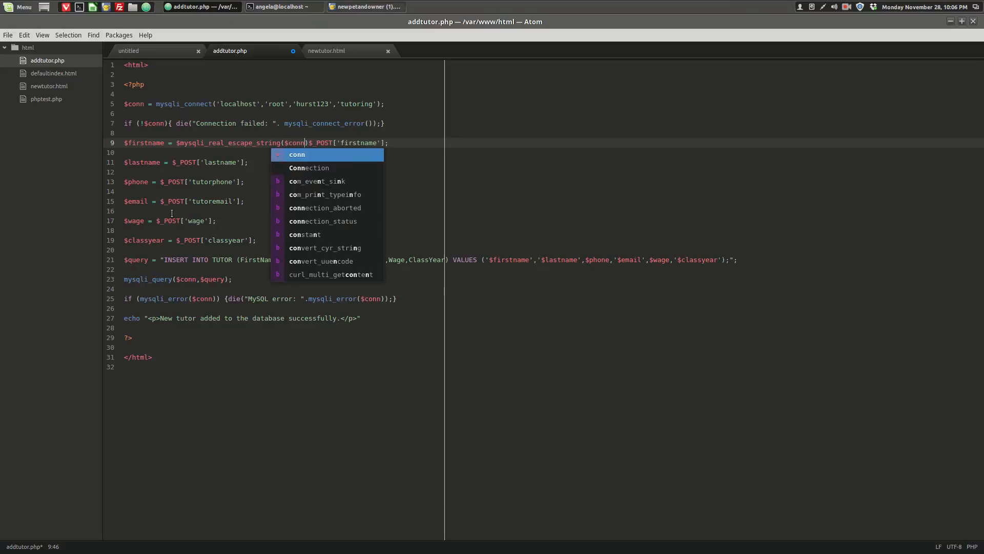
text(,)
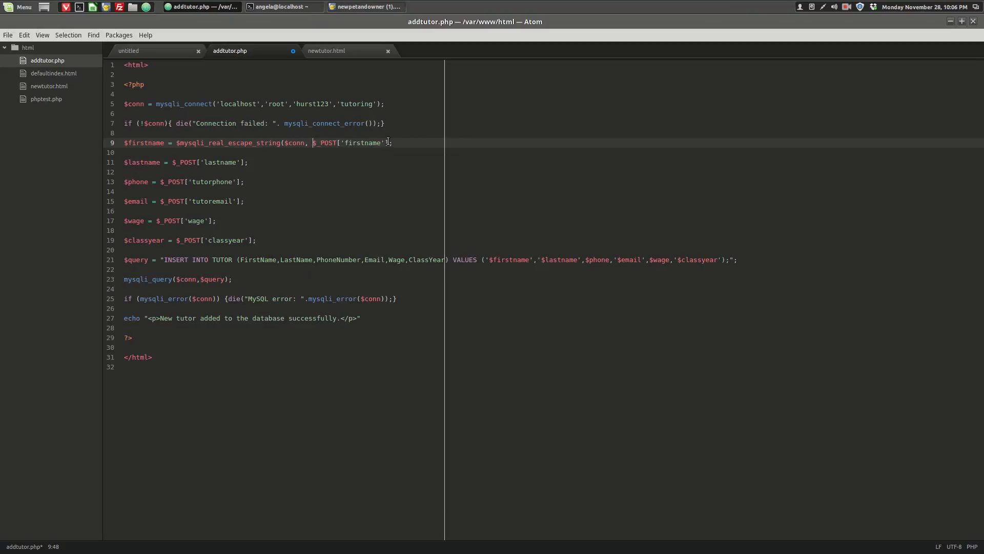
text(]))
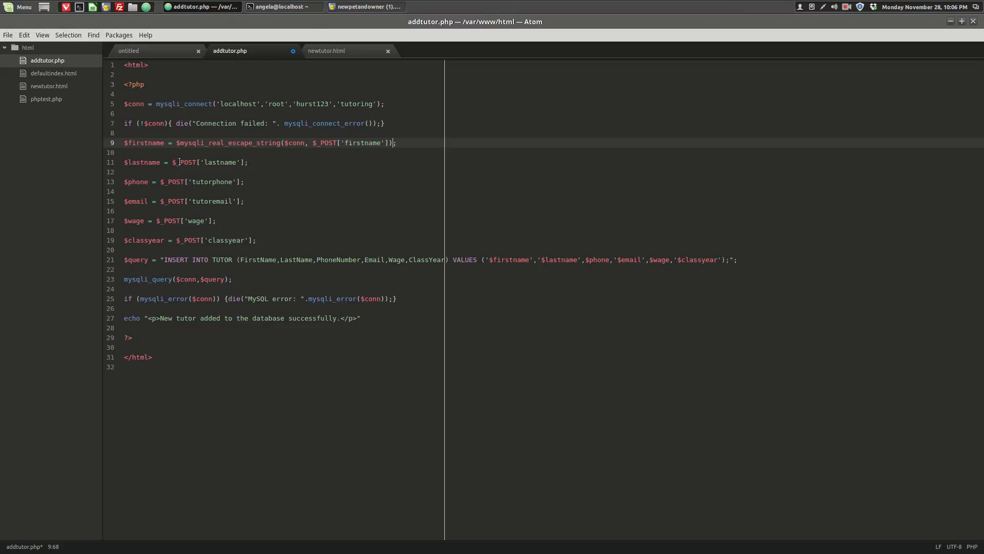
Remove the stray $ and reuse the escaping call for the posted lastname
click(175, 162)
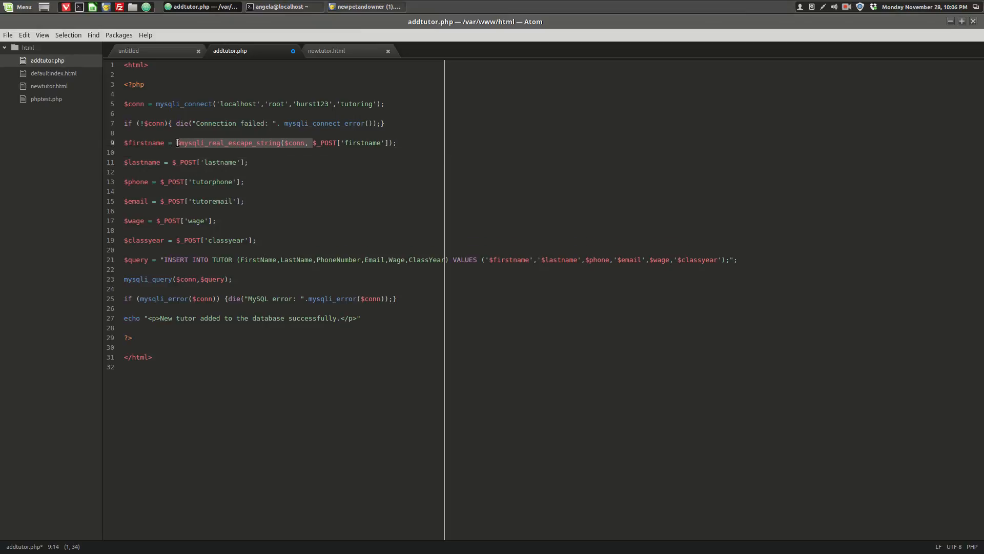
click(178, 142)
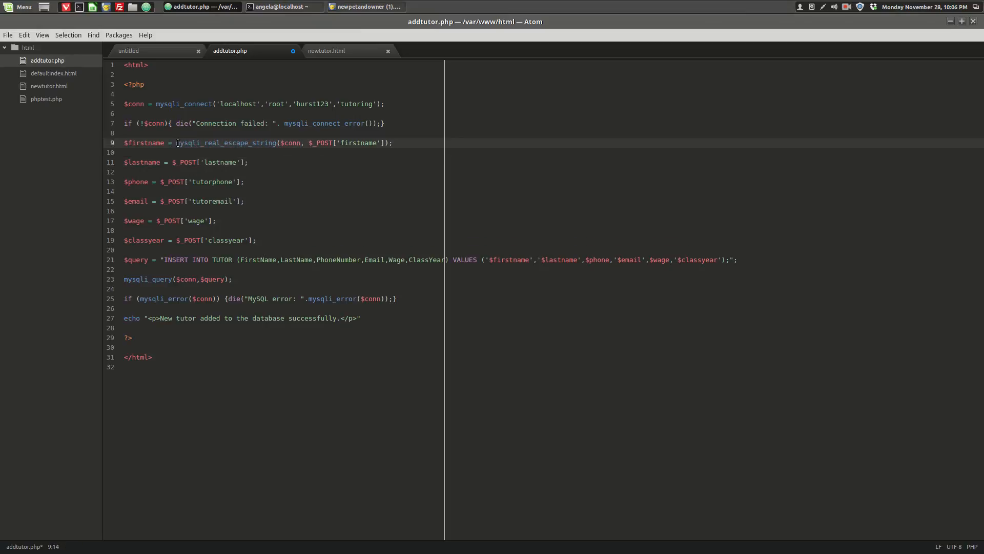
drag(178, 142, 308, 143)
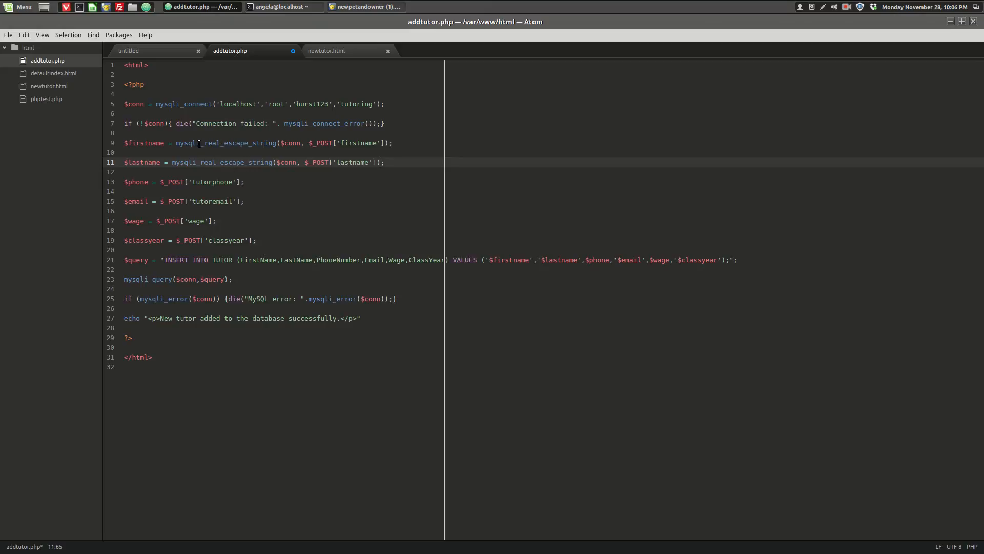
click(247, 162)
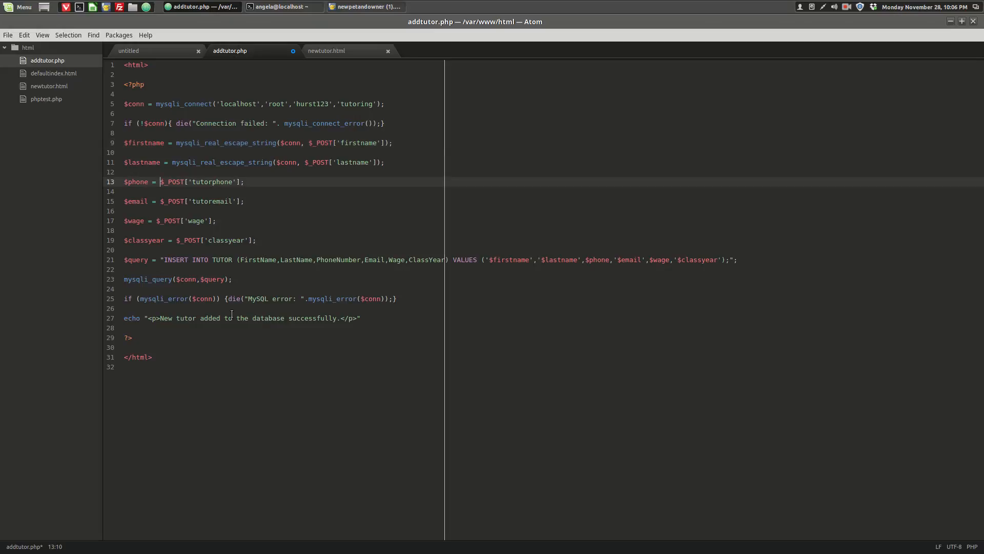
Insert an if checking strlen(trim($_POST['tutorphone']))==0 above the phone line
click(128, 172)
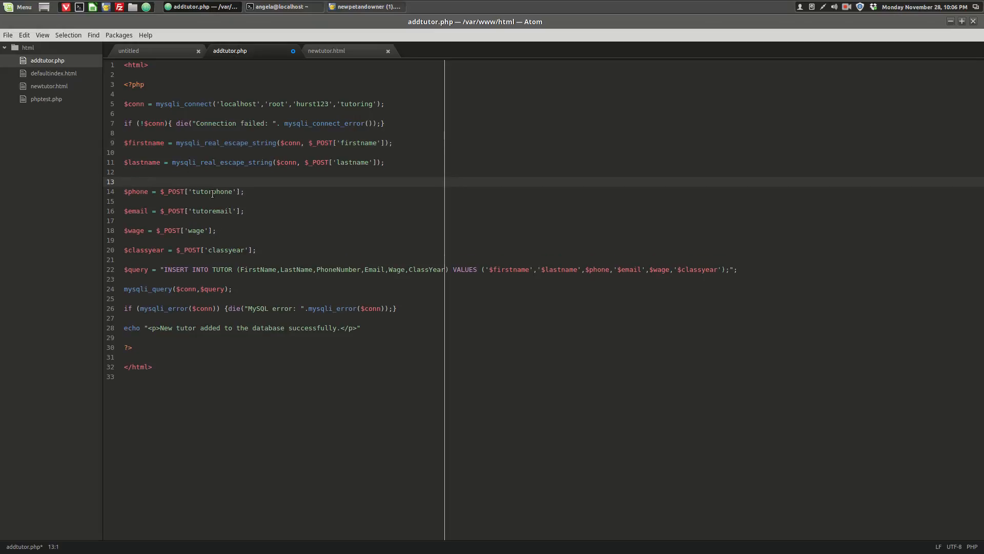
text(if)
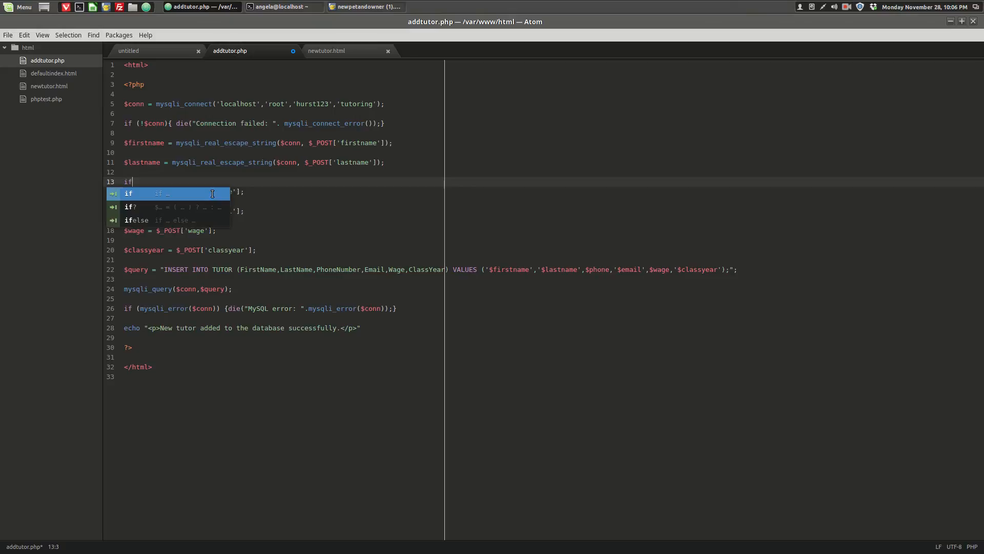
text((str)
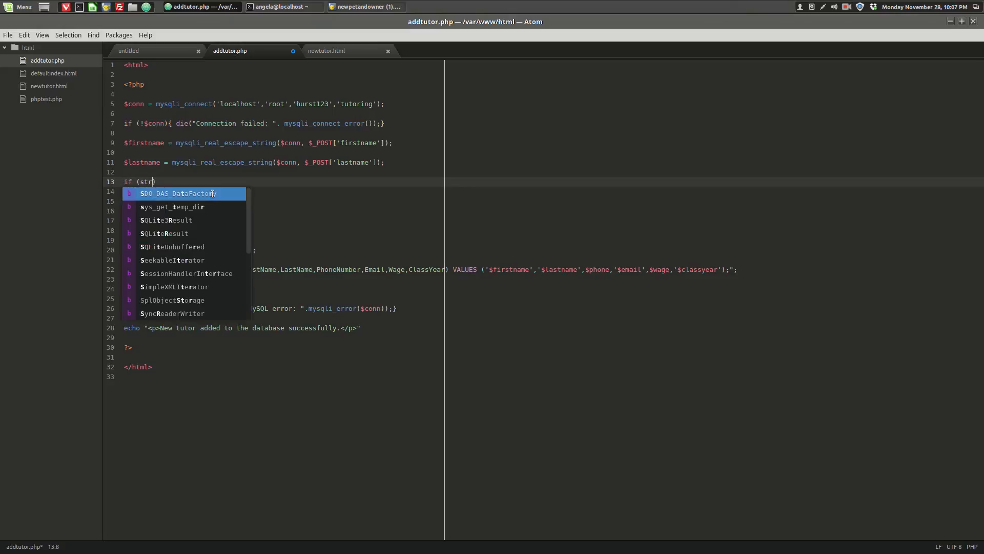
text(len)
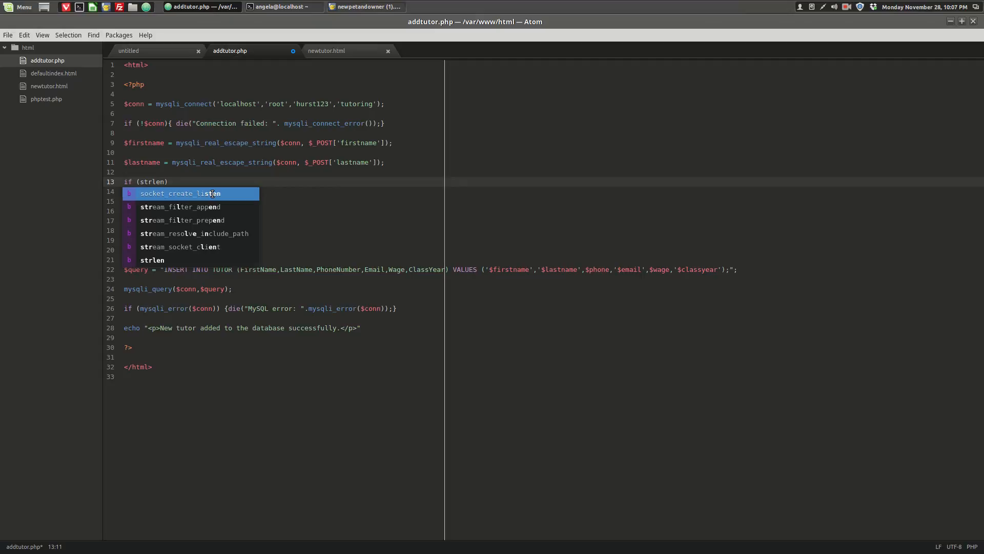
text(trim)
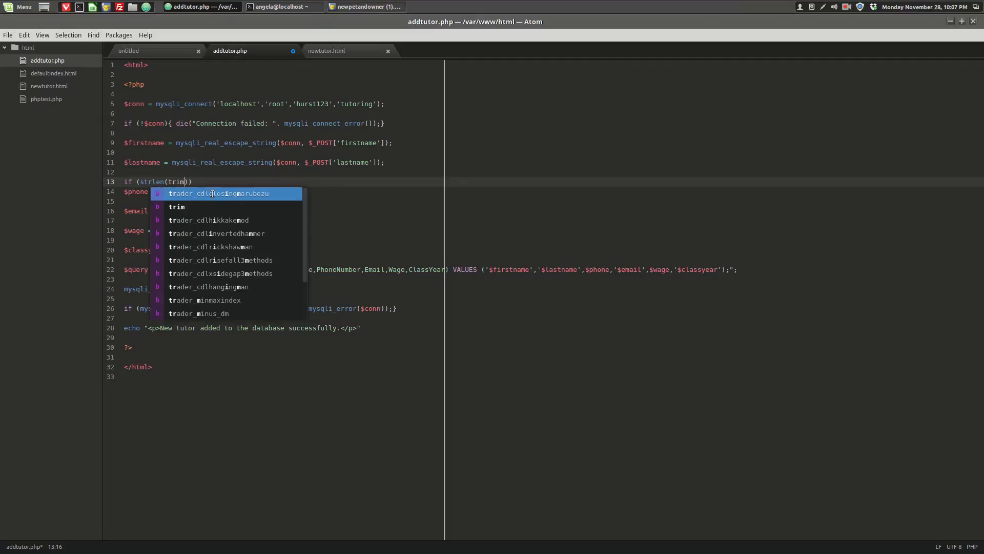
text($)
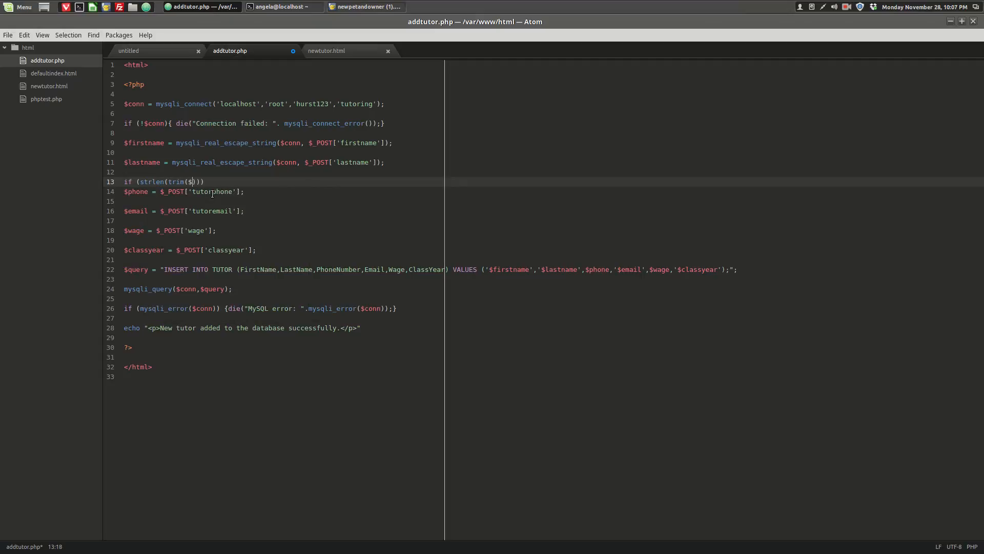
text(_POST[')
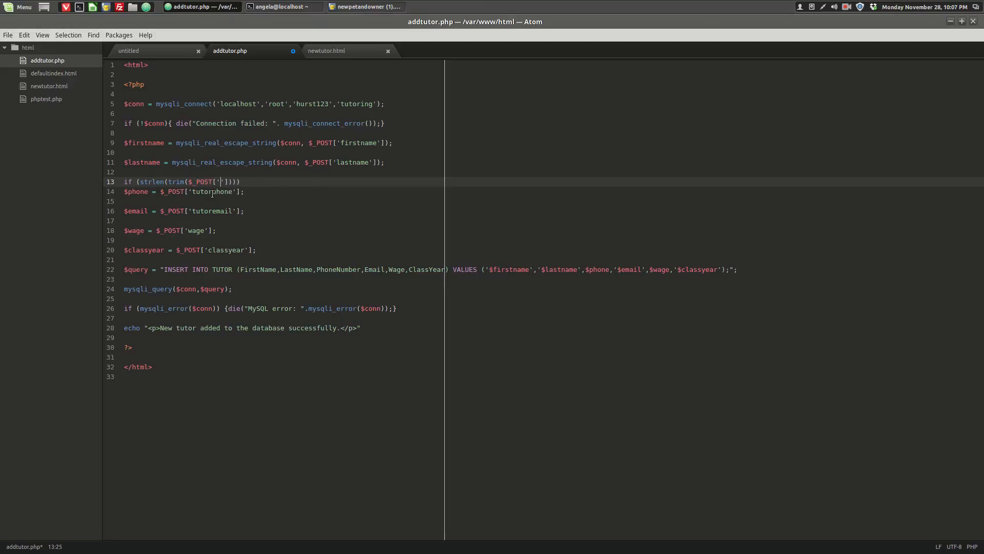
text(tutorphone)
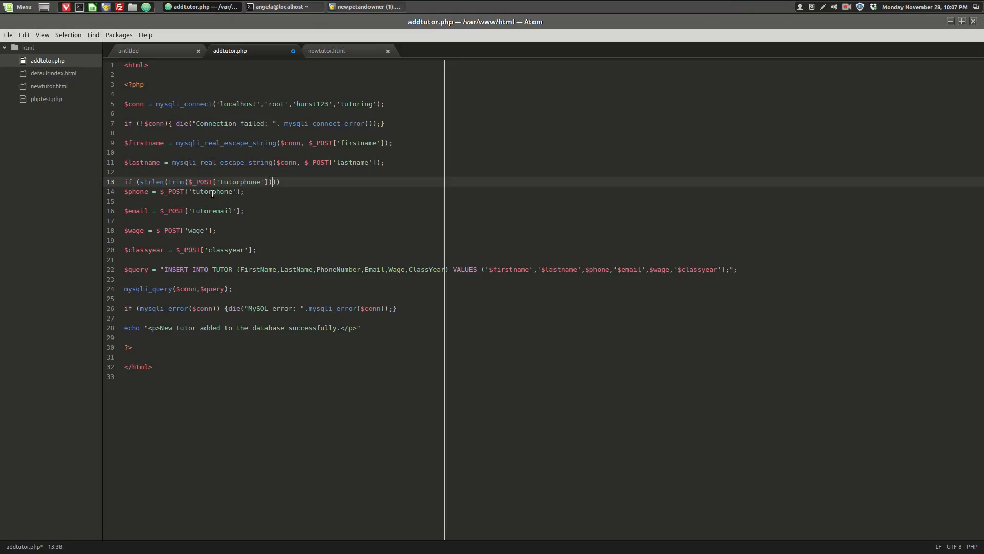
text(==0)
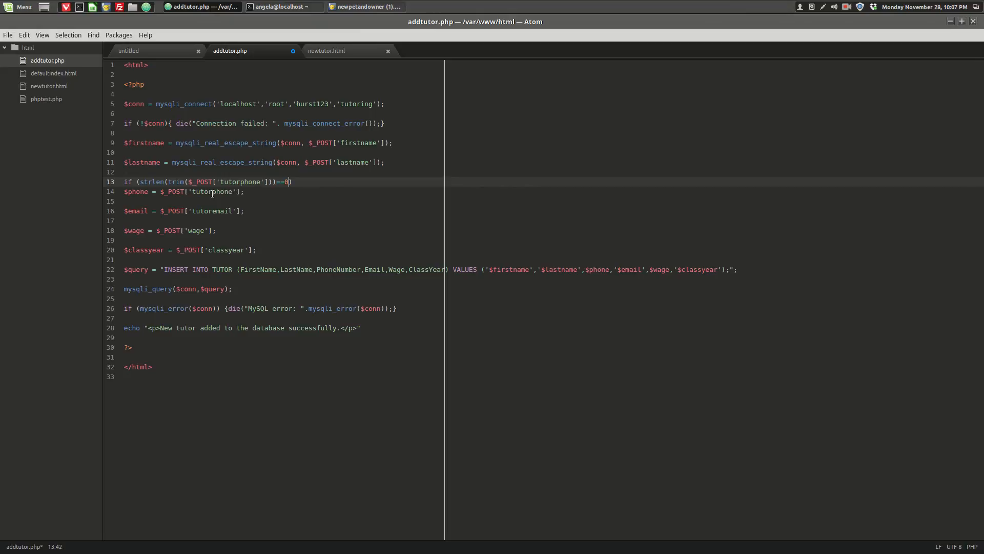
text({})
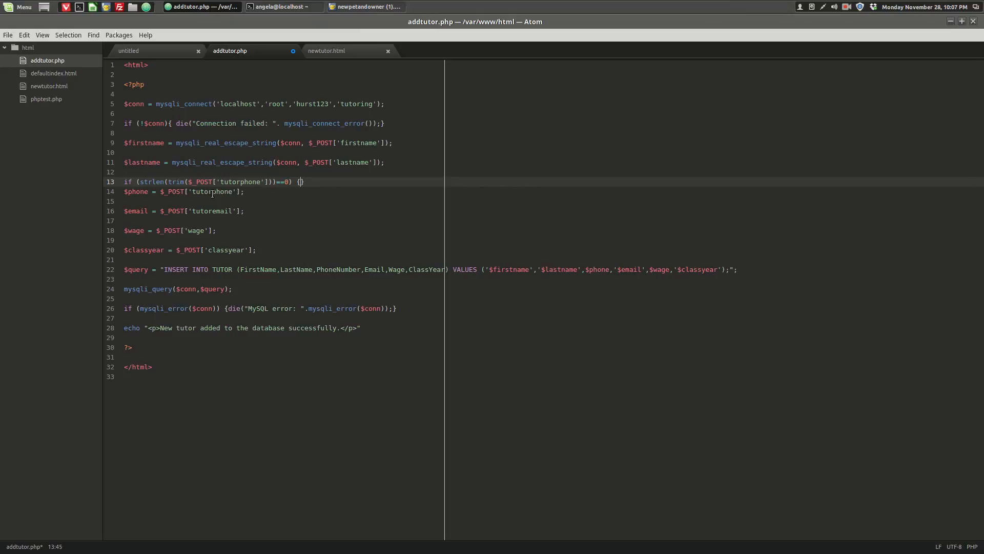
Set $phone to "NULL" in that branch, with an else using the posted phone
text($)
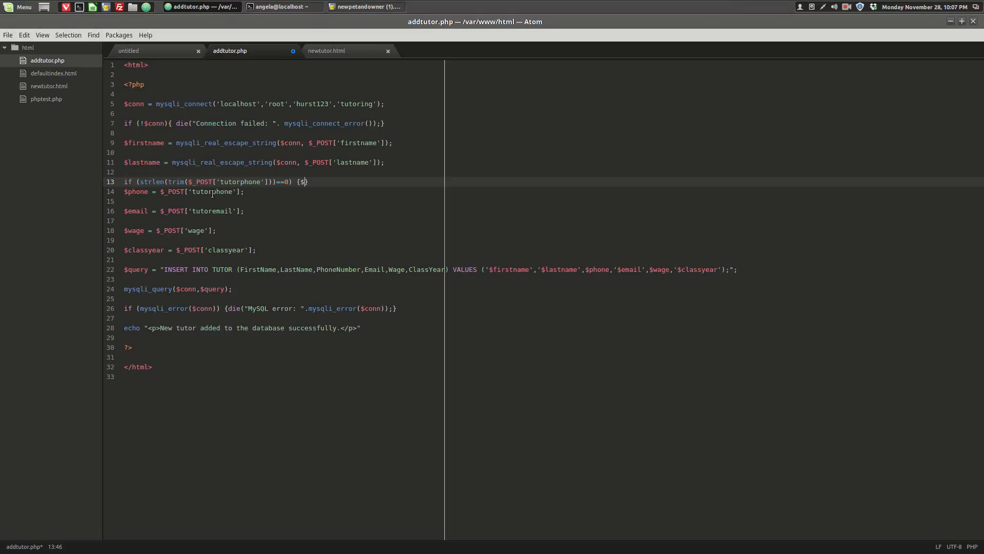
text(phone)
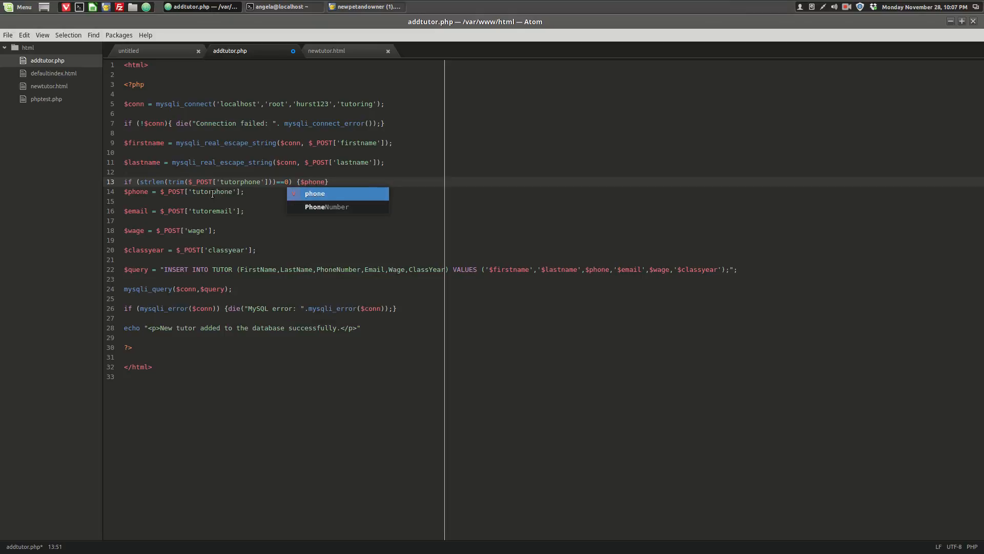
text(="Nu")
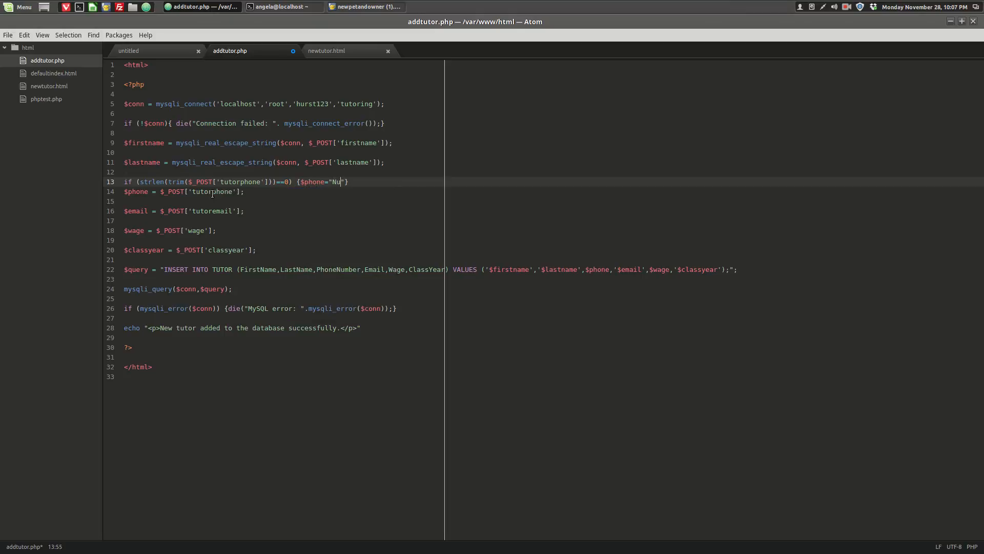
text(LL)
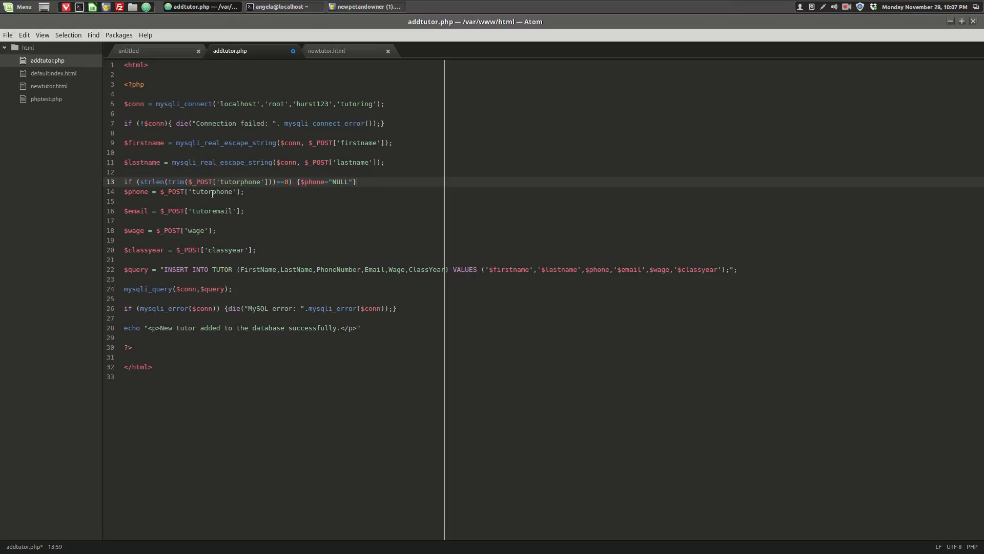
text(;)
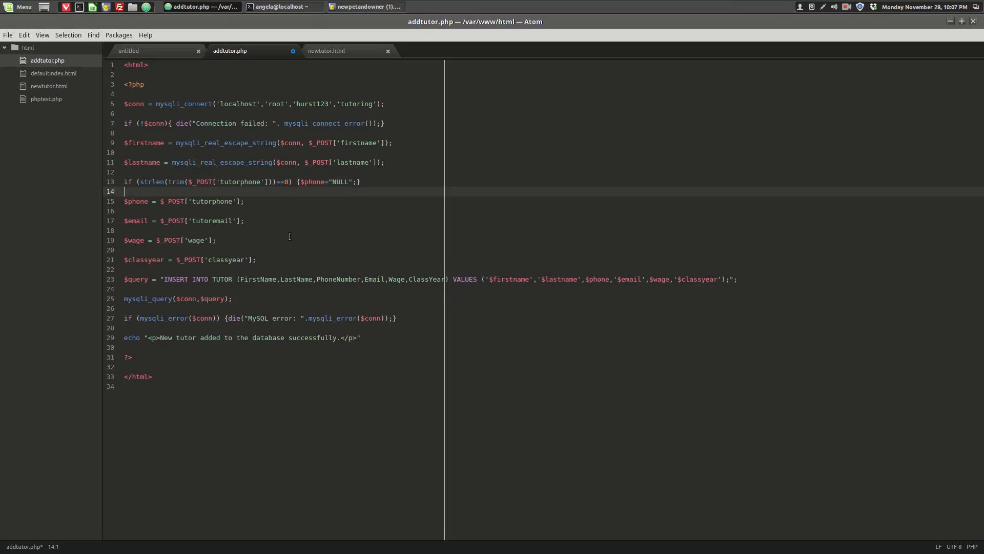
text(else { $phone = $_POST['tutorphone'];)
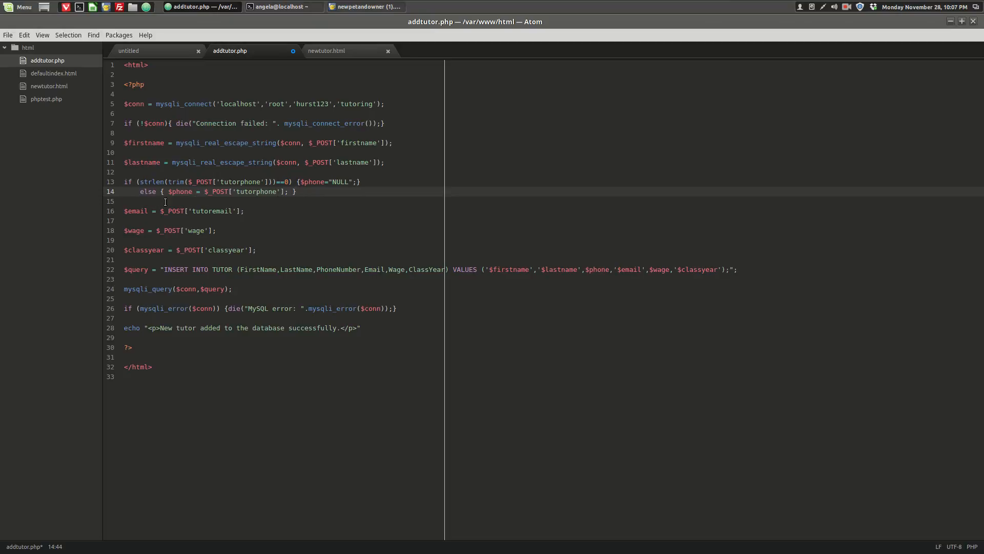
Duplicate the phone check below itself, renaming tutorphone to tutoremail and $phone to $email
click(298, 191)
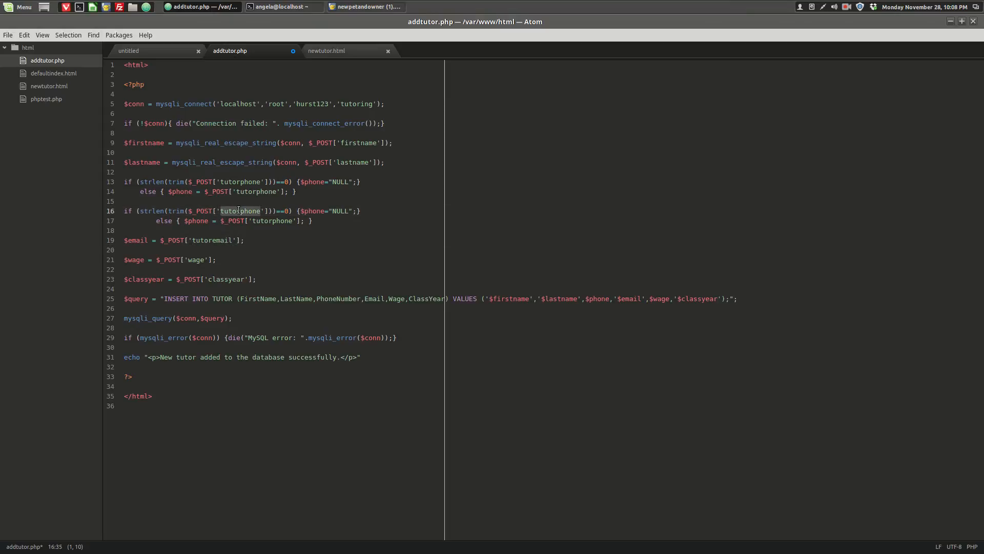
text(tutoremail)
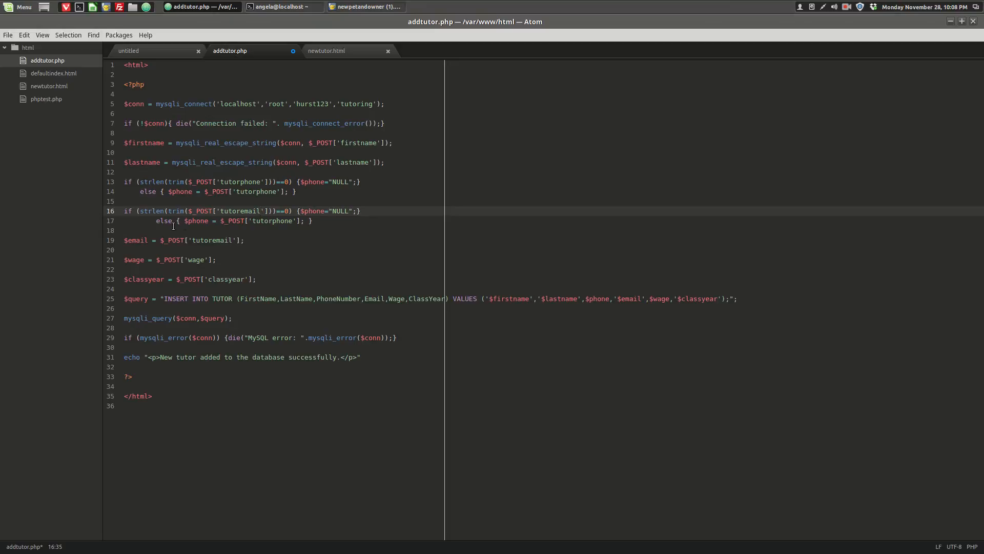
double_click(135, 240)
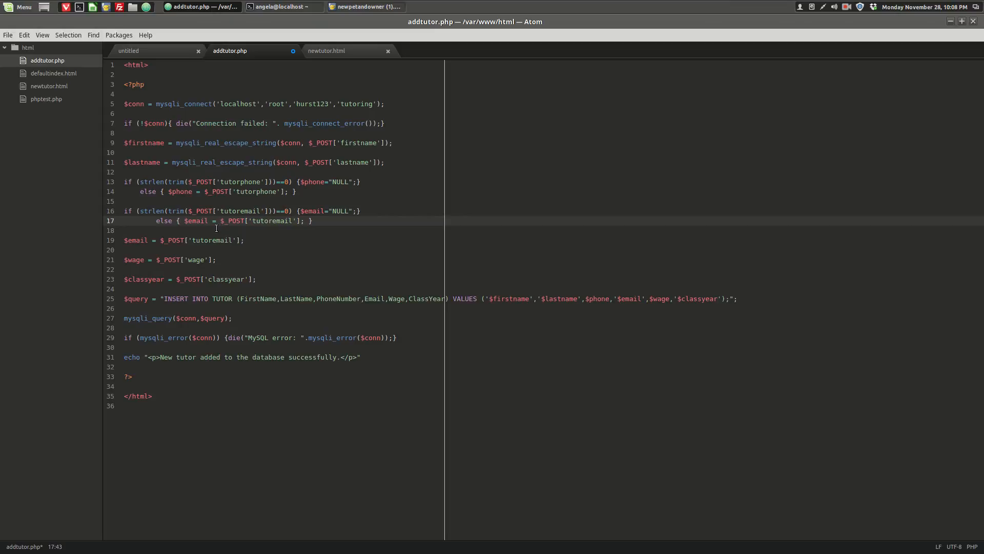
mouse_move(199, 230)
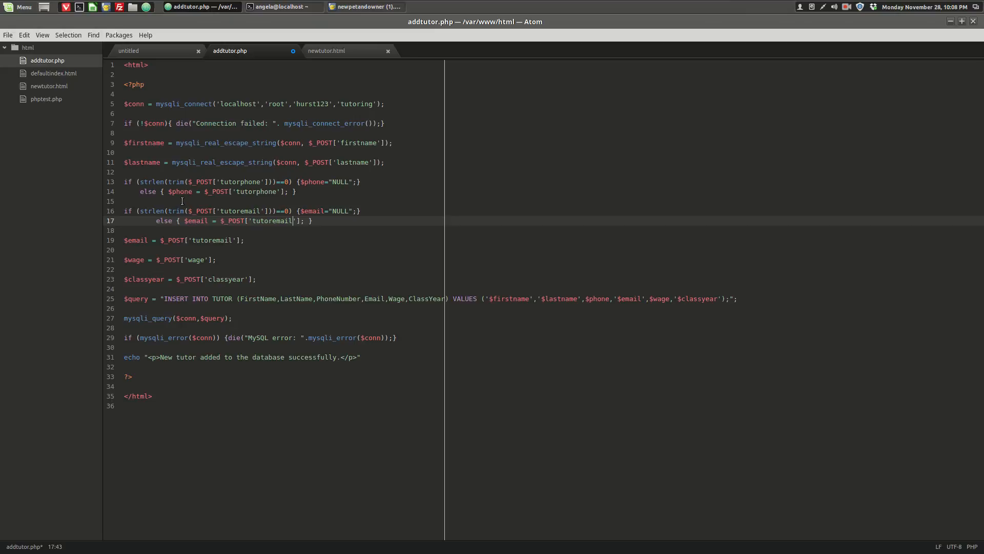
Escape the posted tutoremail with mysqli_real_escape_string($conn, …) in the else branch
click(326, 50)
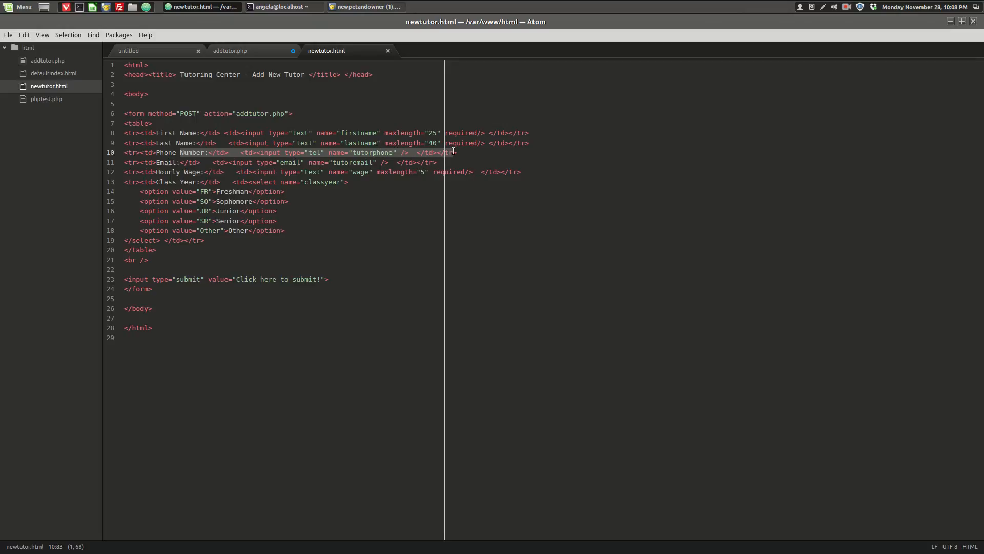
click(154, 162)
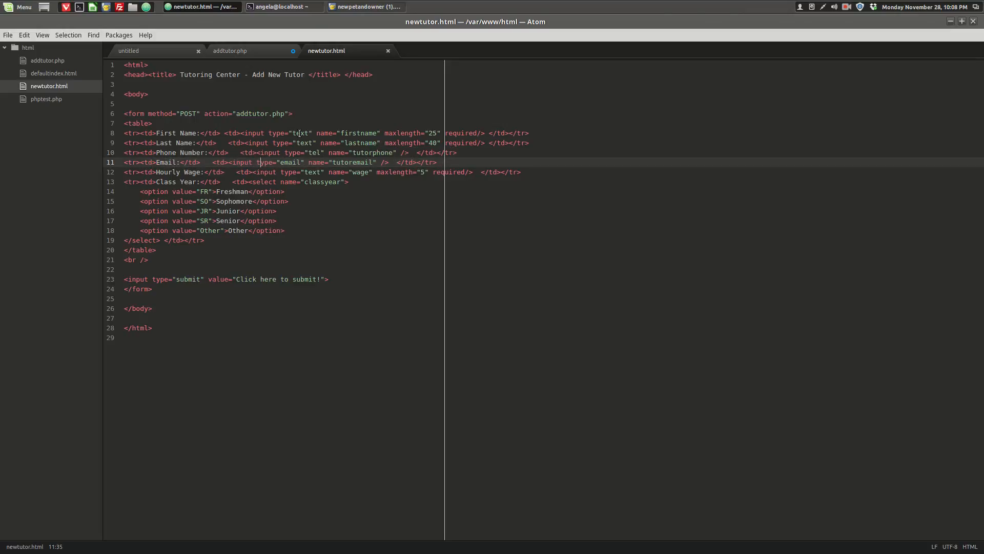
click(230, 51)
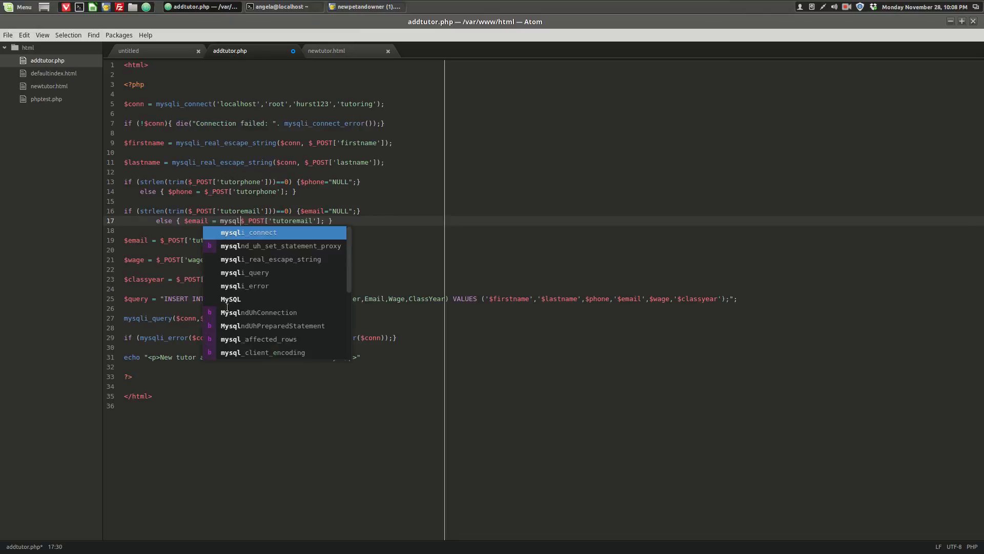
text(_real_escape_string()
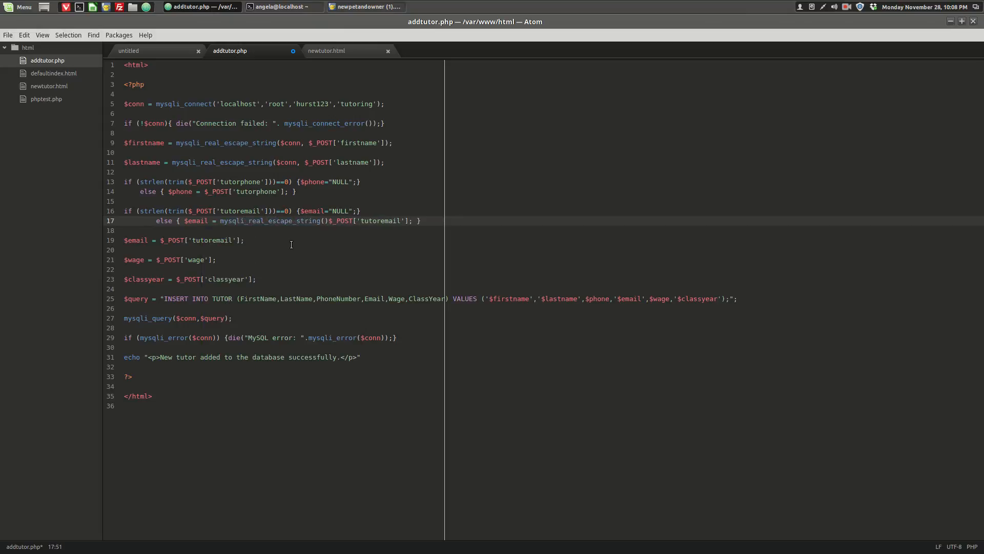
text($conn,)
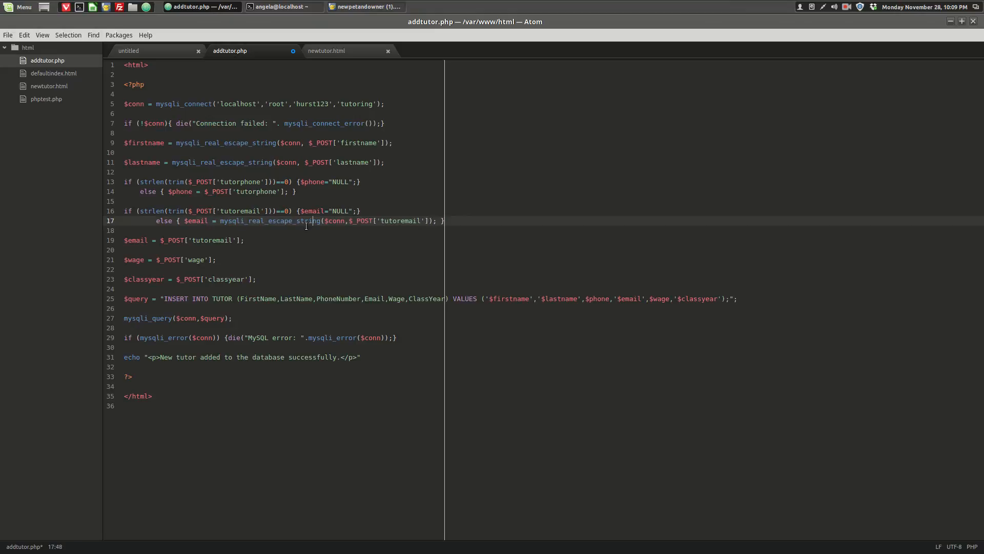
mouse_move(478, 283)
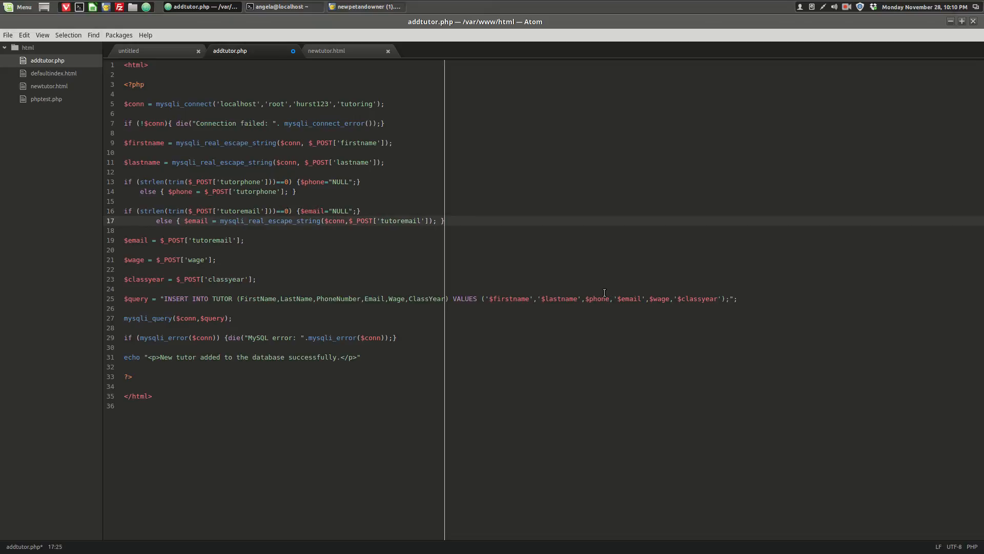
Quote the escaped email, unquote $email in the INSERT query, and delete the old email line
click(617, 299)
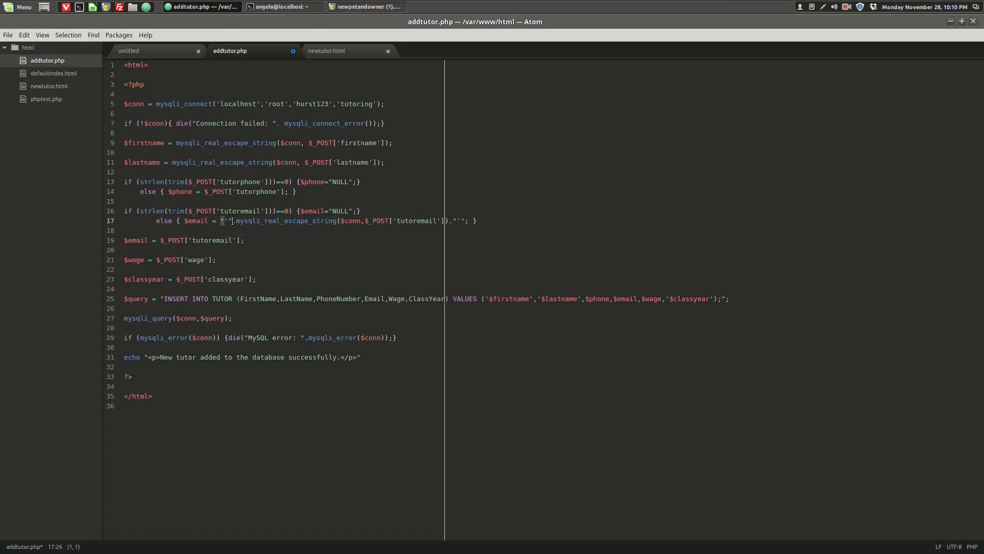
drag(234, 220, 442, 220)
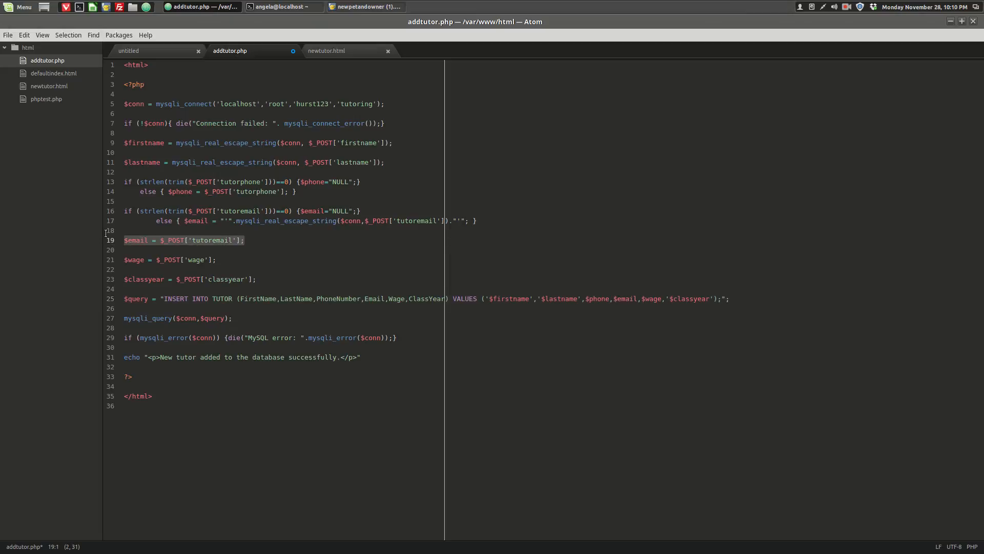
key(Delete)
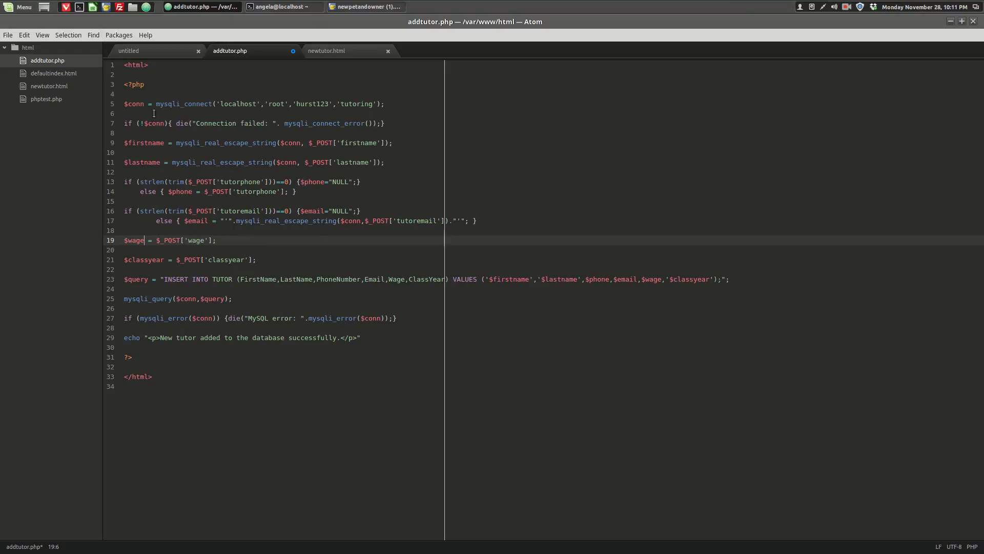
Glance at the newtutor.html form, then return to addtutor.php
click(342, 51)
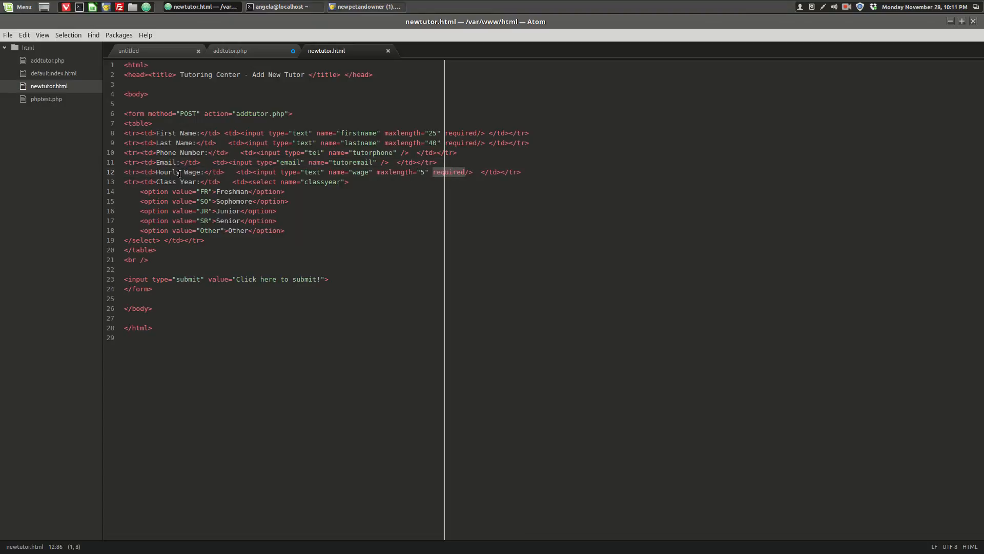
click(229, 51)
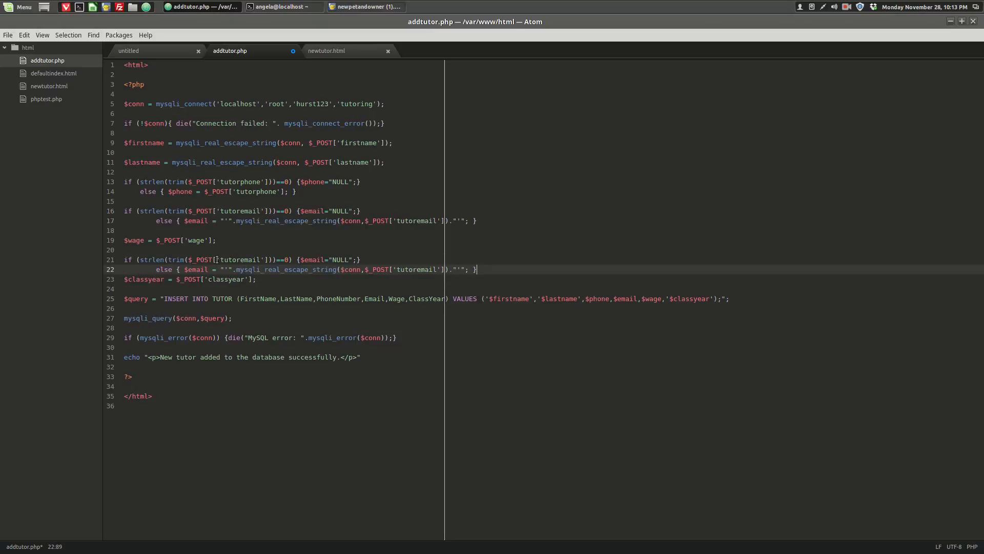
Rename the pasted block's tutoremail and $email to classyear and remove its escaping call
double_click(225, 279)
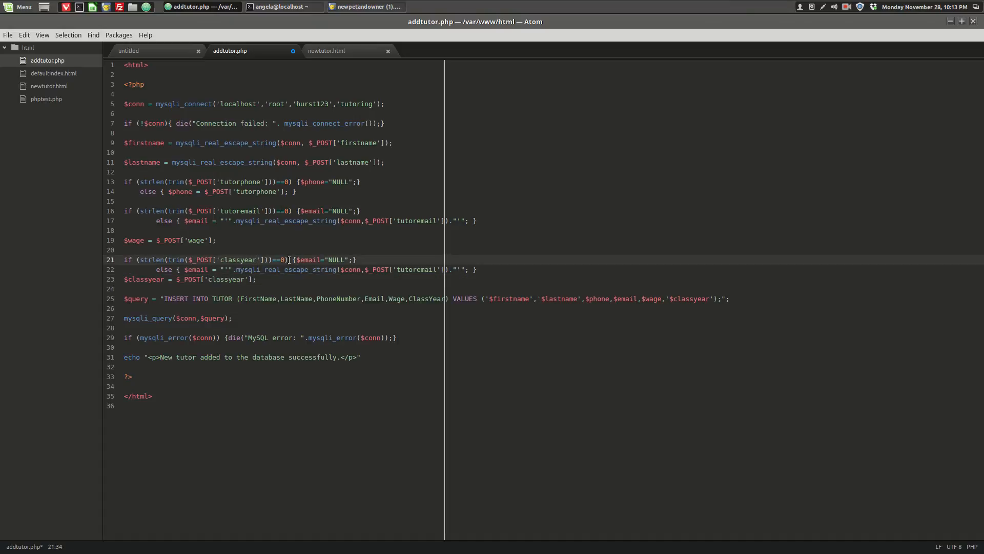
double_click(143, 279)
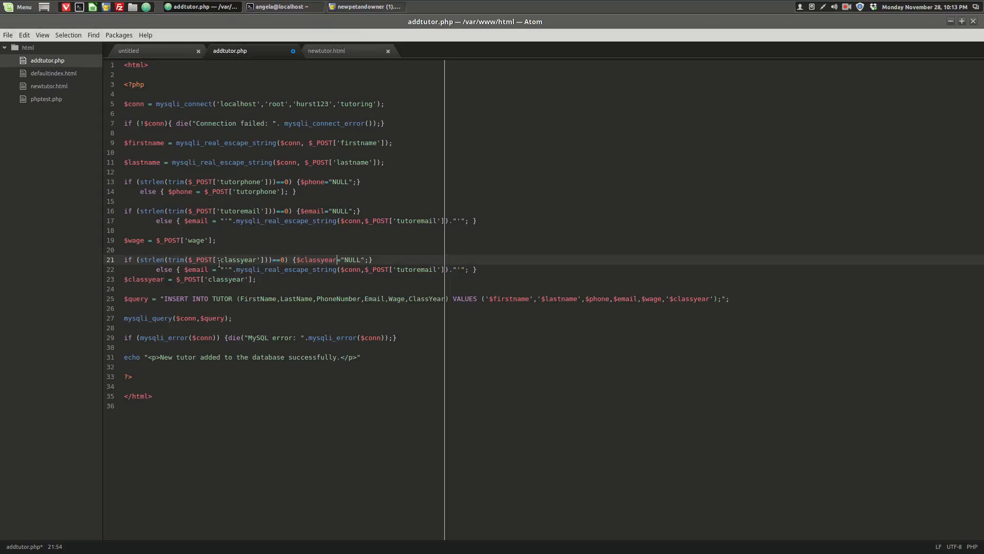
double_click(195, 269)
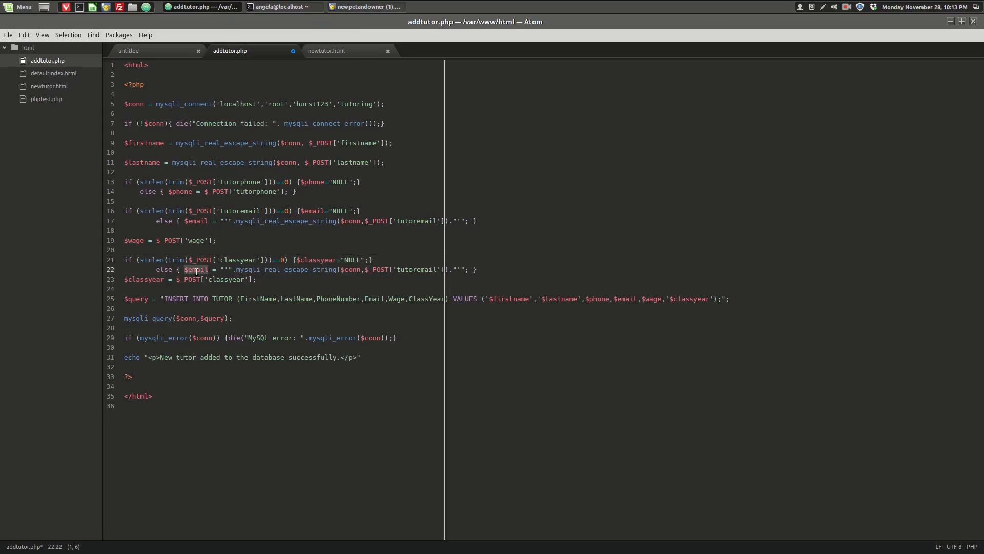
text(classyear)
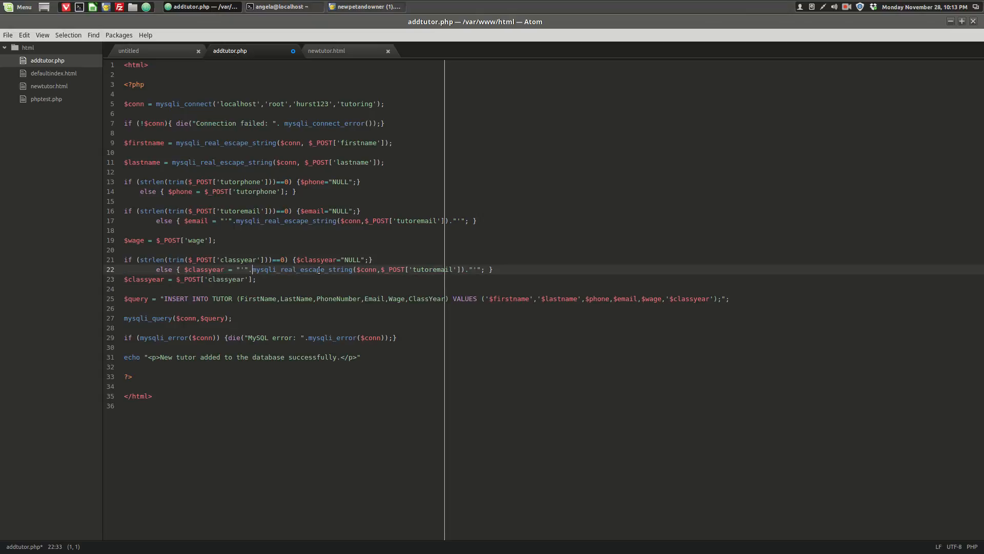
drag(252, 269, 461, 269)
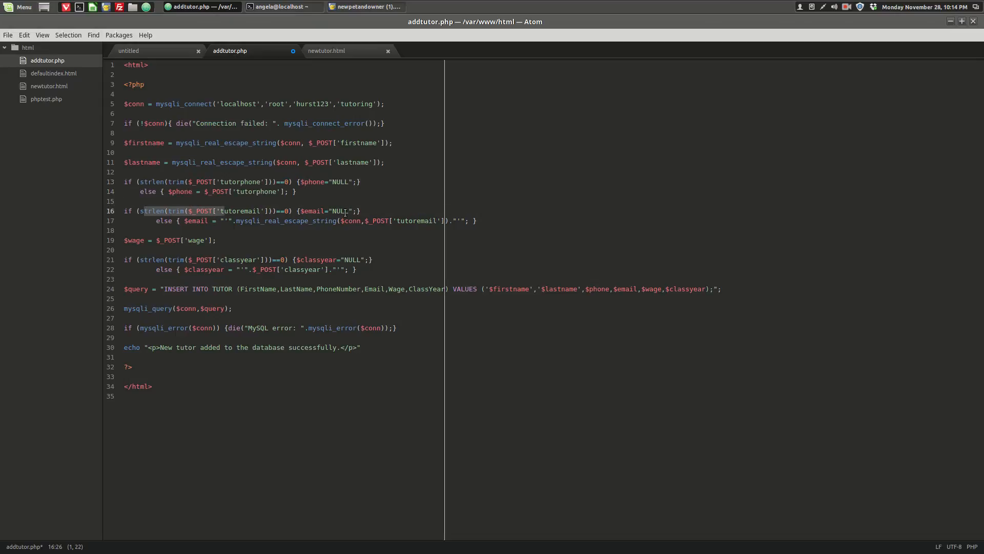
Review the escaped email line, INSERT query, $classyear value and MySQL error handling in addtutor.php
click(249, 220)
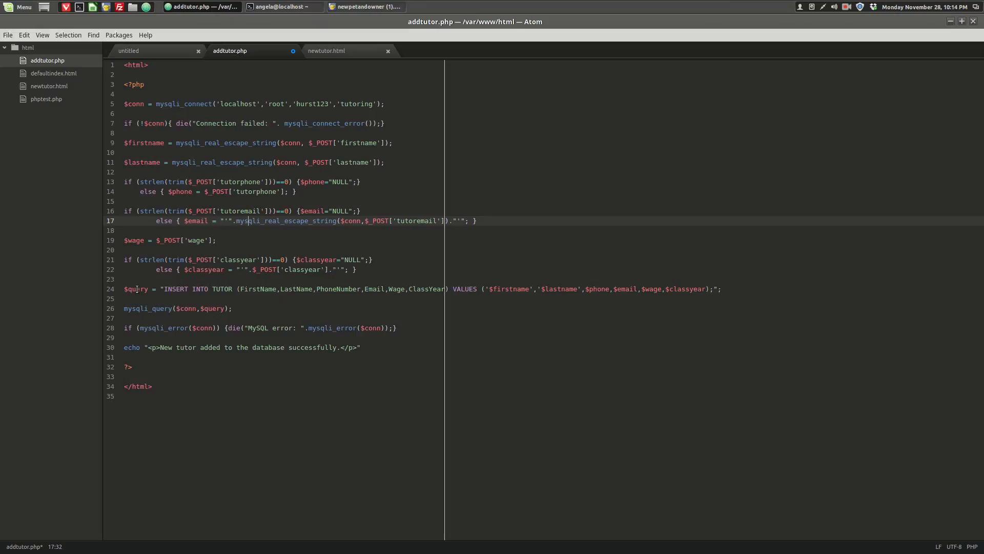
click(258, 288)
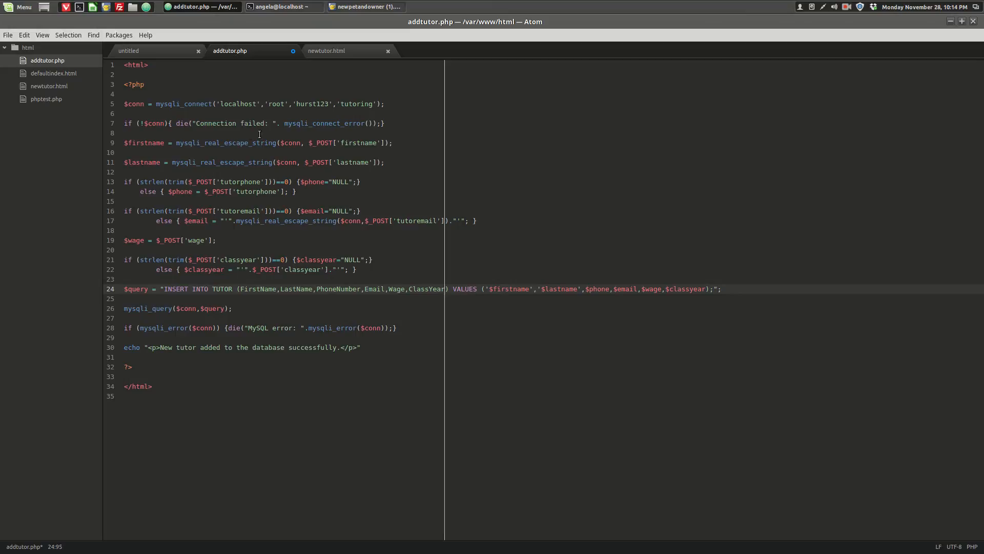
click(557, 289)
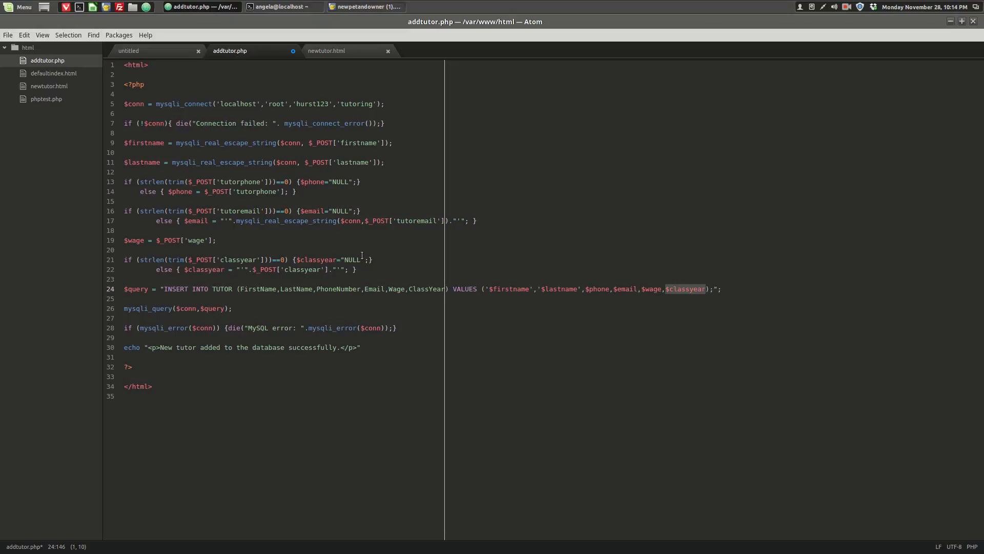
click(683, 289)
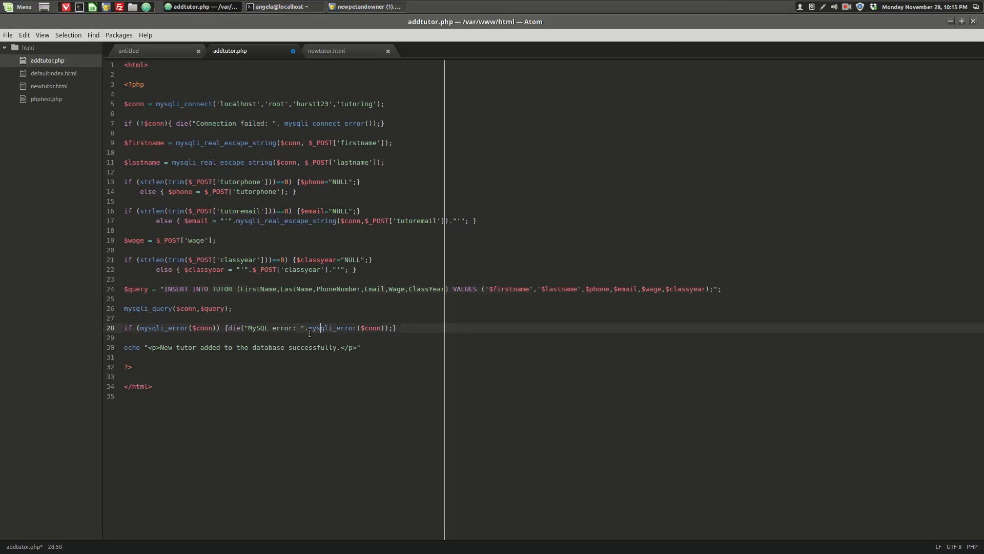
mouse_move(367, 347)
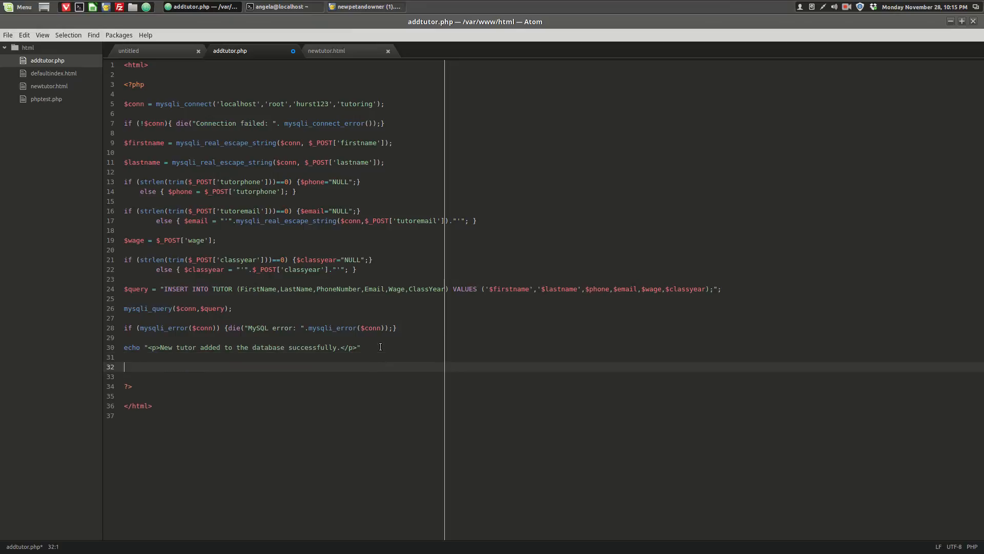
Add mysqli_close($conn); at the end of addtutor.php and save it as super user
text(mysqli_close($conn)
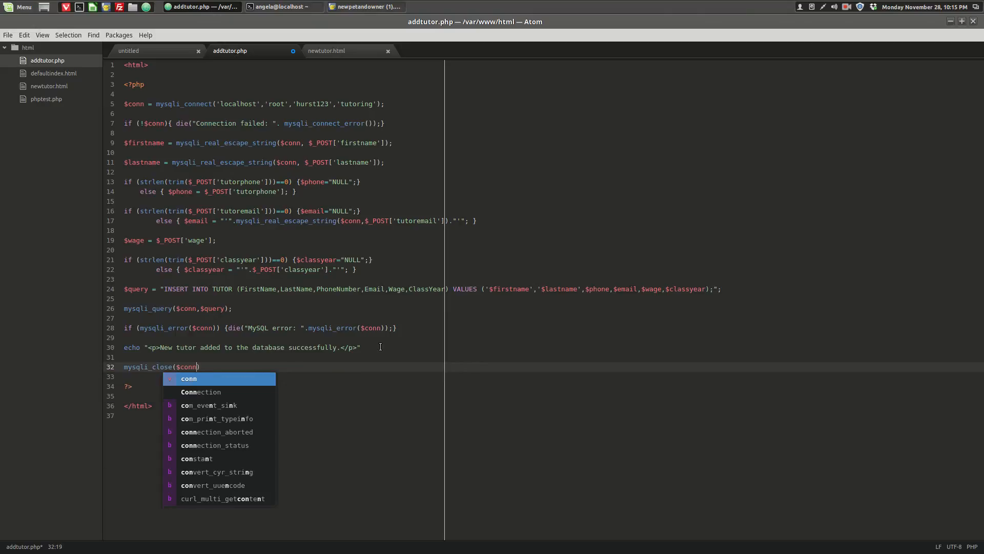
text();)
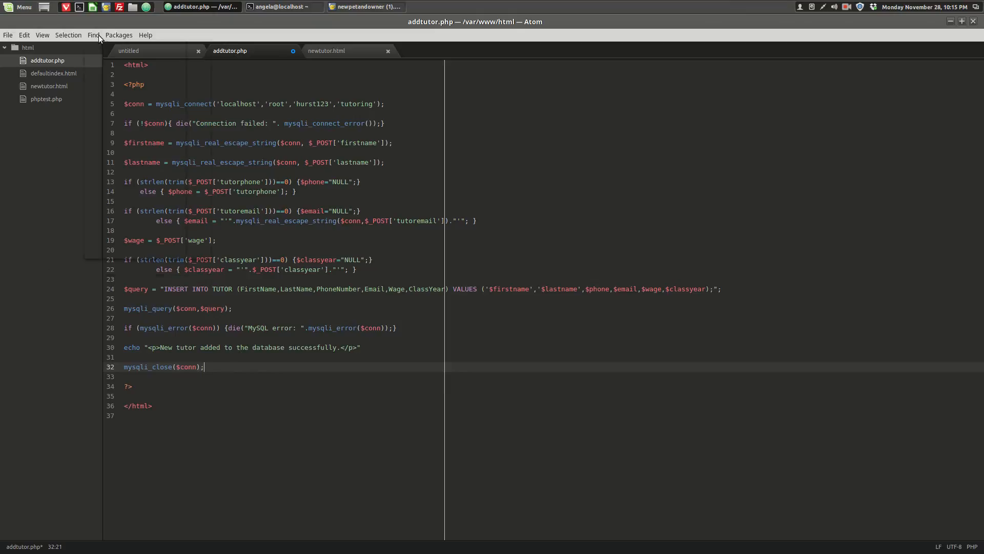
click(119, 34)
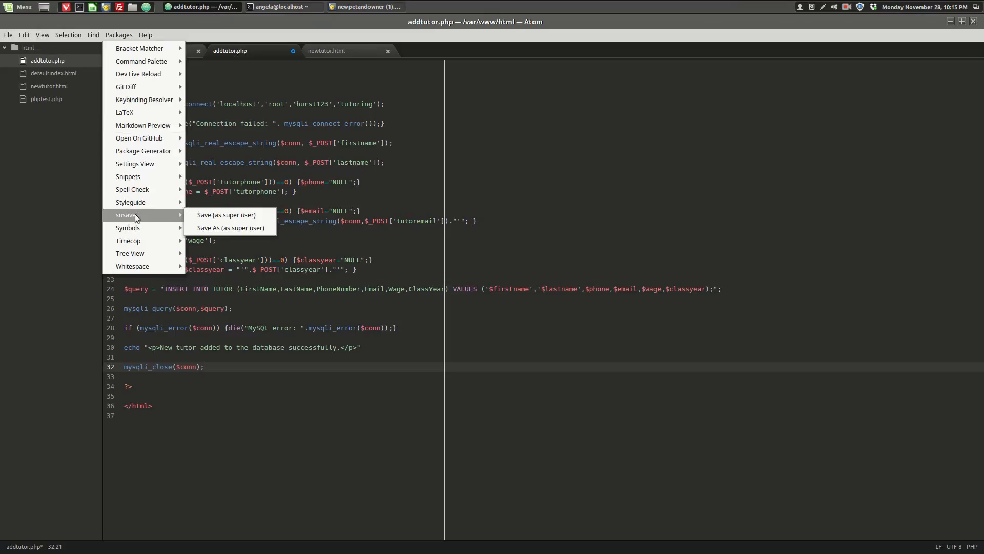
click(226, 215)
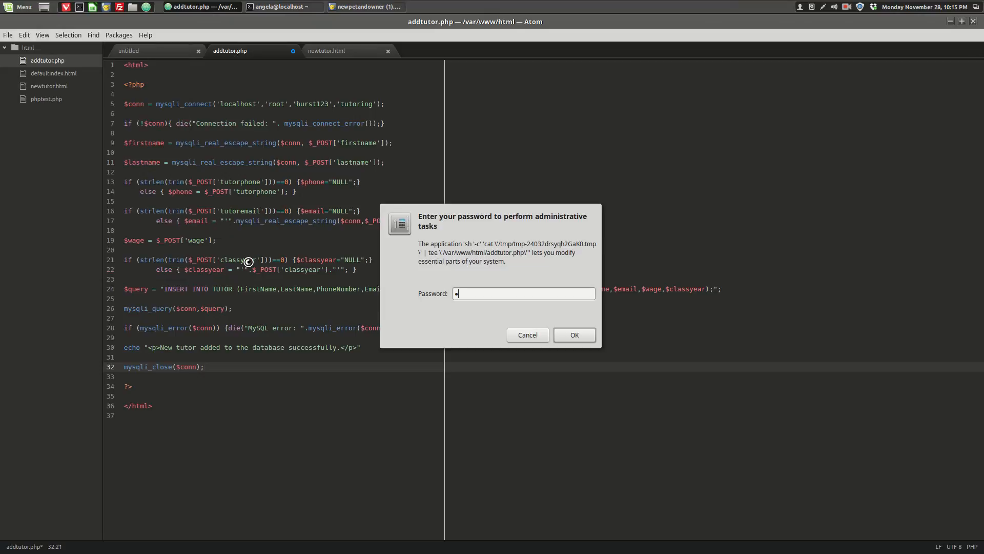
click(573, 335)
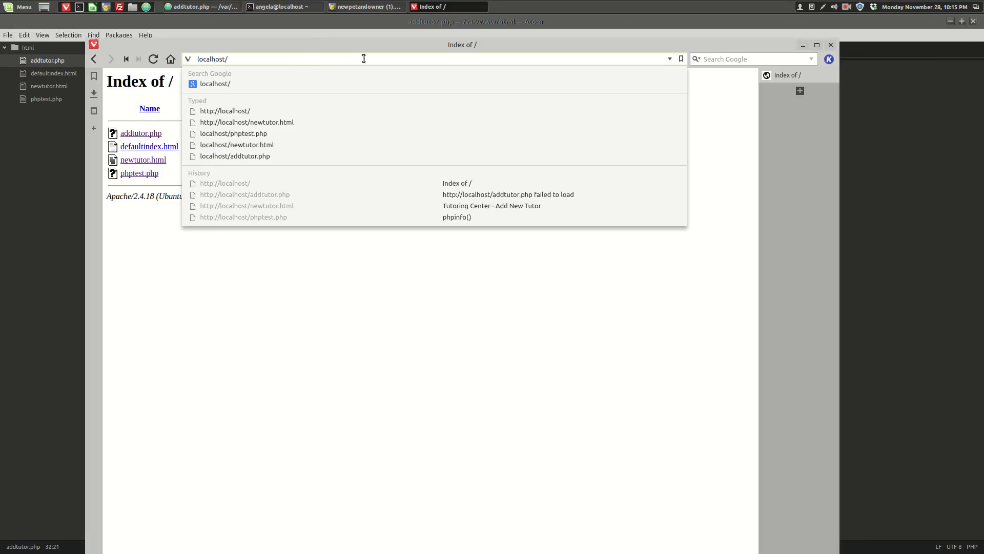
click(247, 122)
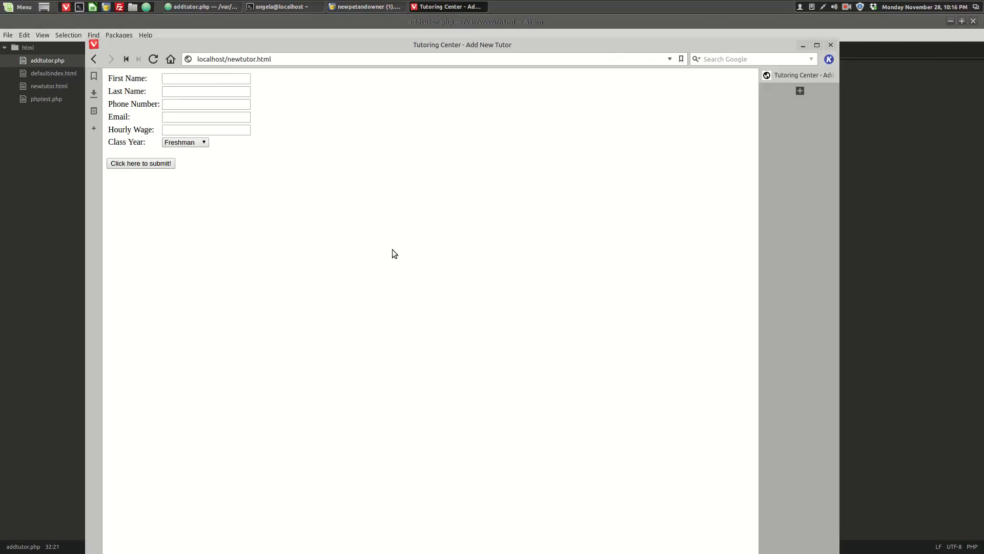
click(205, 78)
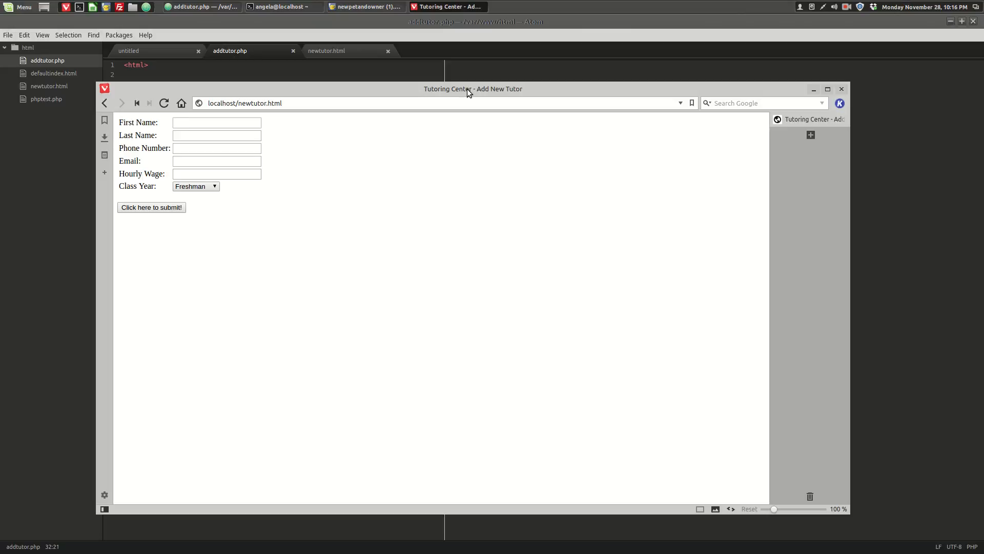
click(216, 122)
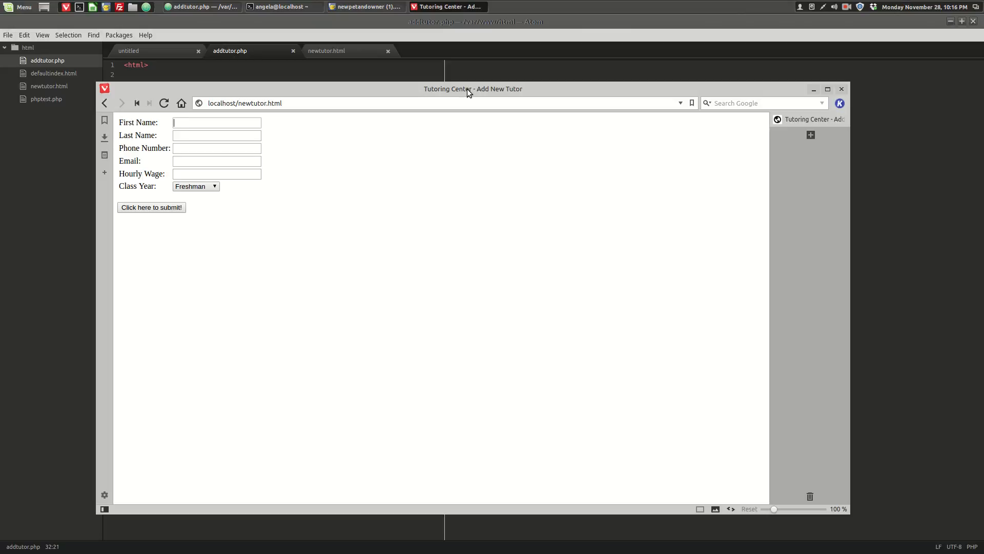
text(Yang)
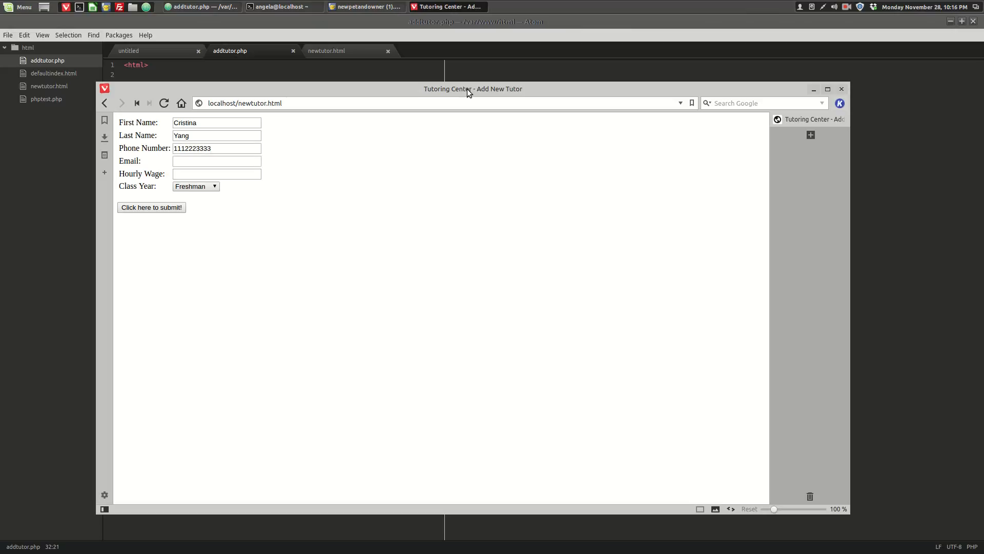
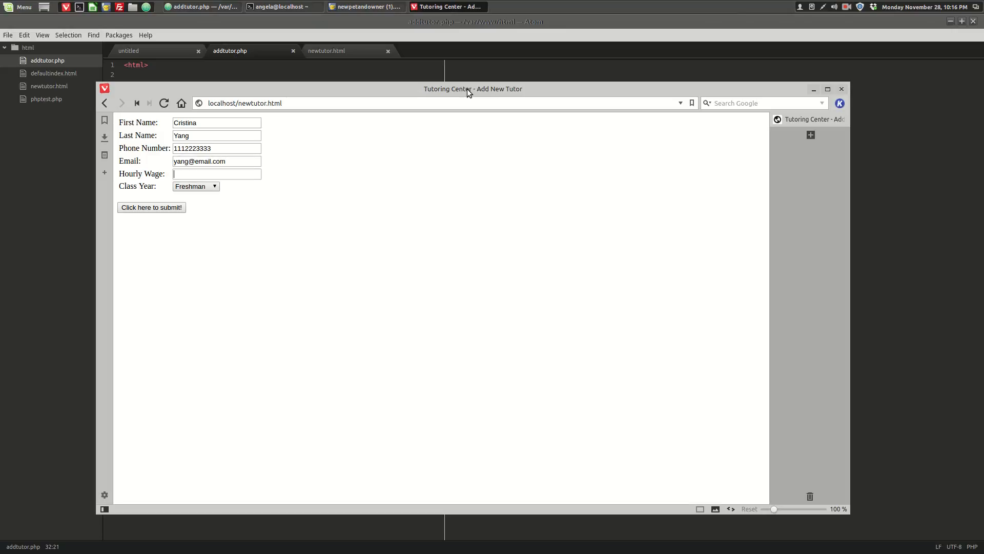
text(10.00)
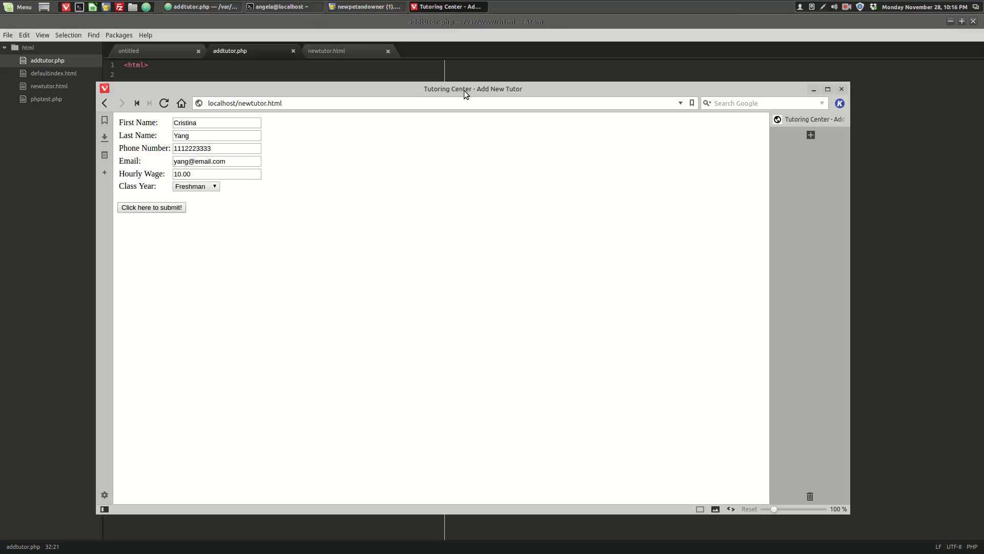
click(195, 185)
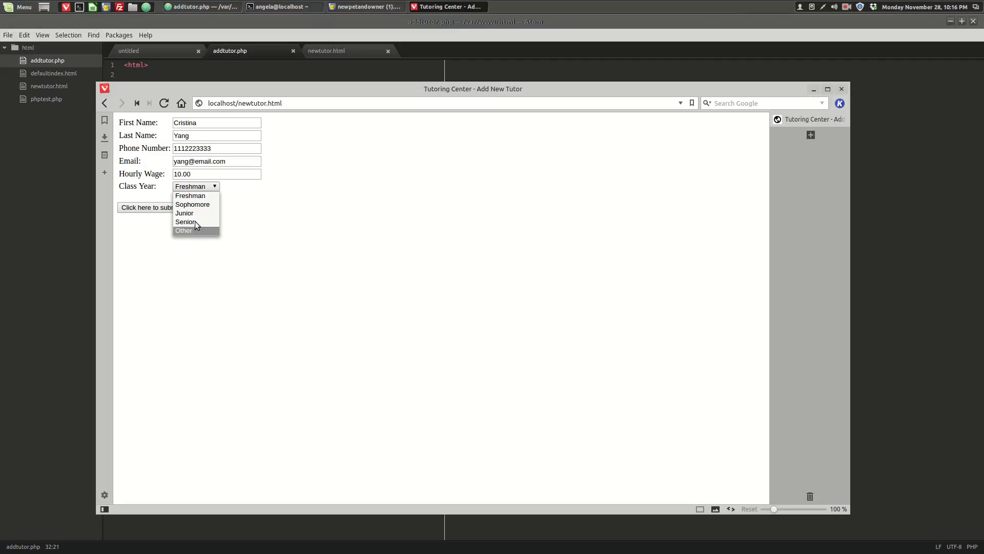
click(185, 221)
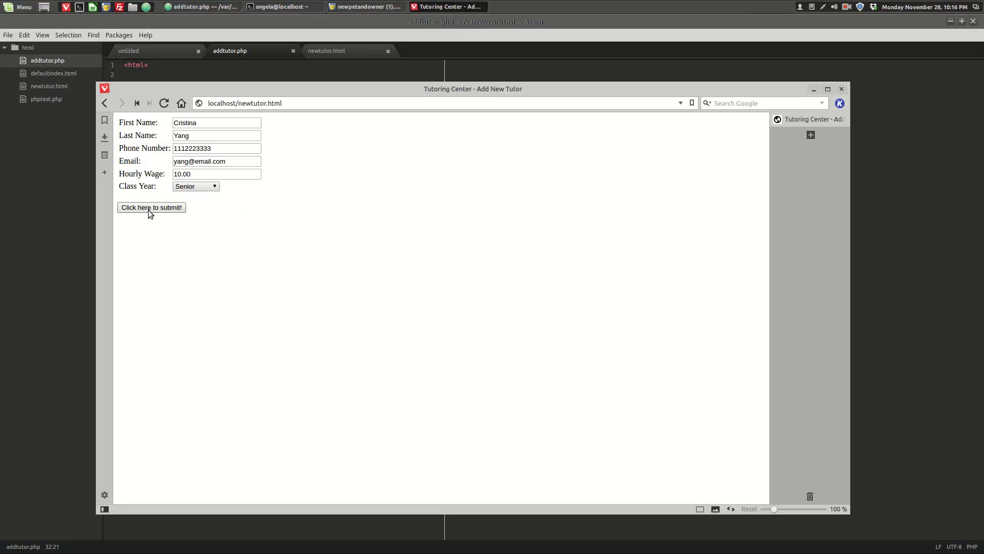
click(151, 207)
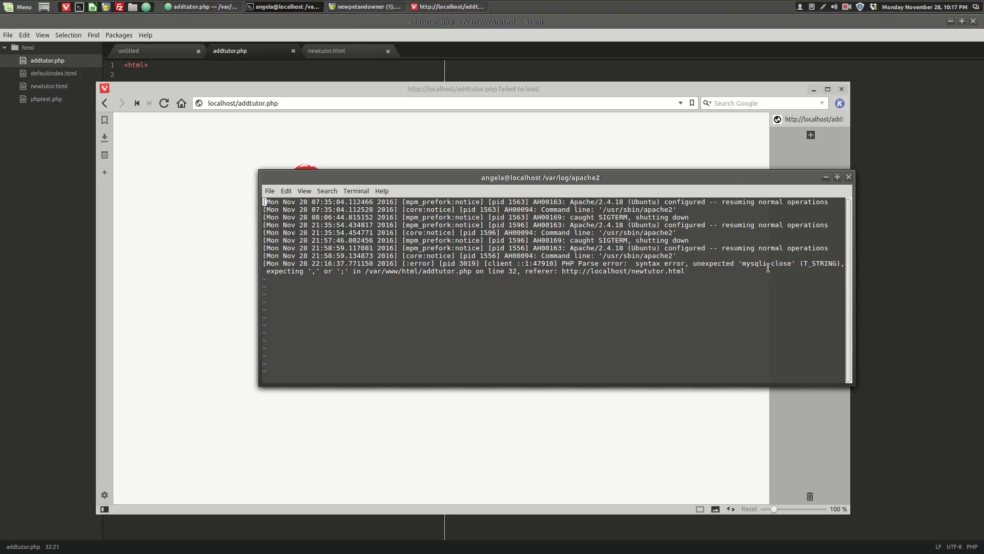
mouse_move(439, 140)
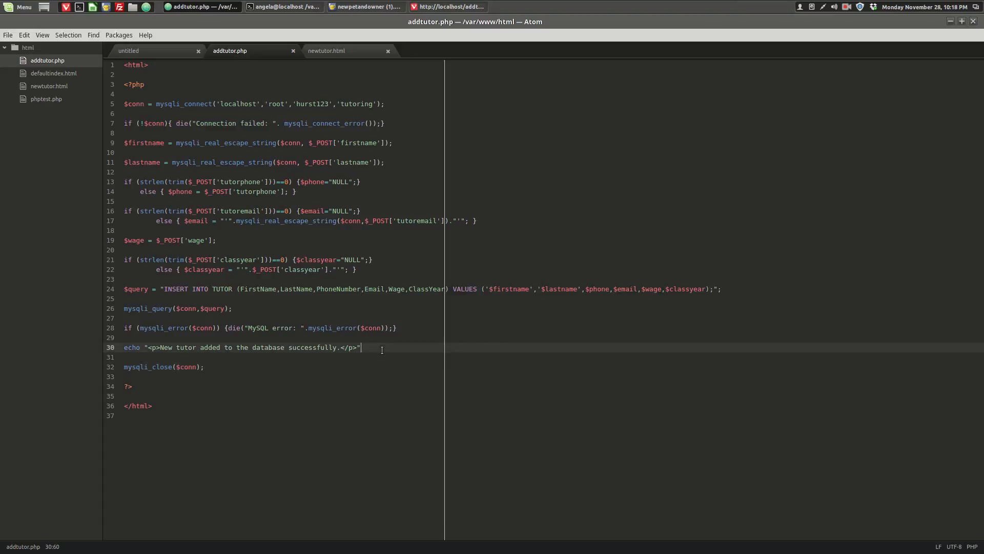
Add the missing semicolon to line 30's echo and save addtutor.php as super user
text(;)
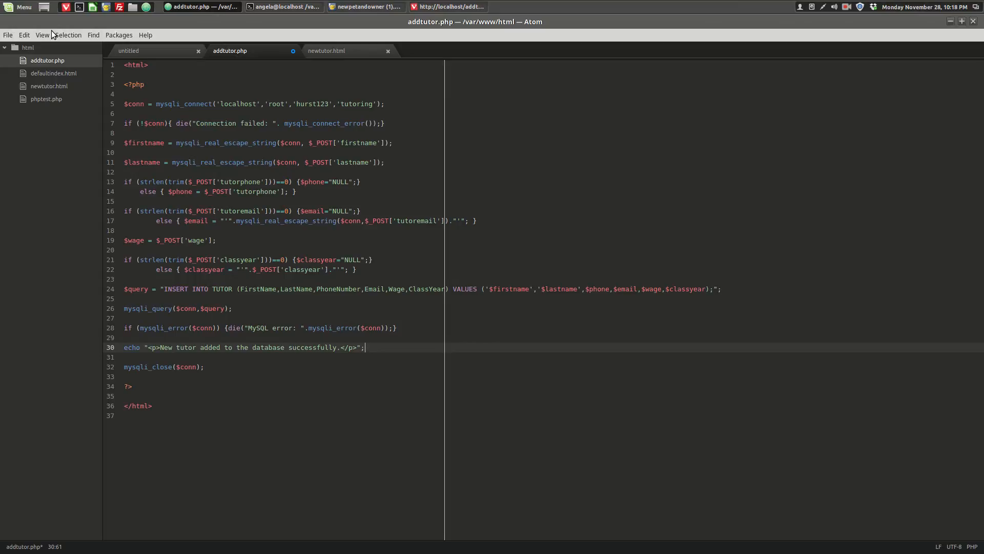
click(119, 35)
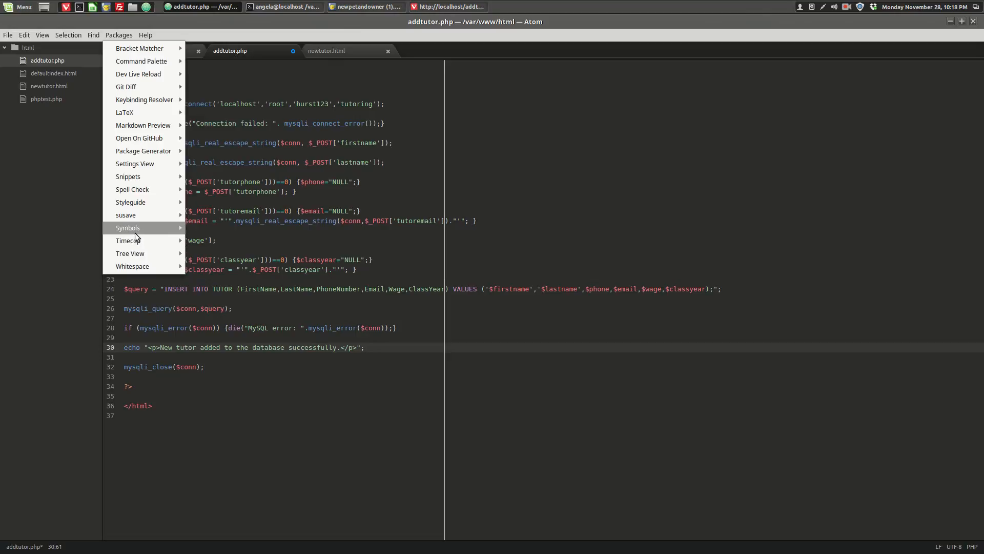
mouse_move(125, 214)
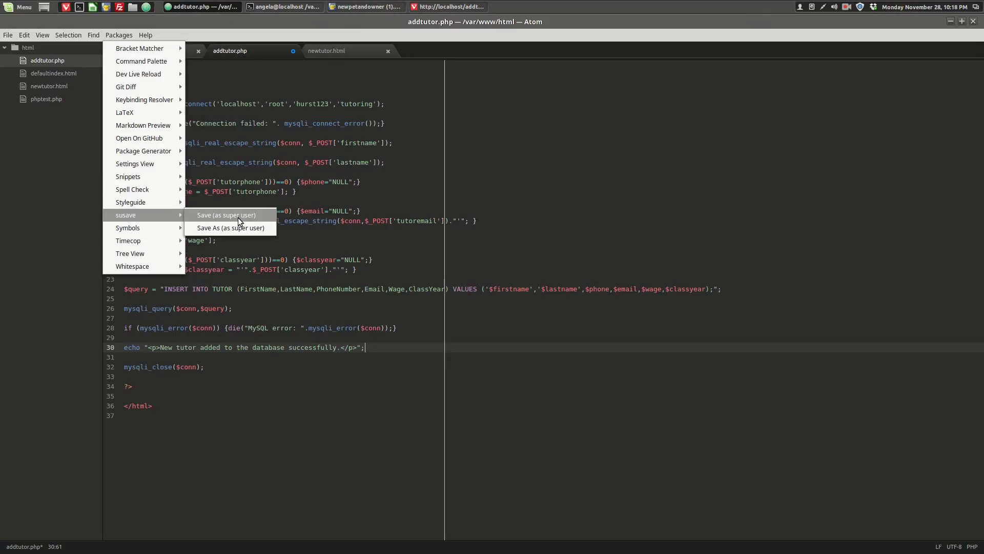
click(226, 215)
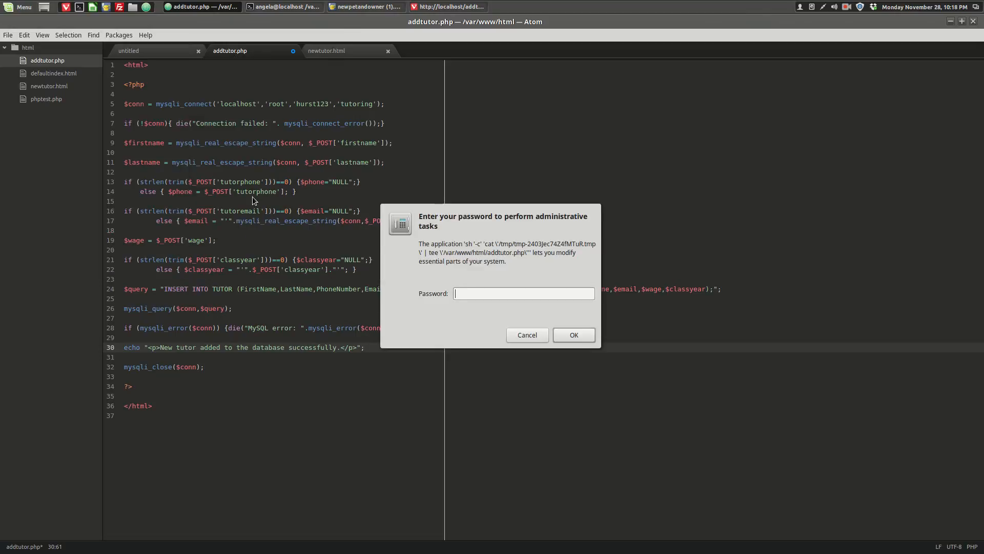
text(password)
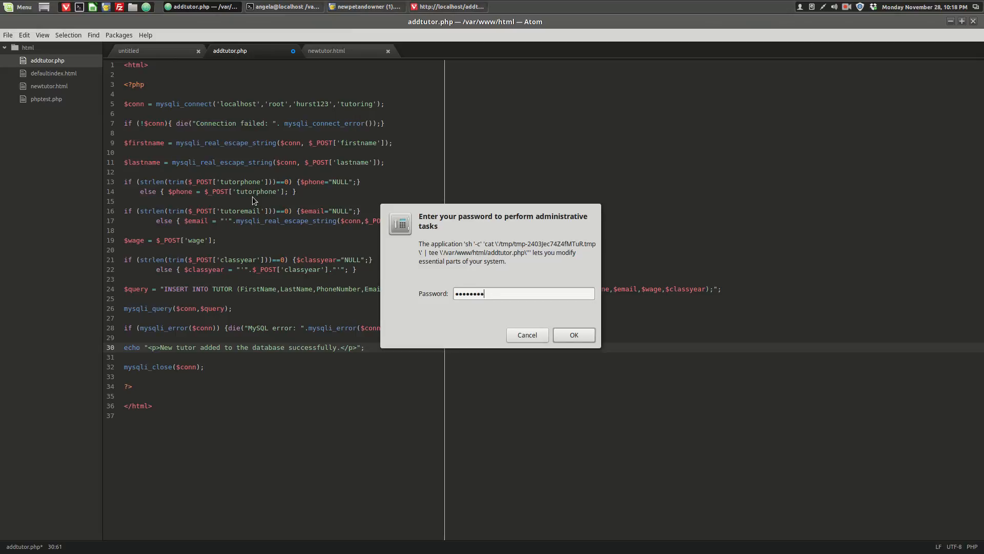
click(572, 335)
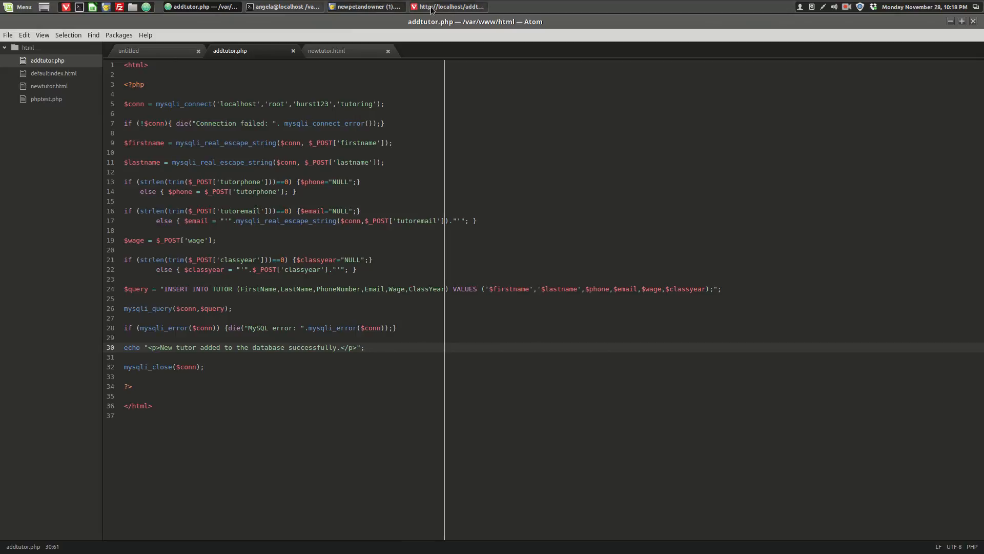
click(447, 6)
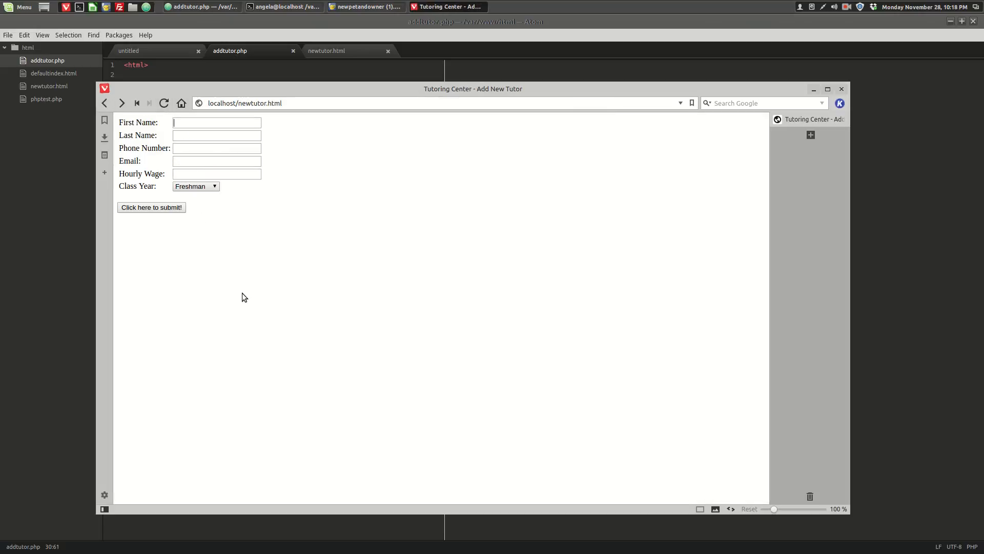
text(Cristina)
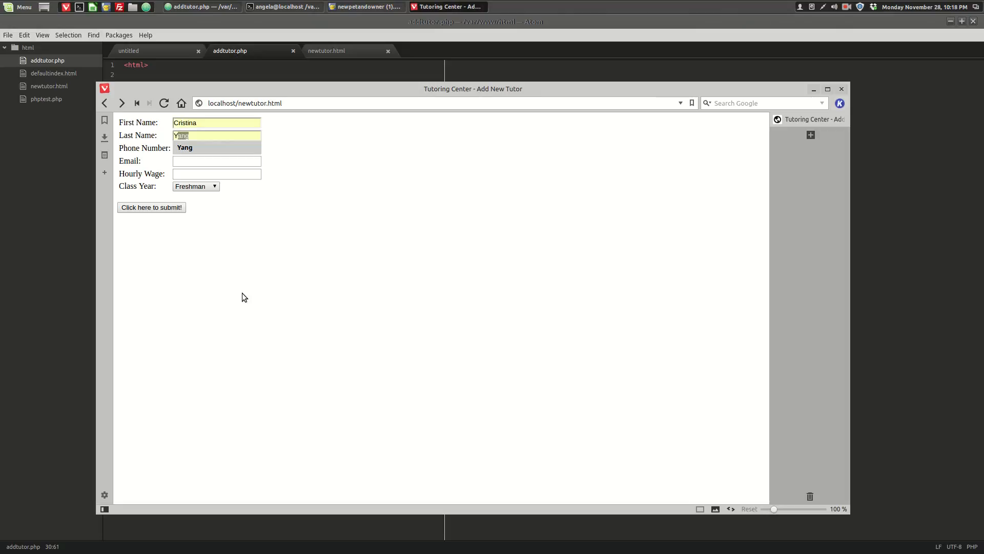
text(1112223333)
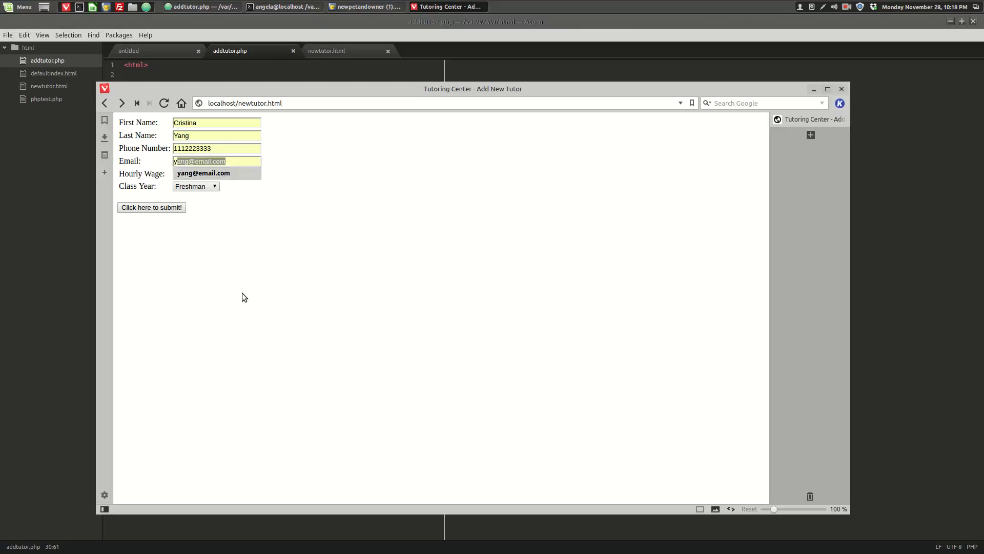
text(10.00)
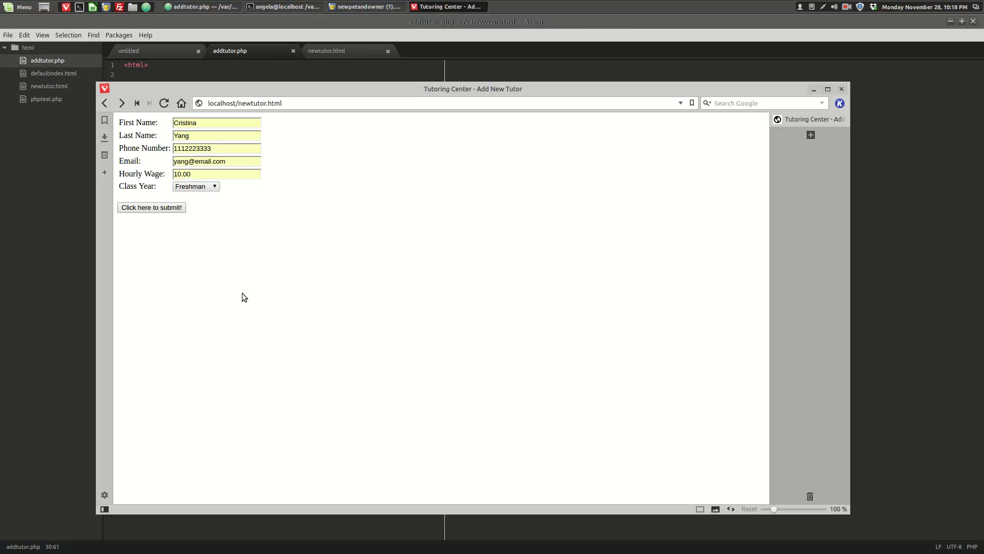
click(196, 186)
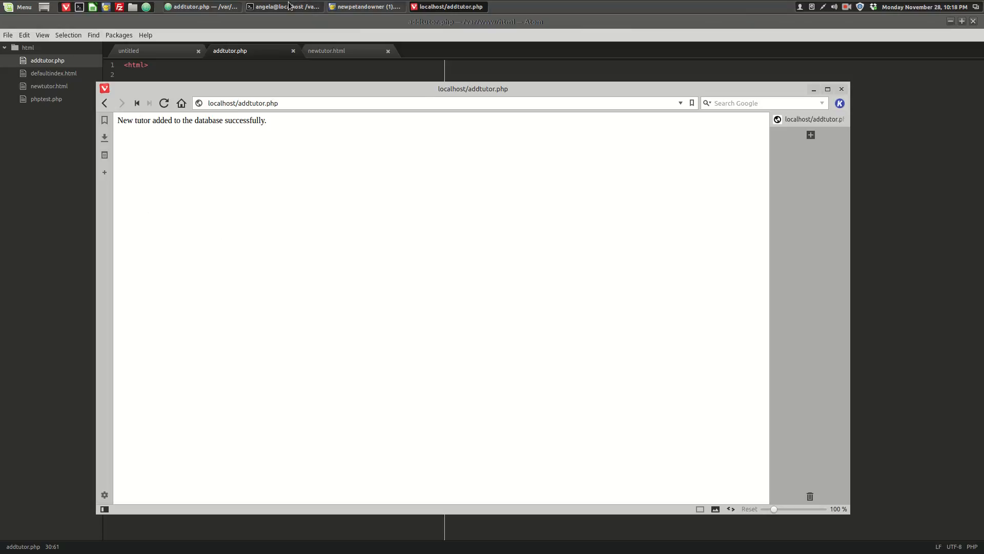
click(283, 7)
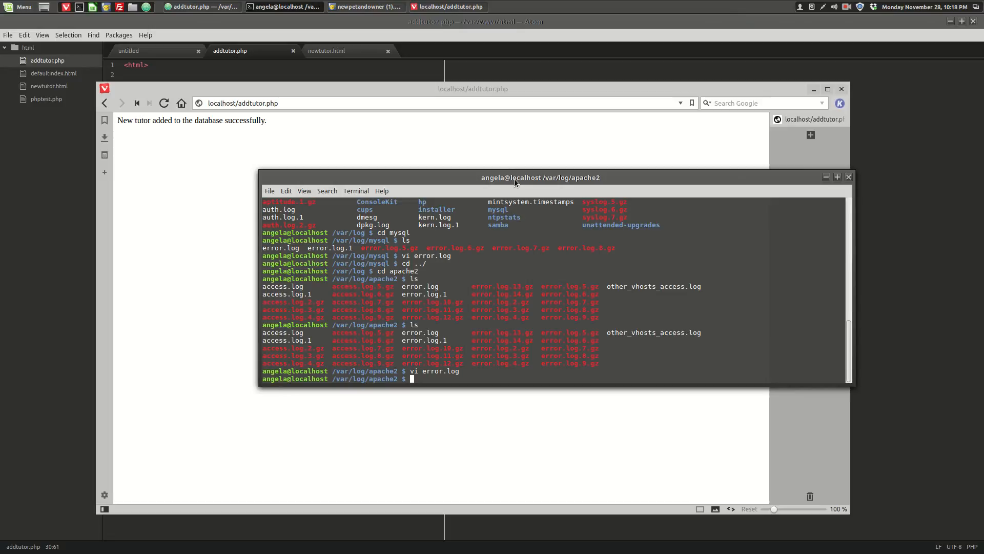
Log in to MariaDB as root, use the tutoring database and select all TUTOR rows
text(mysql -u)
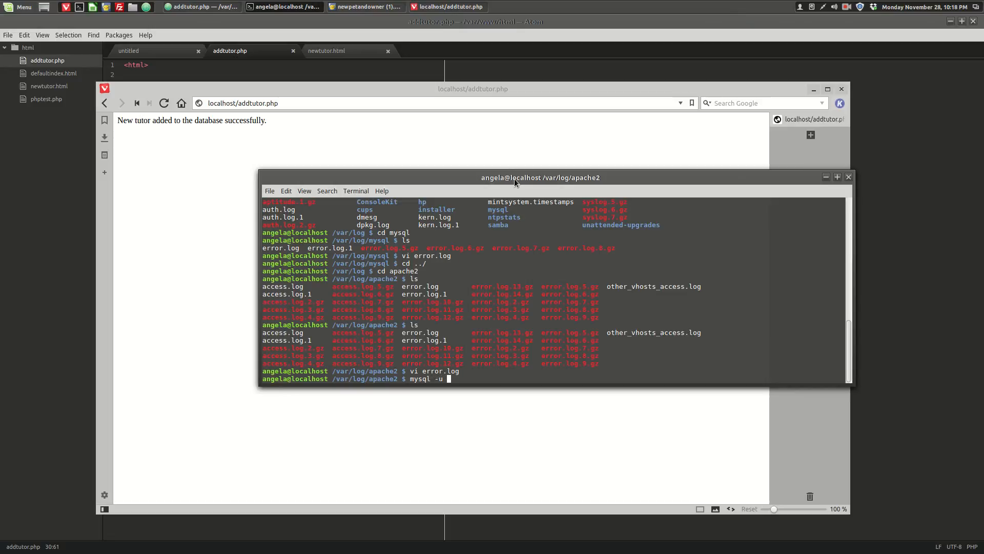
text(root -p)
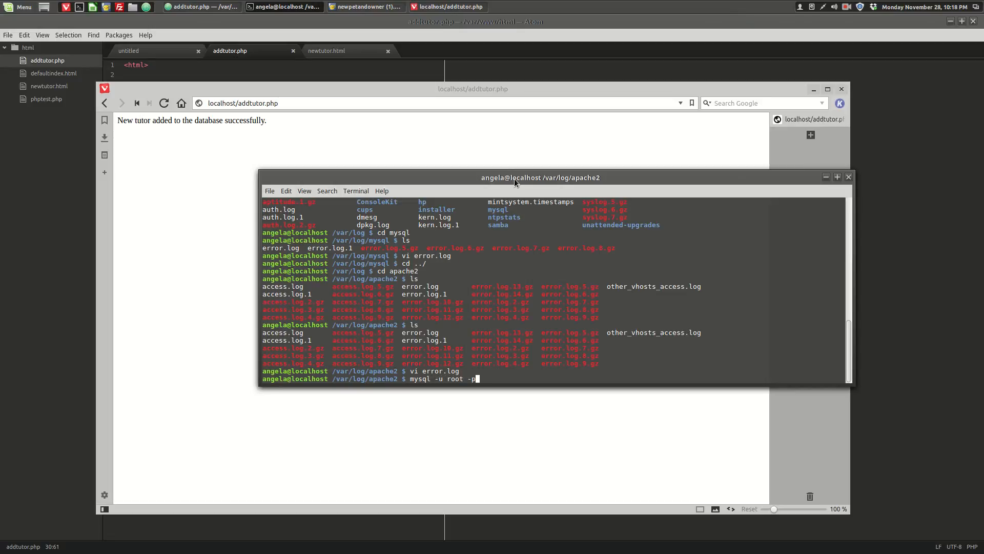
key(Return)
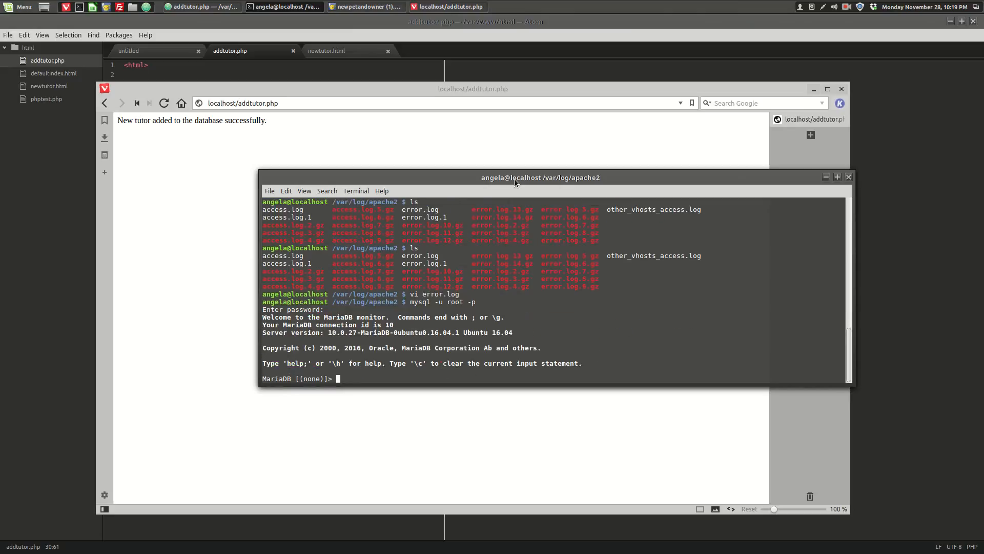
text(use tutoring;)
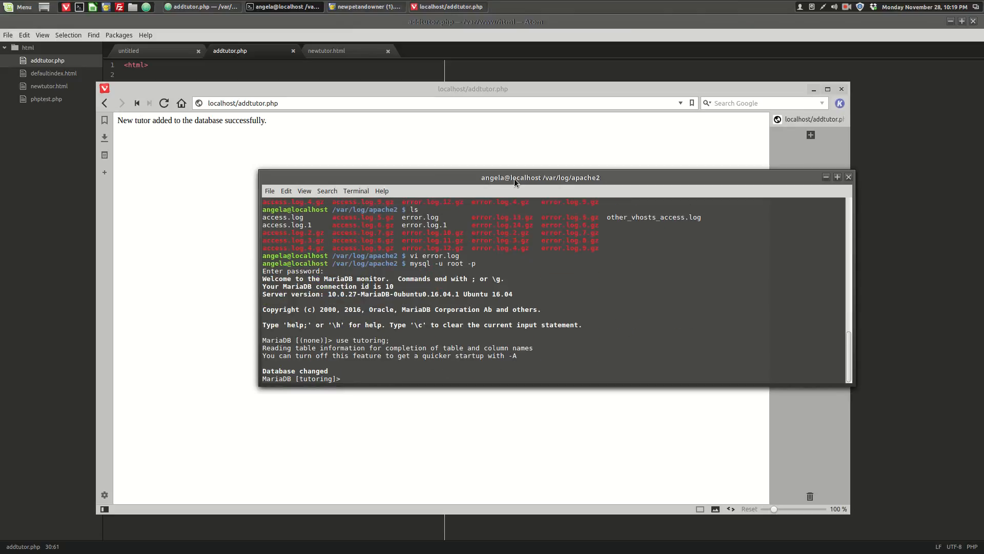
text(select)
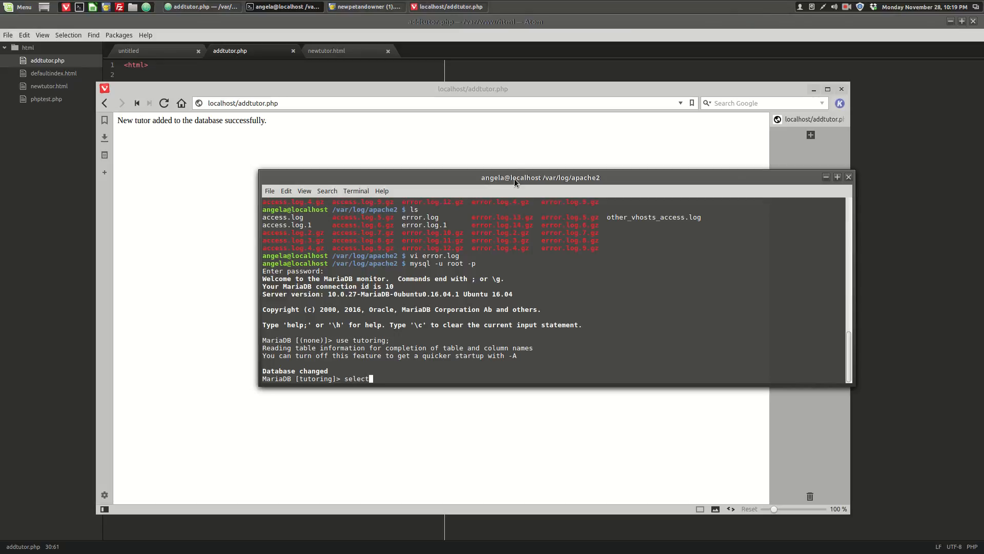
text(* from TUTOR;)
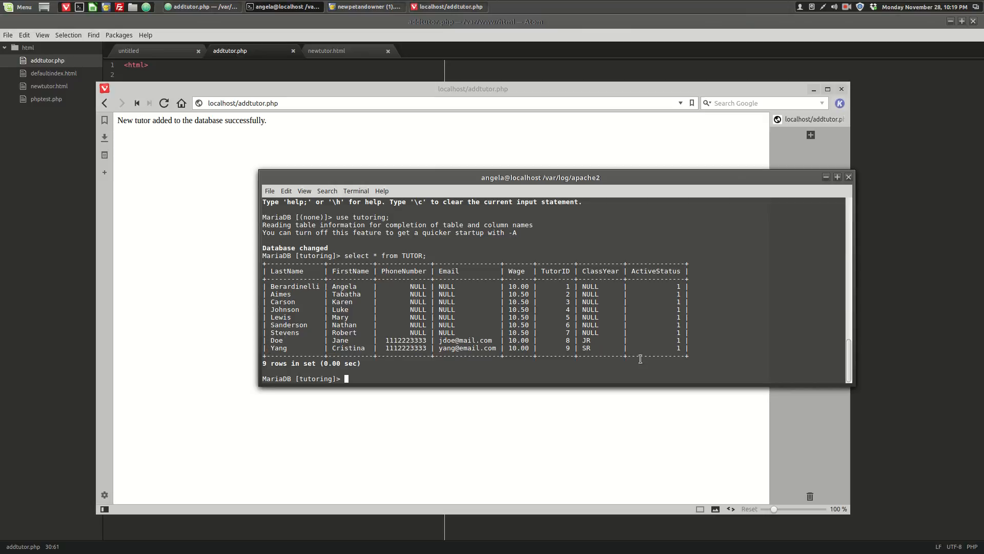
mouse_move(546, 341)
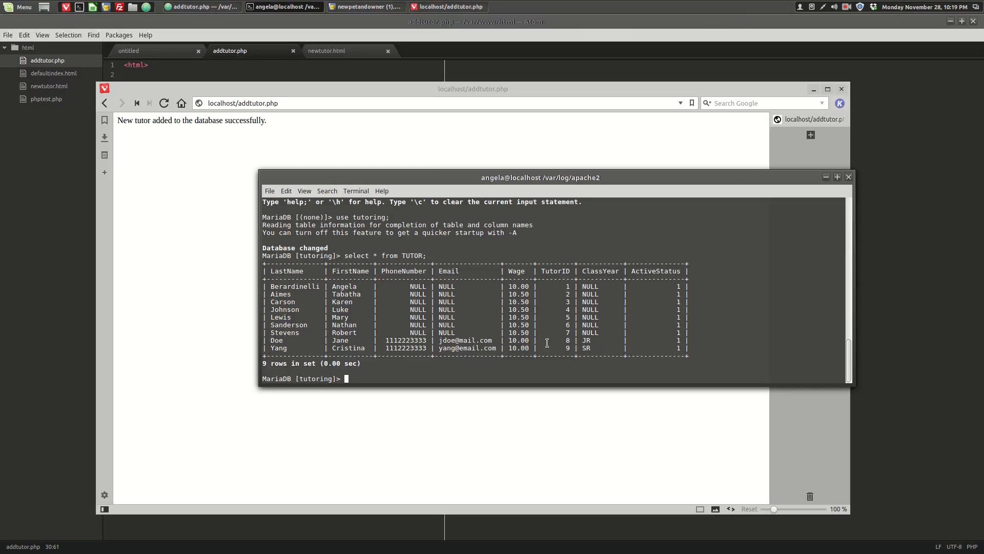
mouse_move(418, 368)
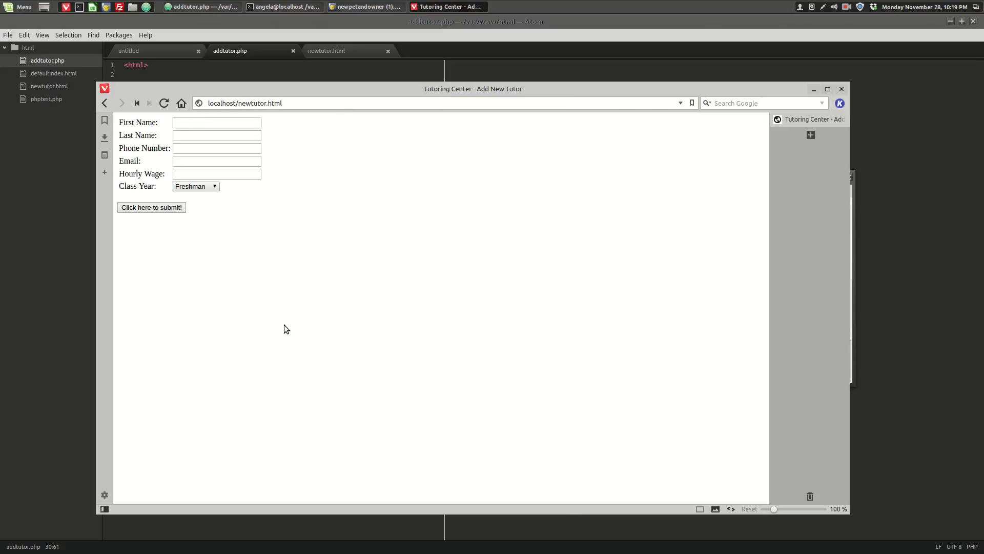
Submit tutor Joe Schmo with a 30.50 hourly wage, leaving class year Freshman
text(Joe)
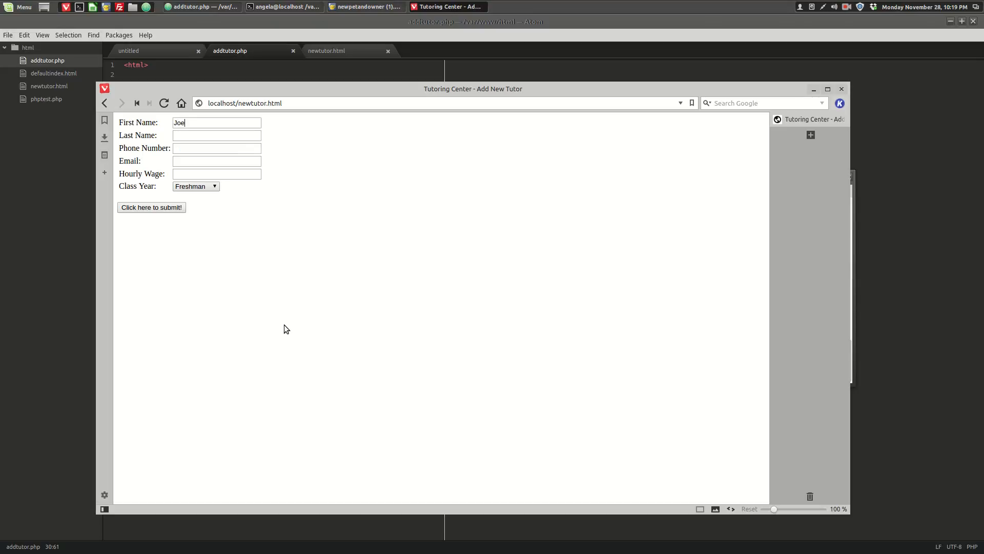
text(Schmo)
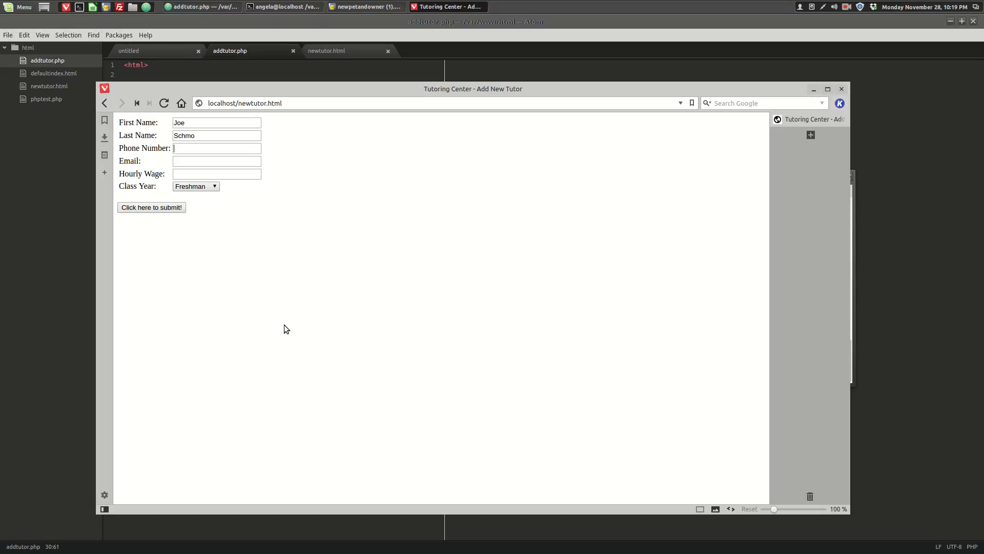
click(216, 174)
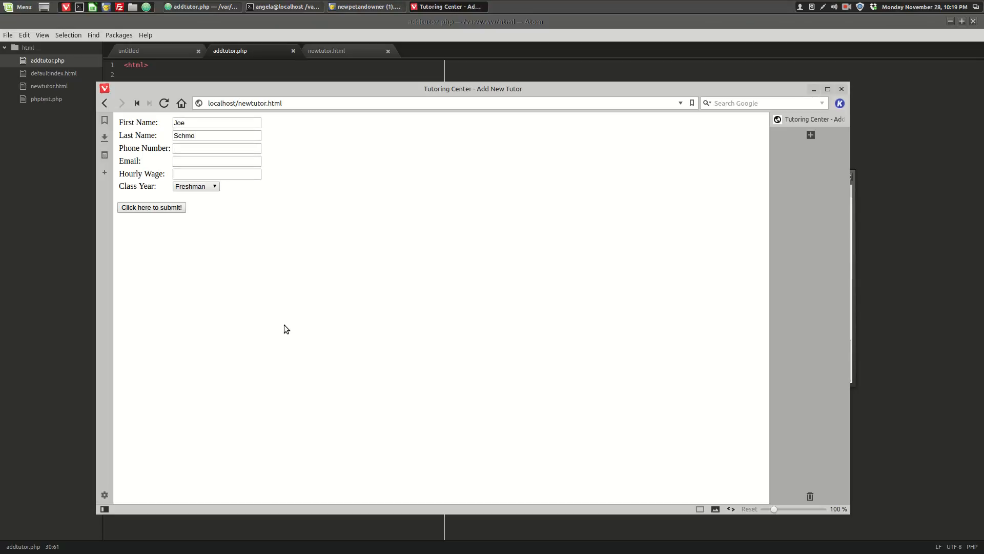
mouse_move(262, 327)
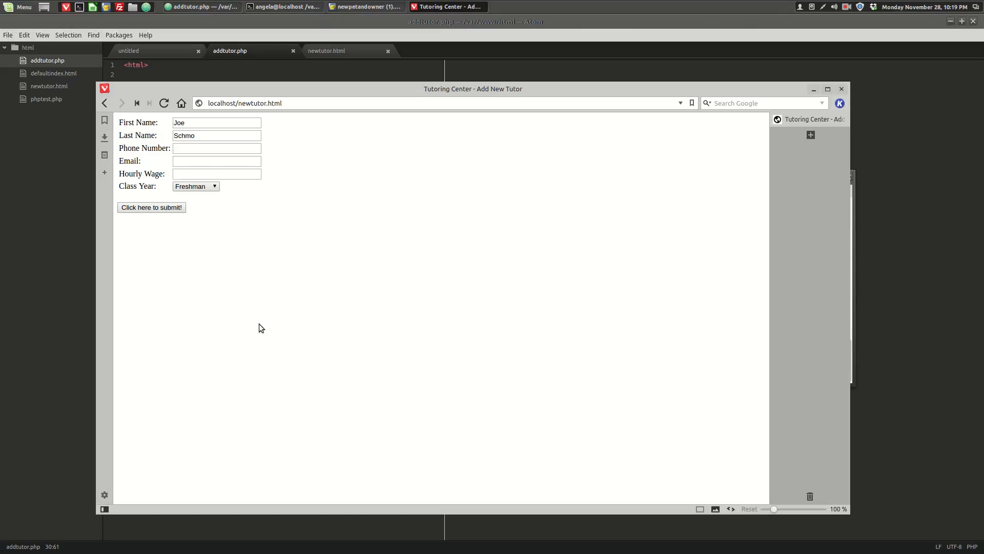
click(151, 207)
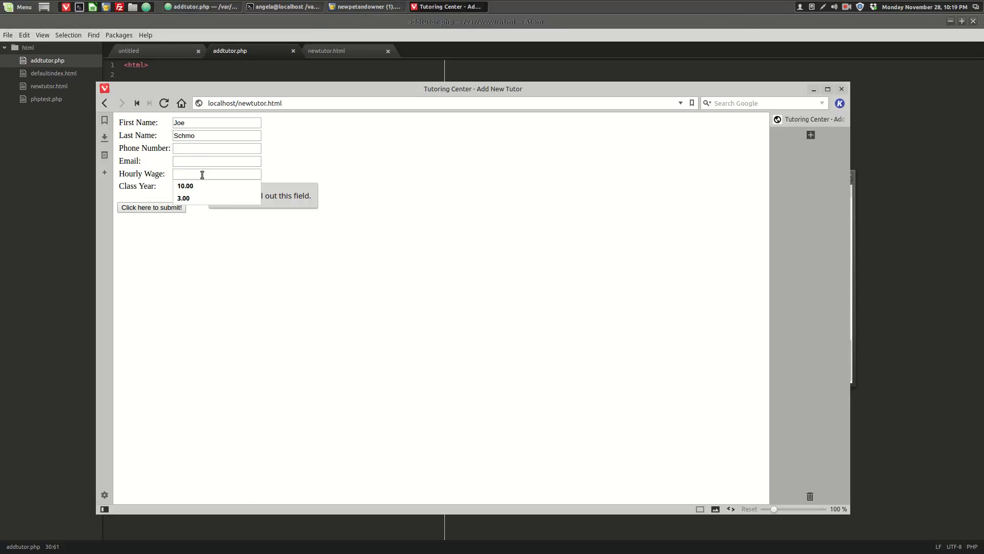
text(30.50)
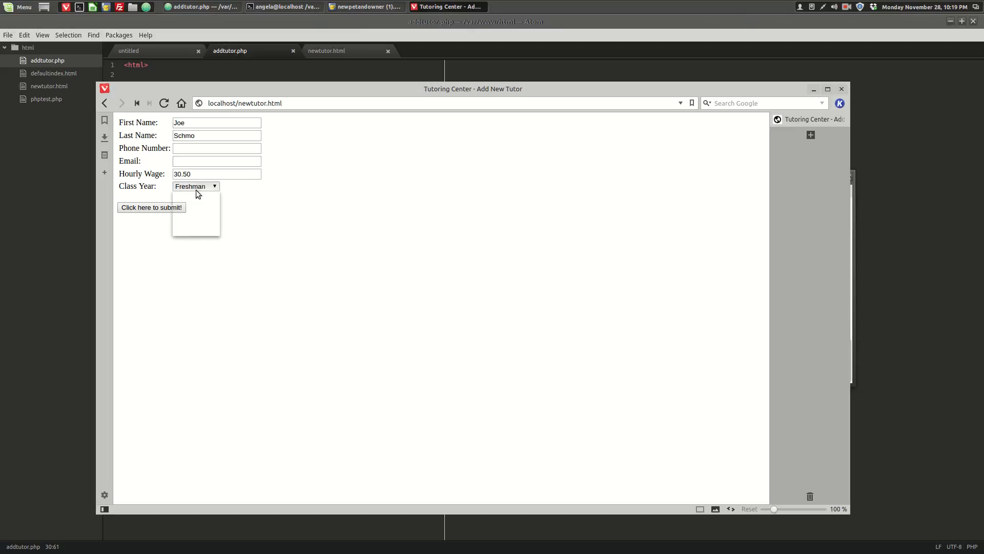
click(151, 207)
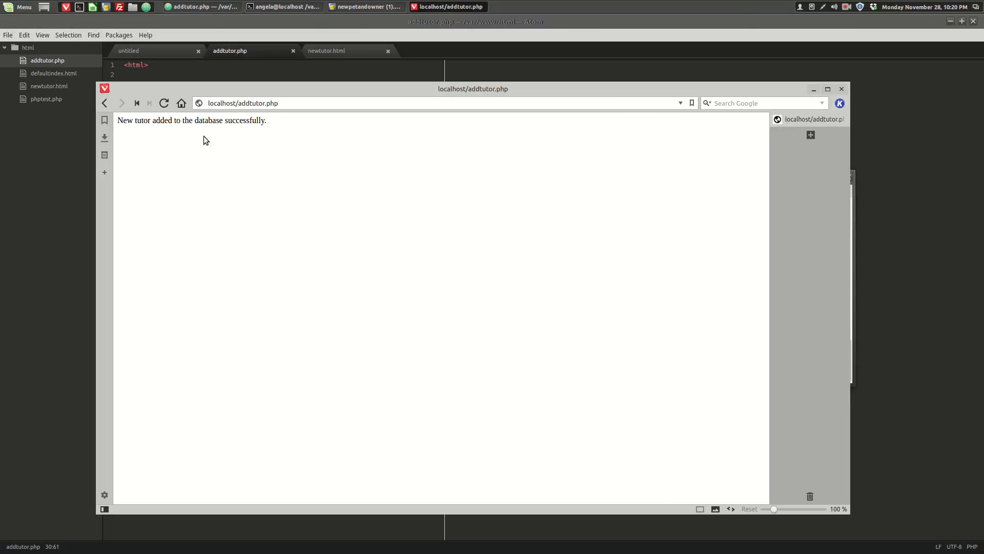
click(283, 6)
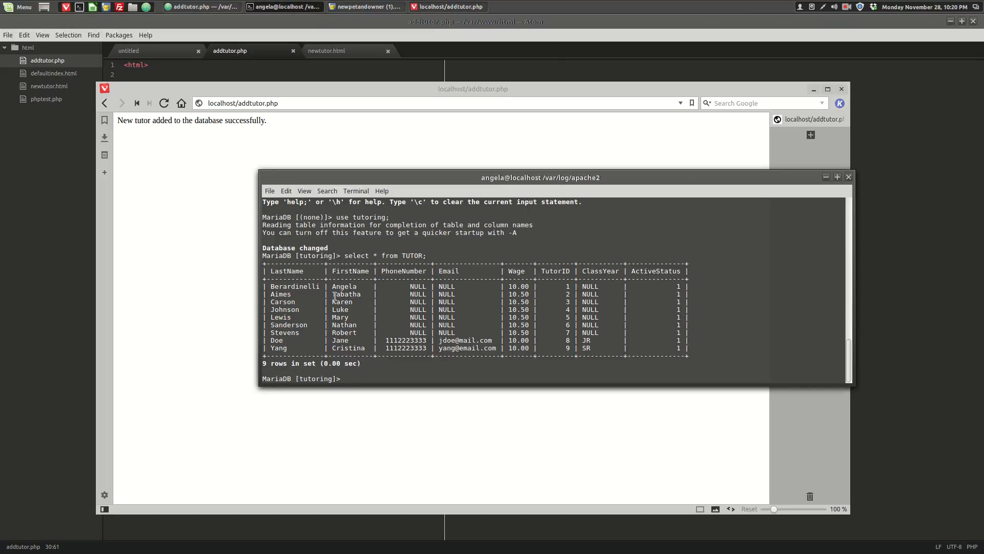
Rerun the SELECT * FROM TUTOR query in the MariaDB session
key(Return)
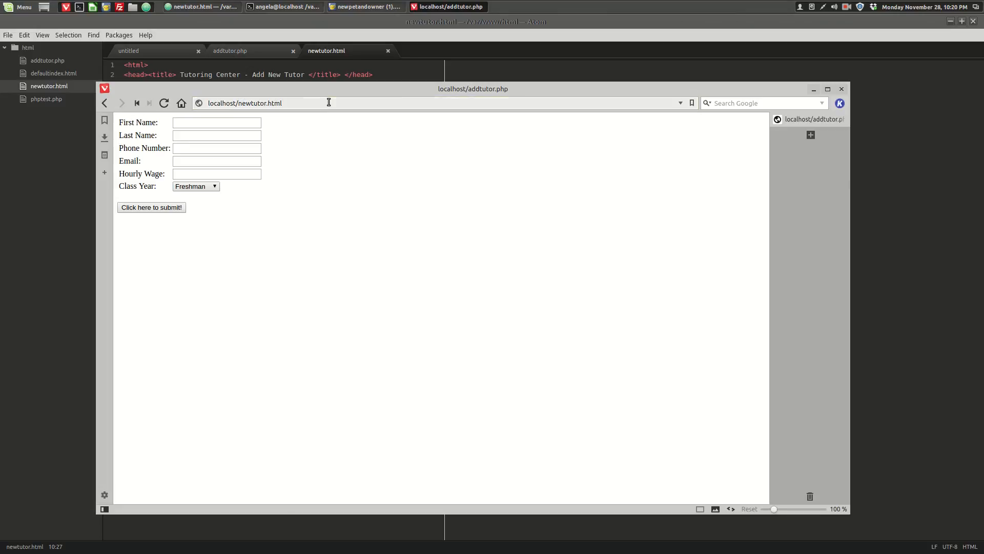
Fill each tutor form field with junk strings containing colons, such as ':OSIVDJ' and 'SO:D'
text(asol)
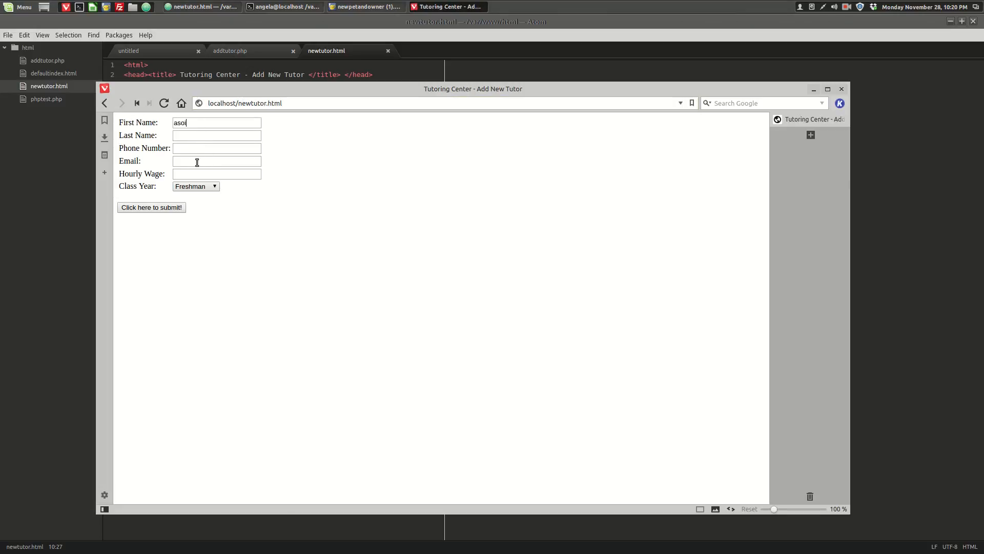
text(:OSIVDJ)
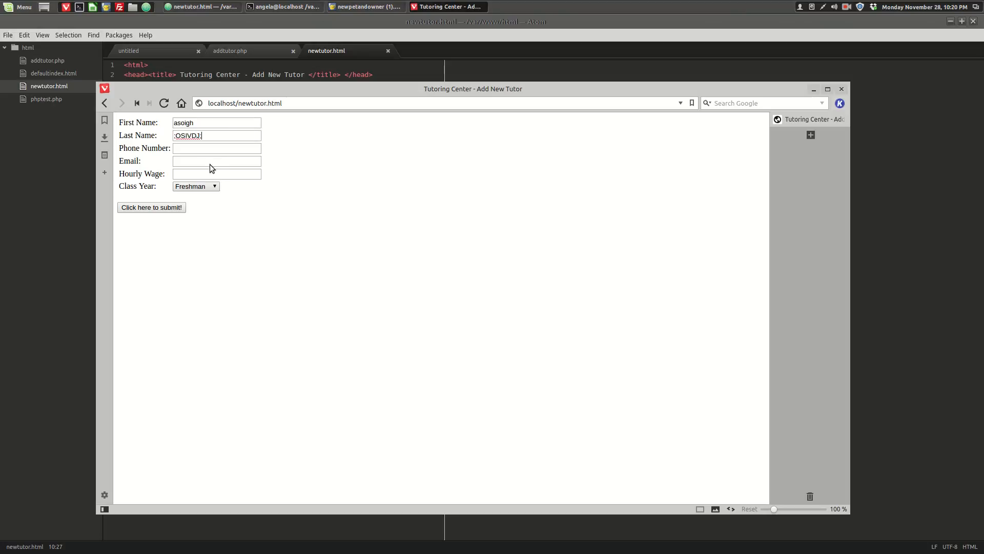
text(asopidcvhwqv)
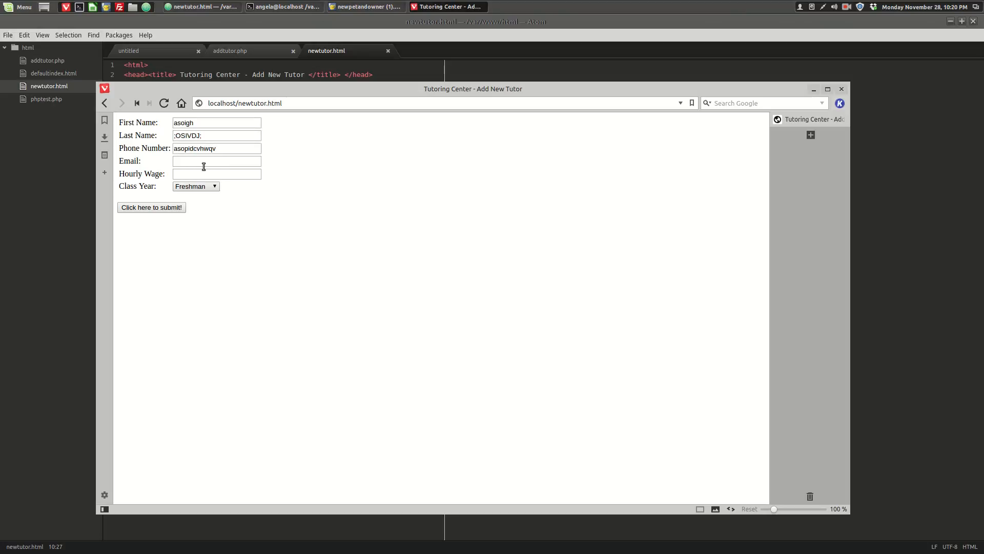
text(zd:ofibhe:ioj)
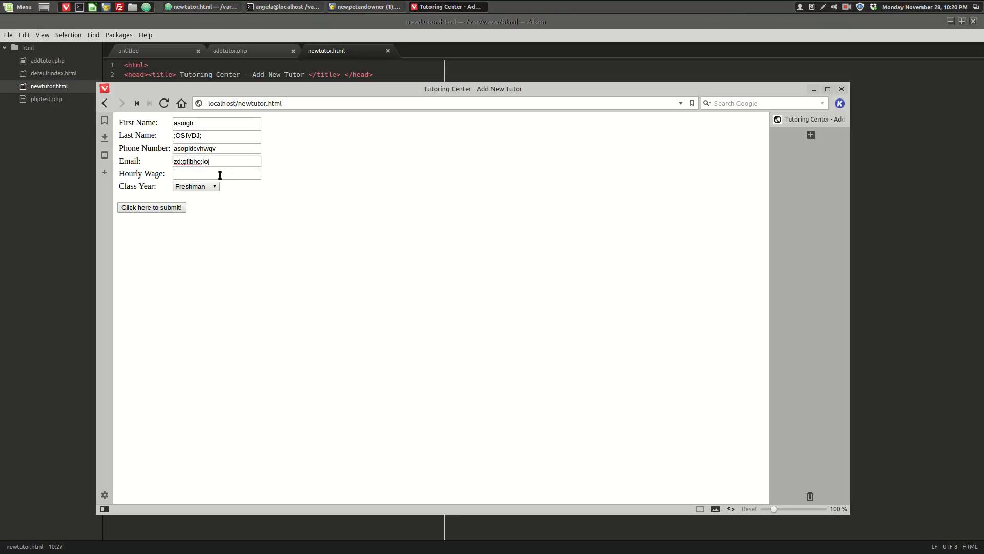
text(SO:DI)
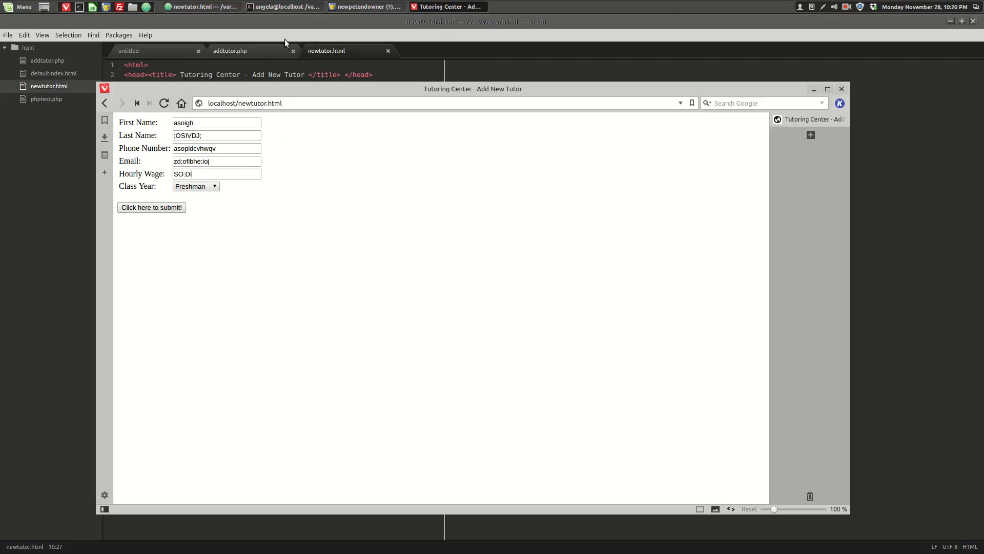
click(229, 51)
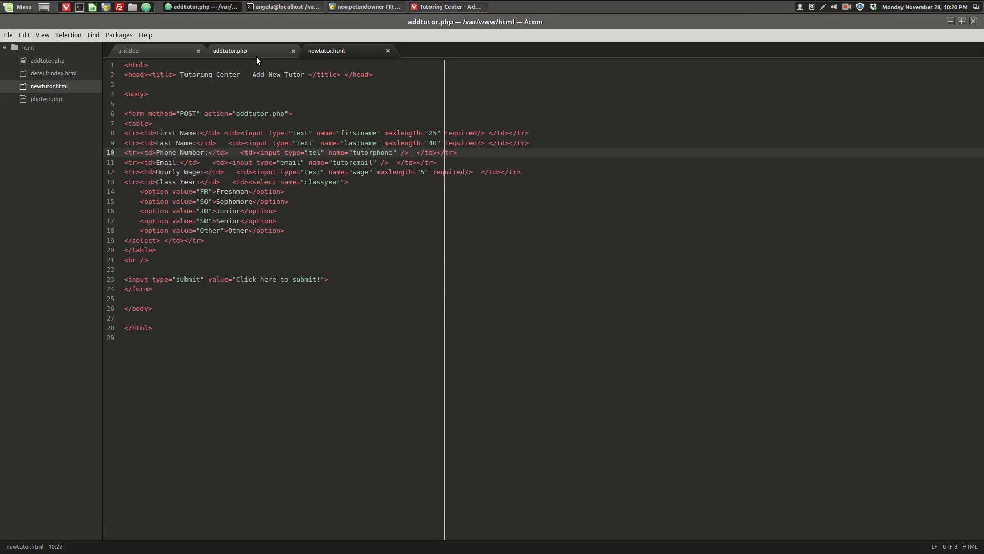
Wrap $_POST['tutorphone'] on line 14 of addtutor.php in mysqli_real_escape_string
click(230, 50)
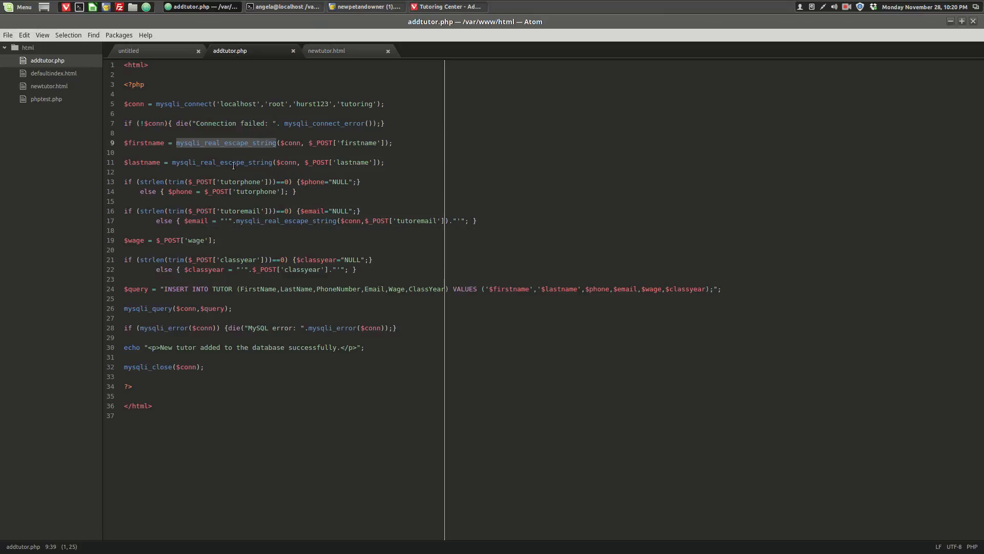
double_click(222, 162)
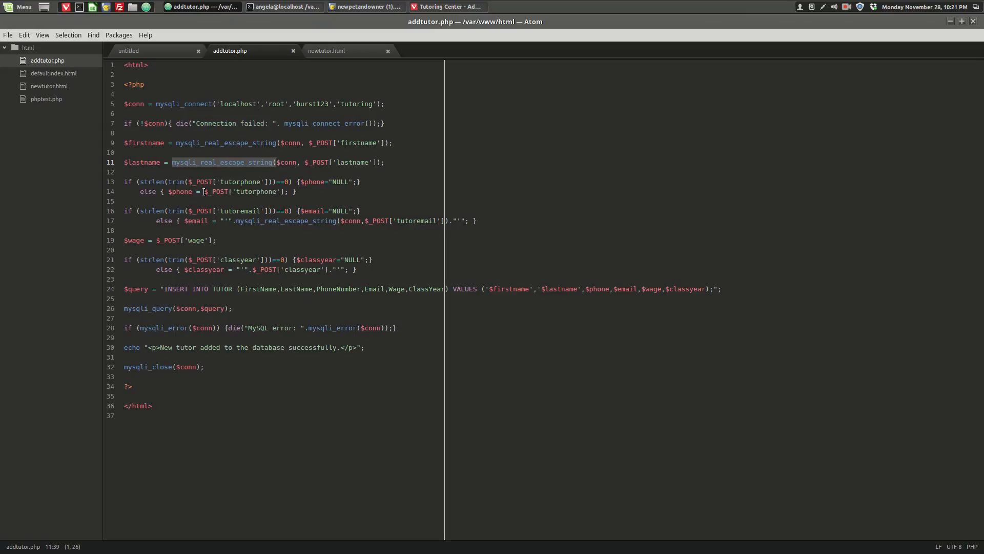
text(mysqli_real_escape_string($conn,)
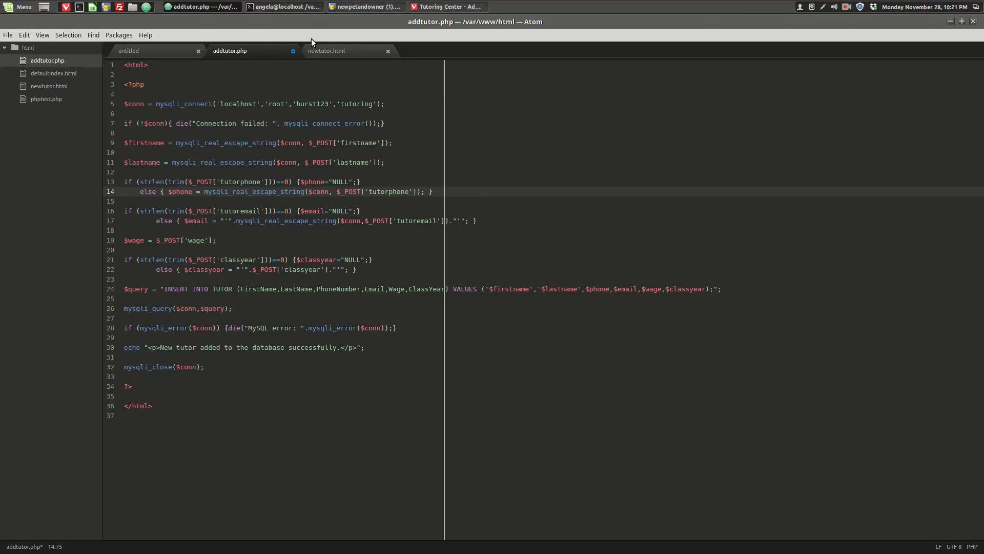
click(346, 51)
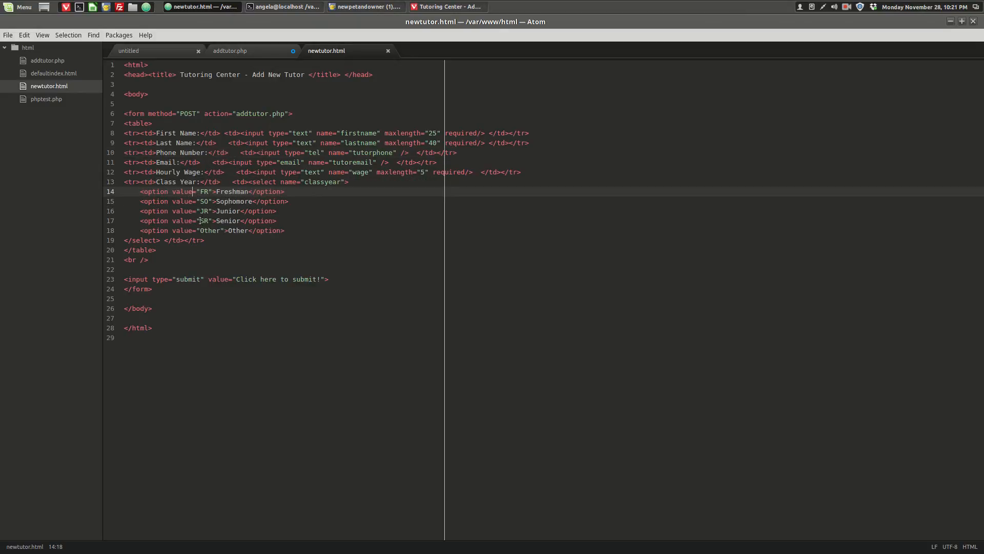
Check the class year option values in newtutor.html, then switch back to addtutor.php
click(230, 50)
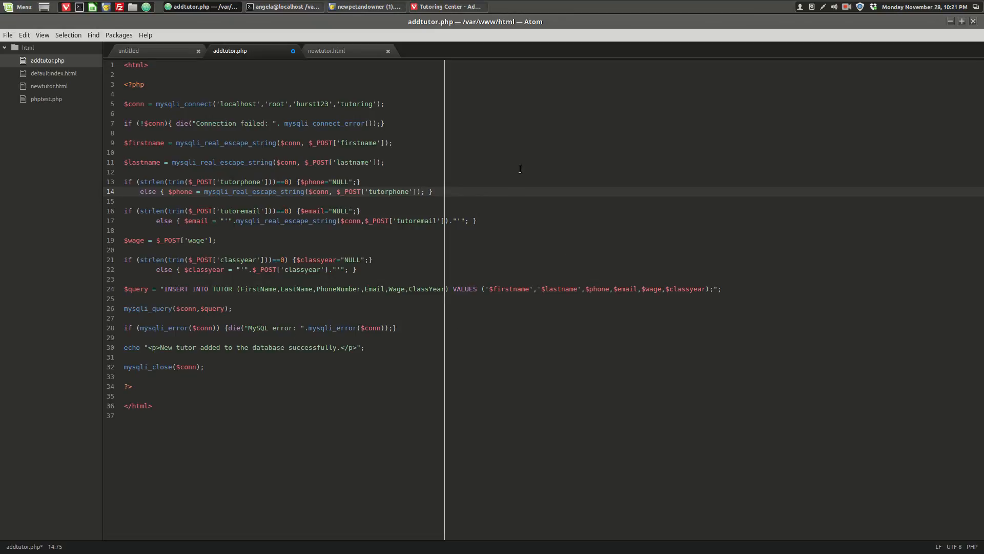
mouse_move(459, 121)
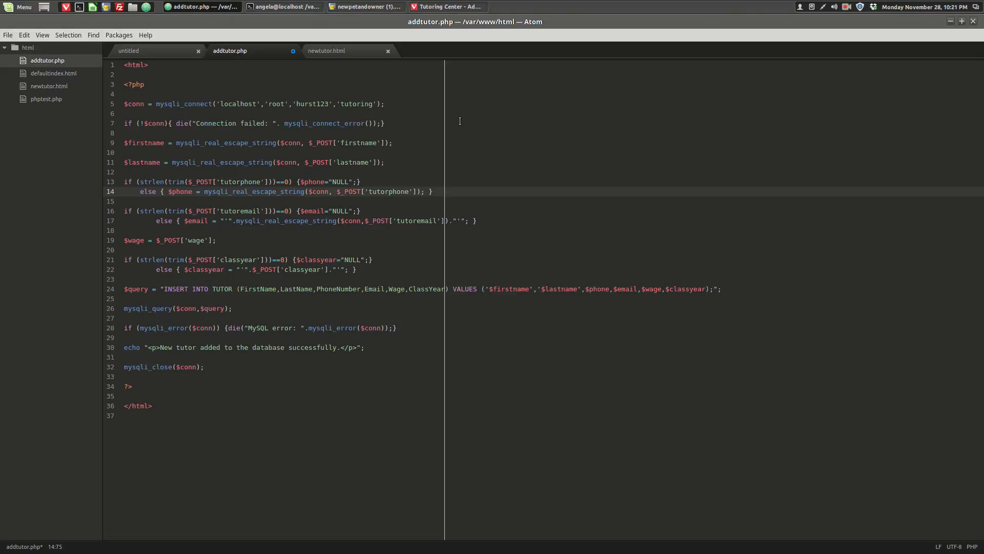